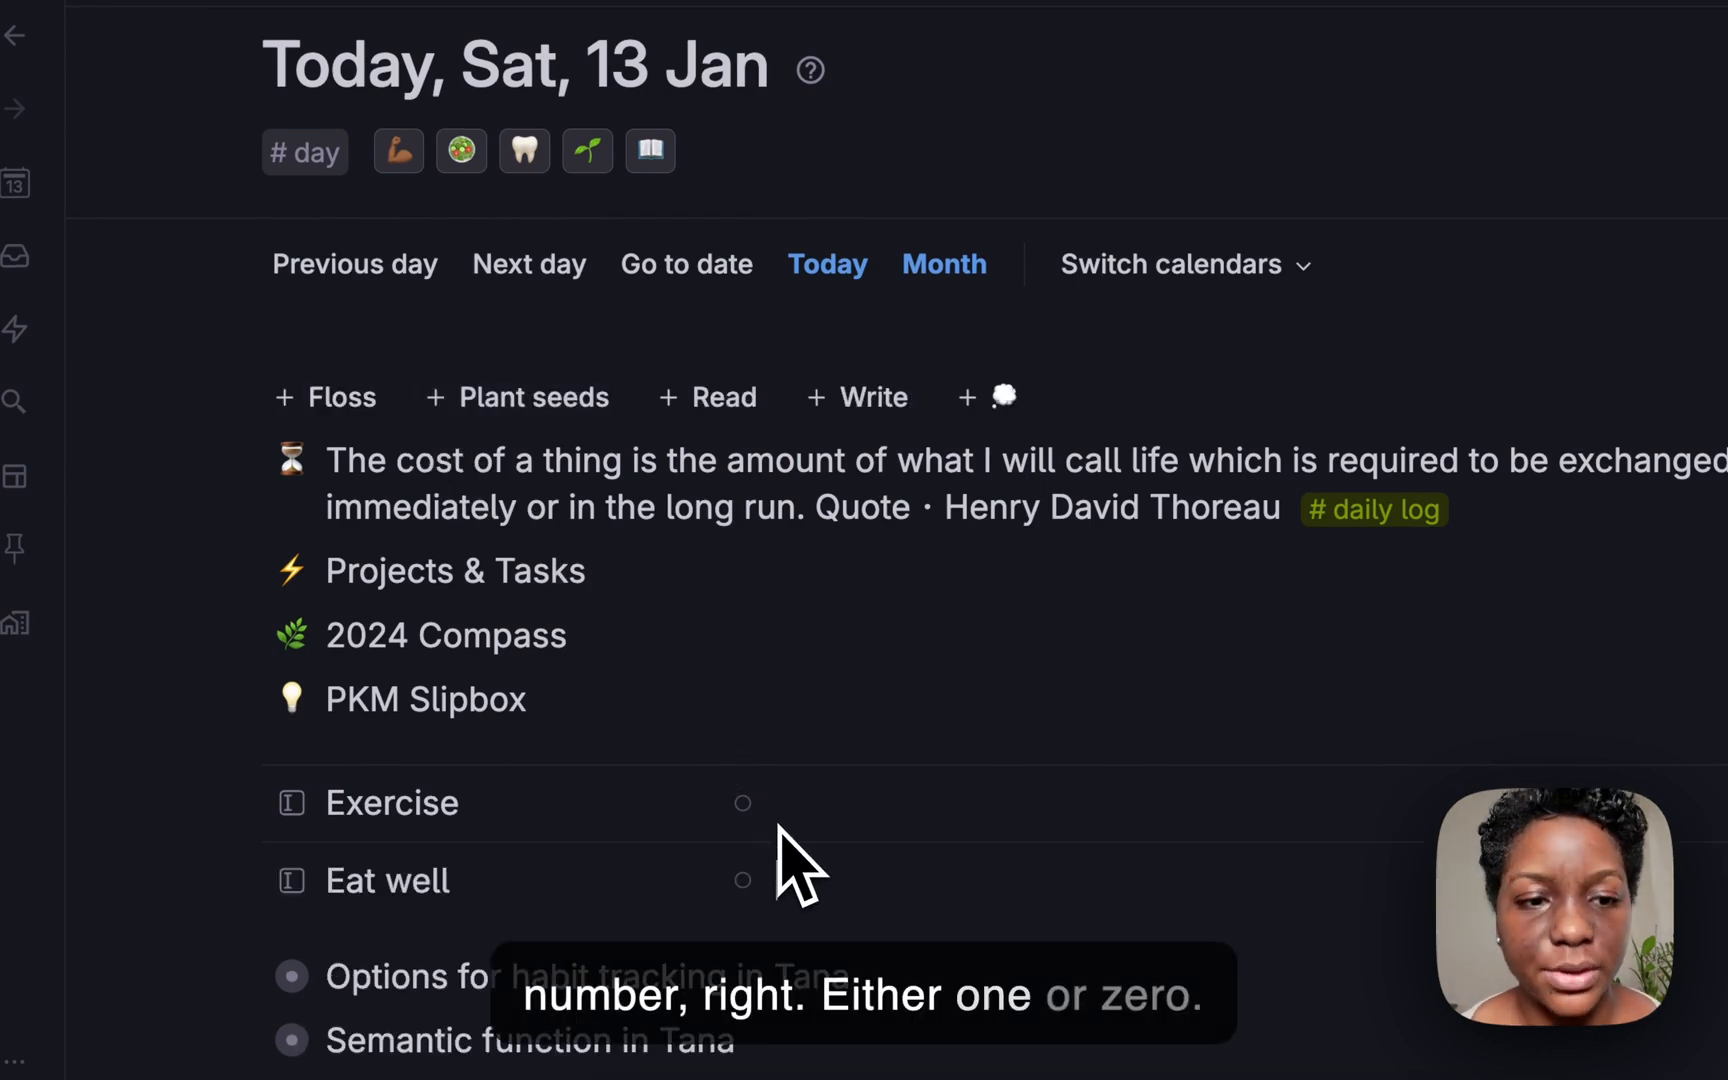
# Step: Add Exercise and Eat well to the day tag's habit commands beside Floss, Plant seeds, Read and Write
pyautogui.click(354, 263)
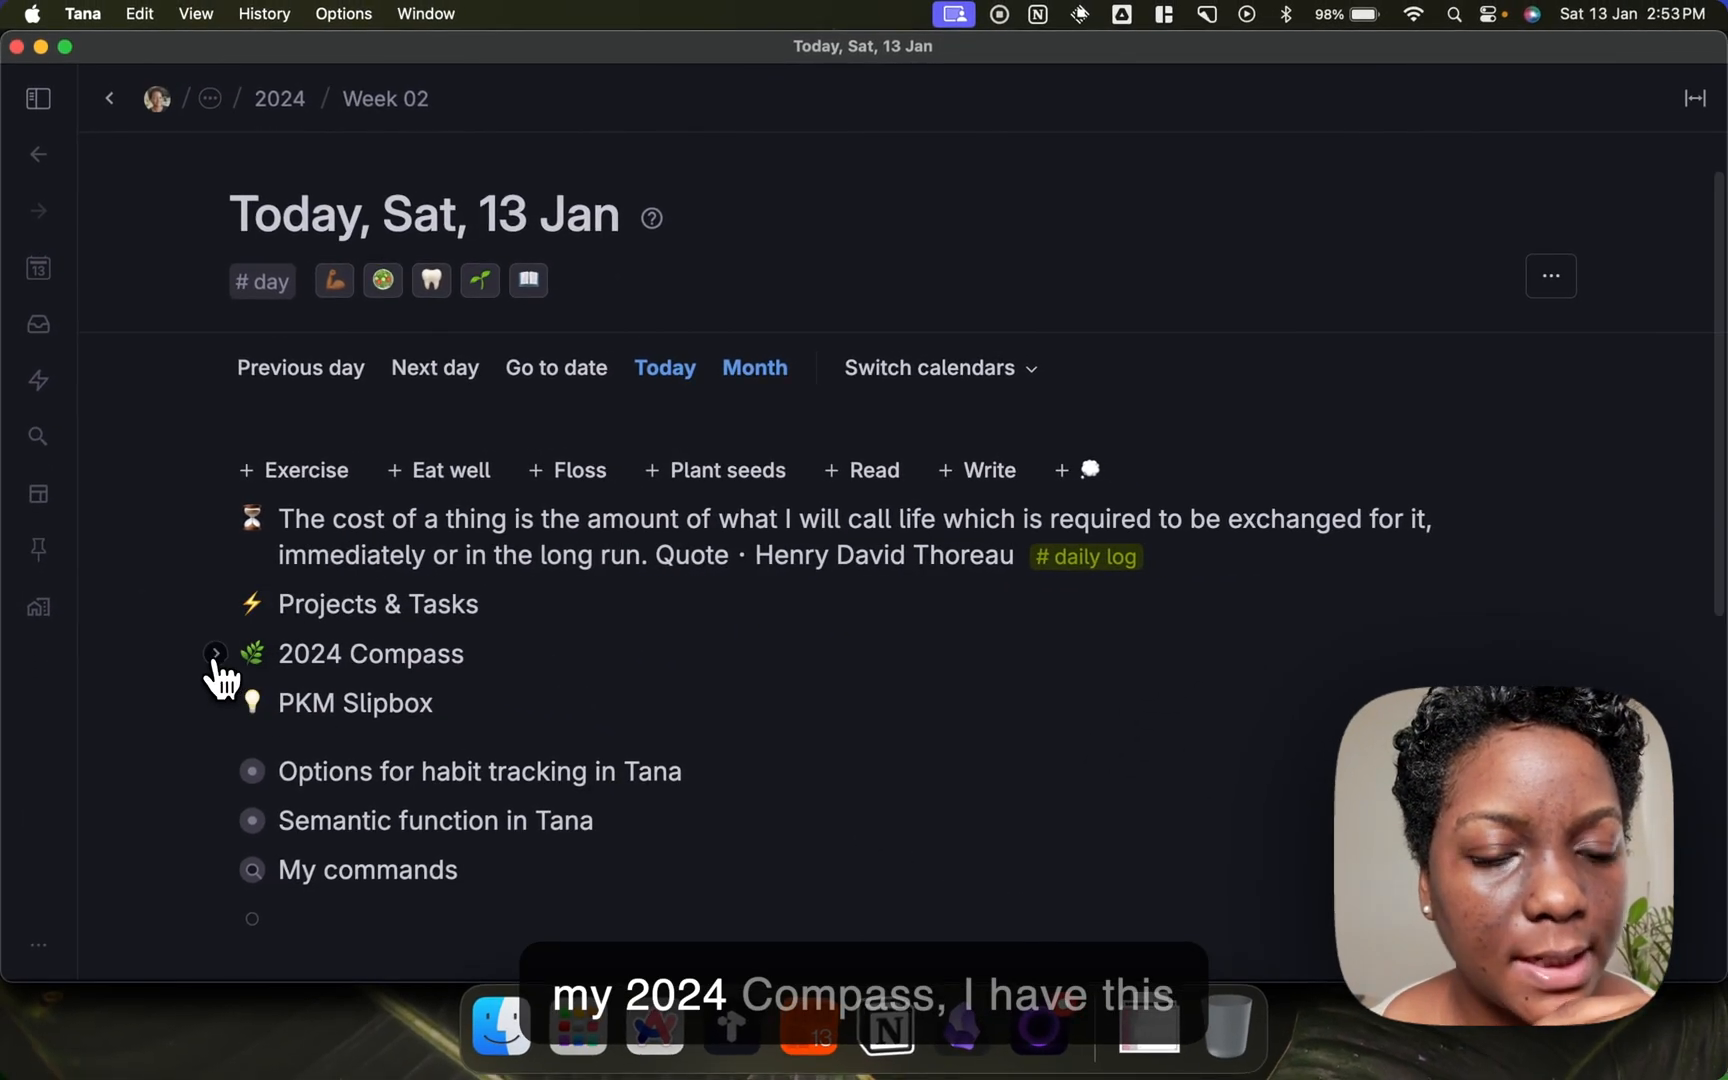
# Step: Expand 2024 Compass and open January 2024 Monthly Habits in a side panel
pyautogui.click(217, 654)
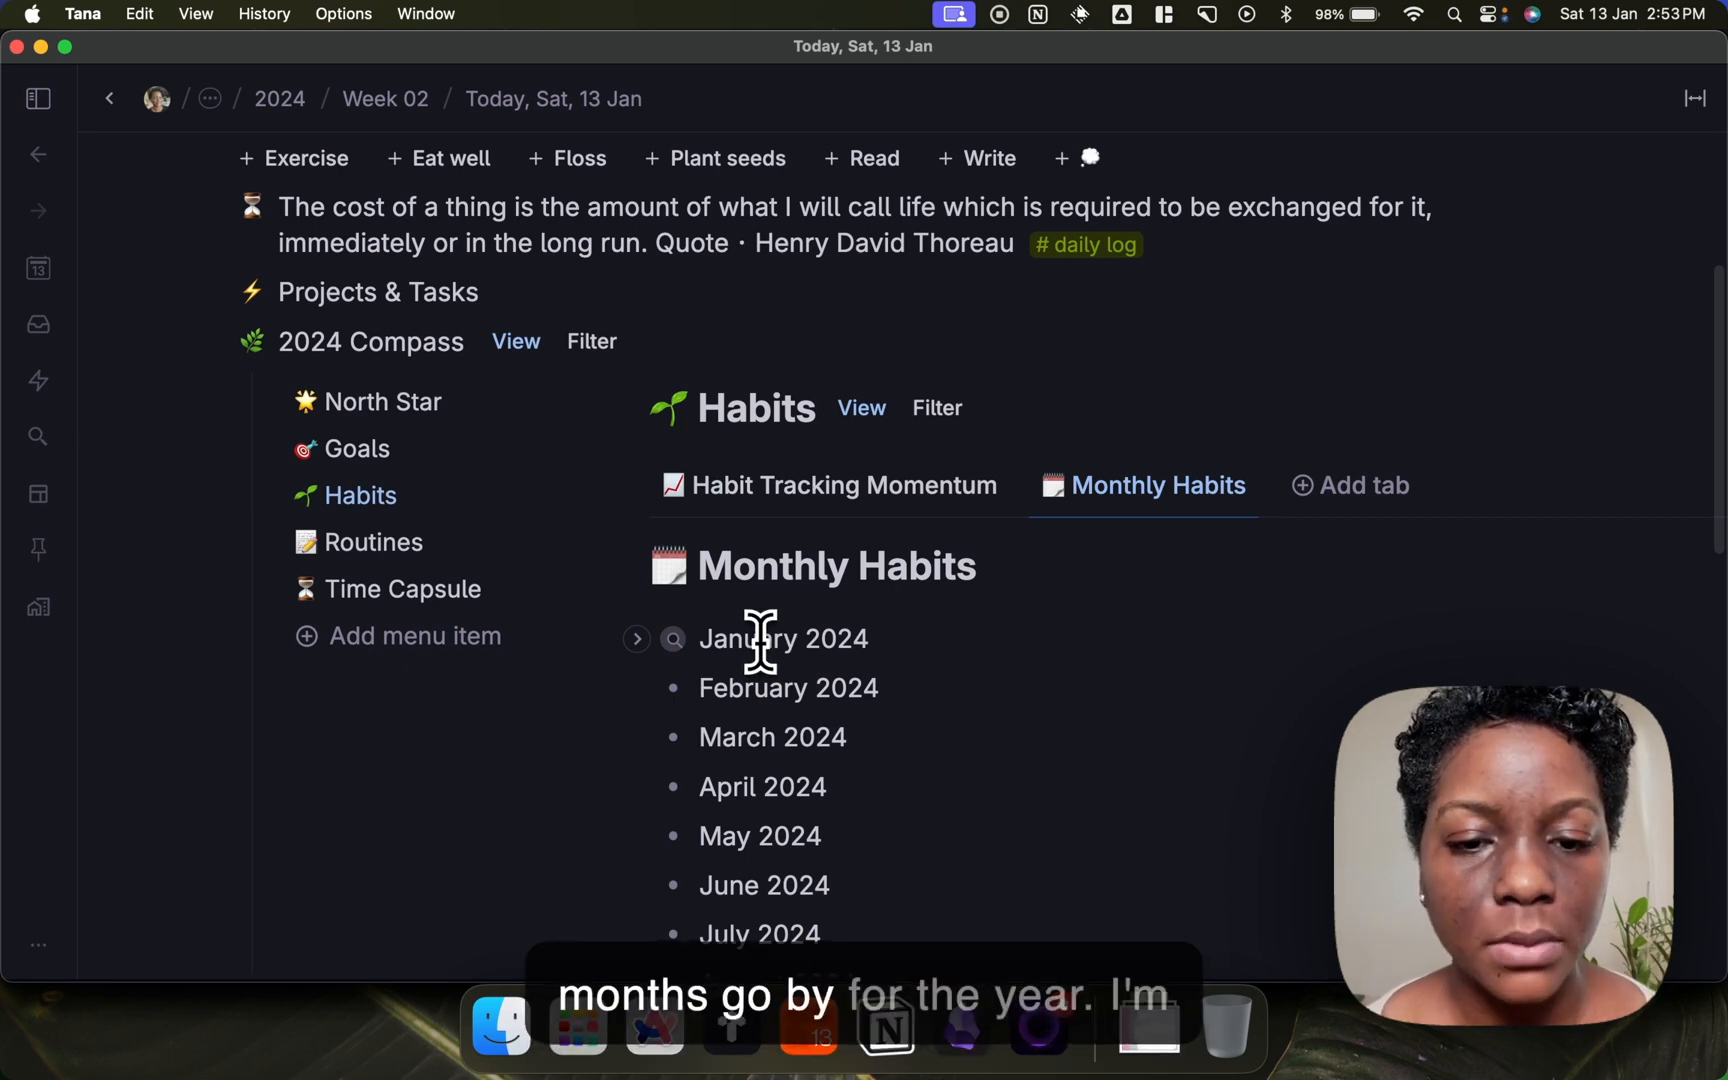
pyautogui.press('cmd+m')
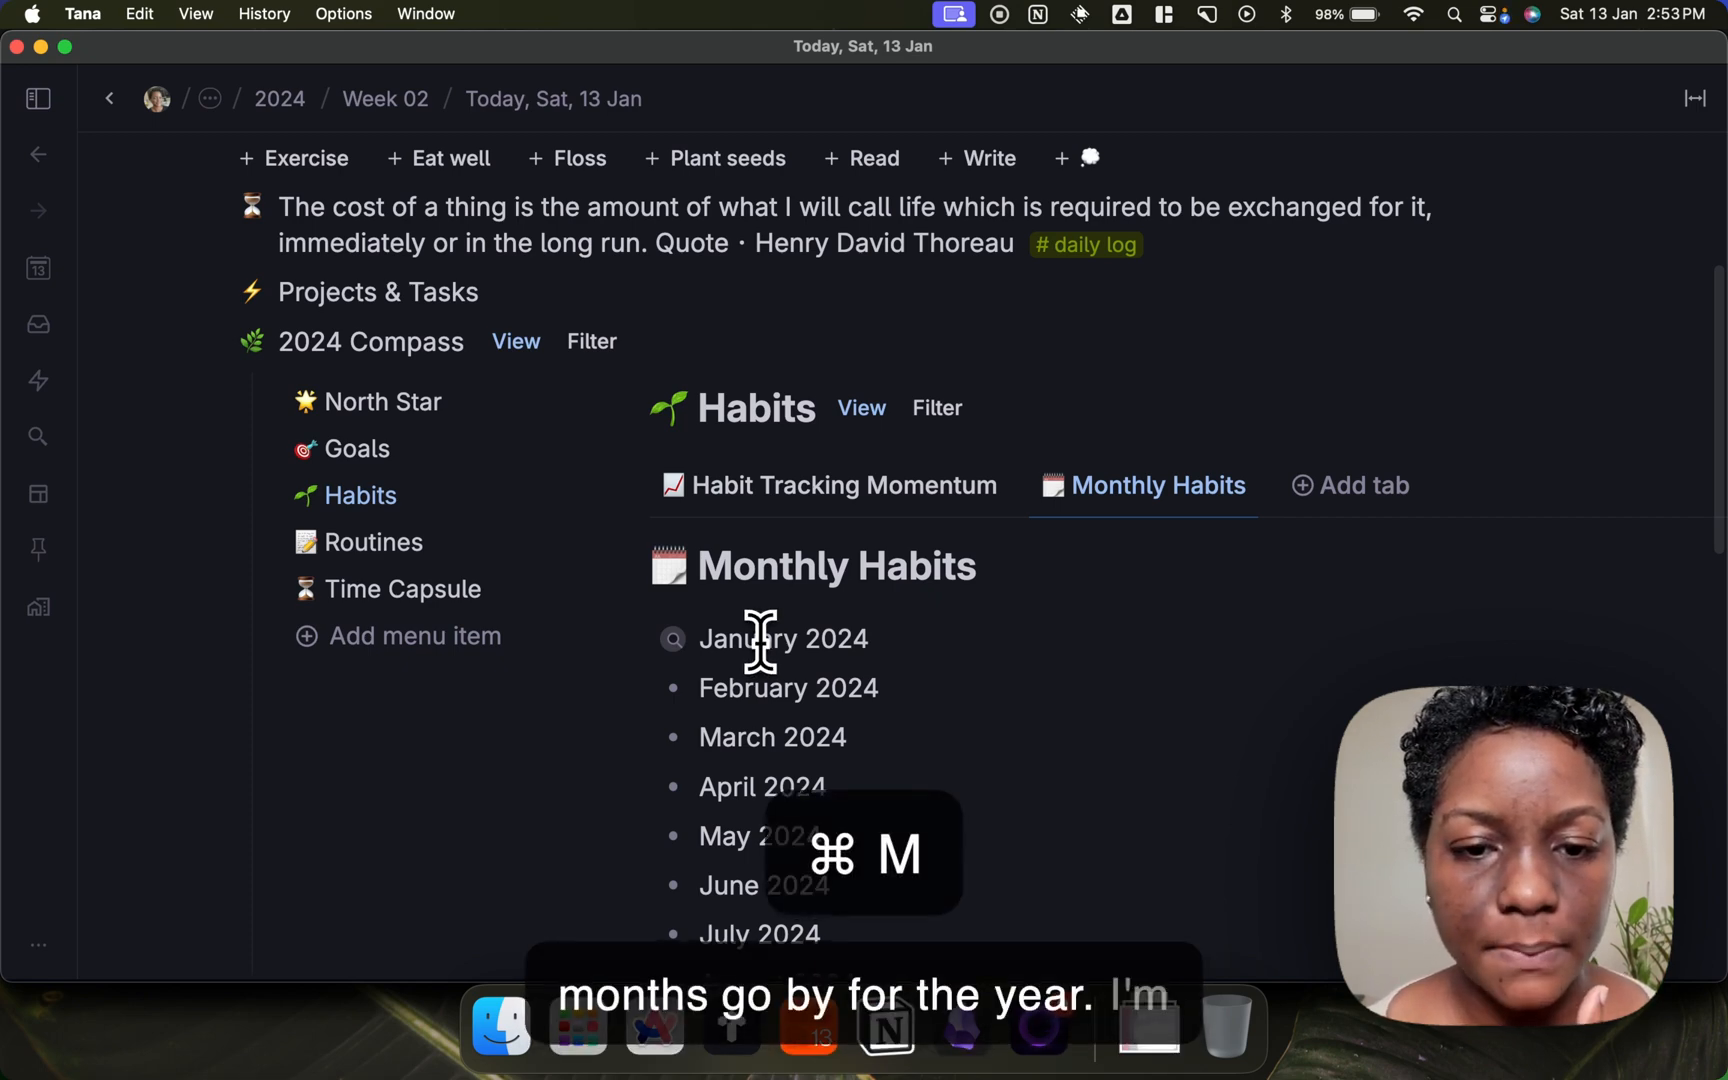
pyautogui.click(782, 639)
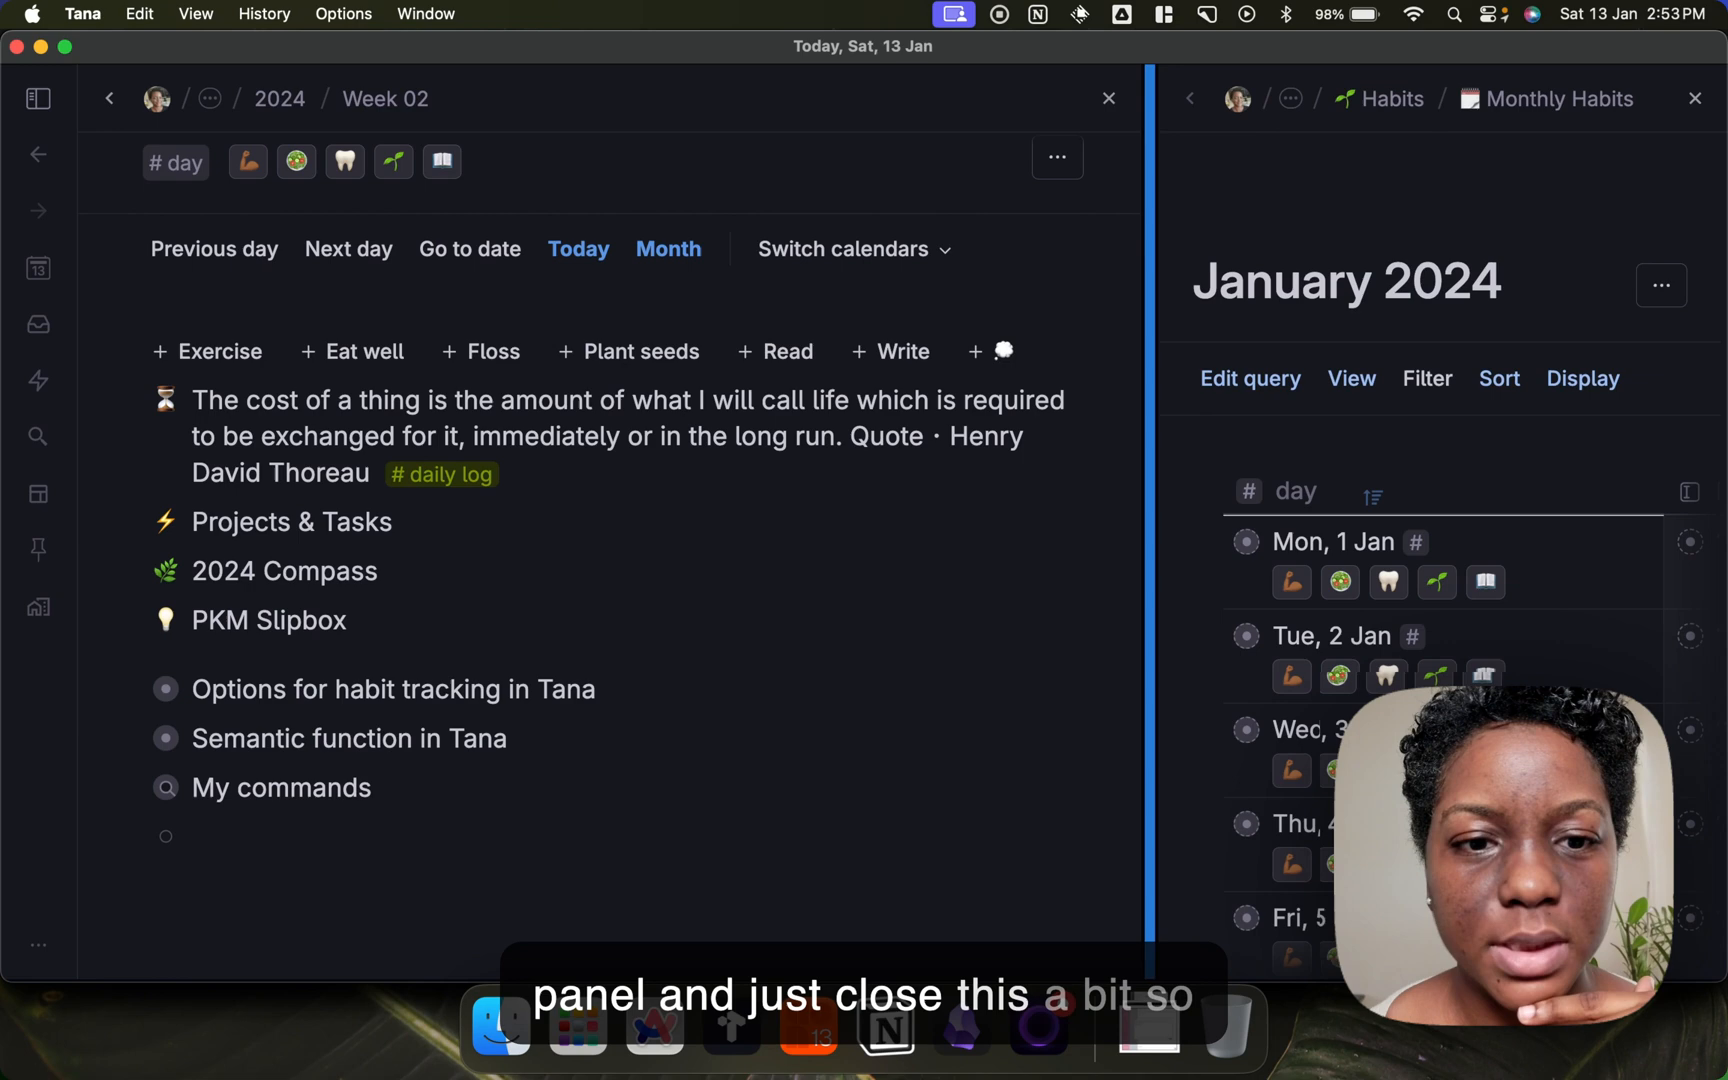
# Step: Widen the January 2024 panel and scroll through its per-habit day columns
pyautogui.moveTo(1174, 264); pyautogui.dragTo(838, 264)
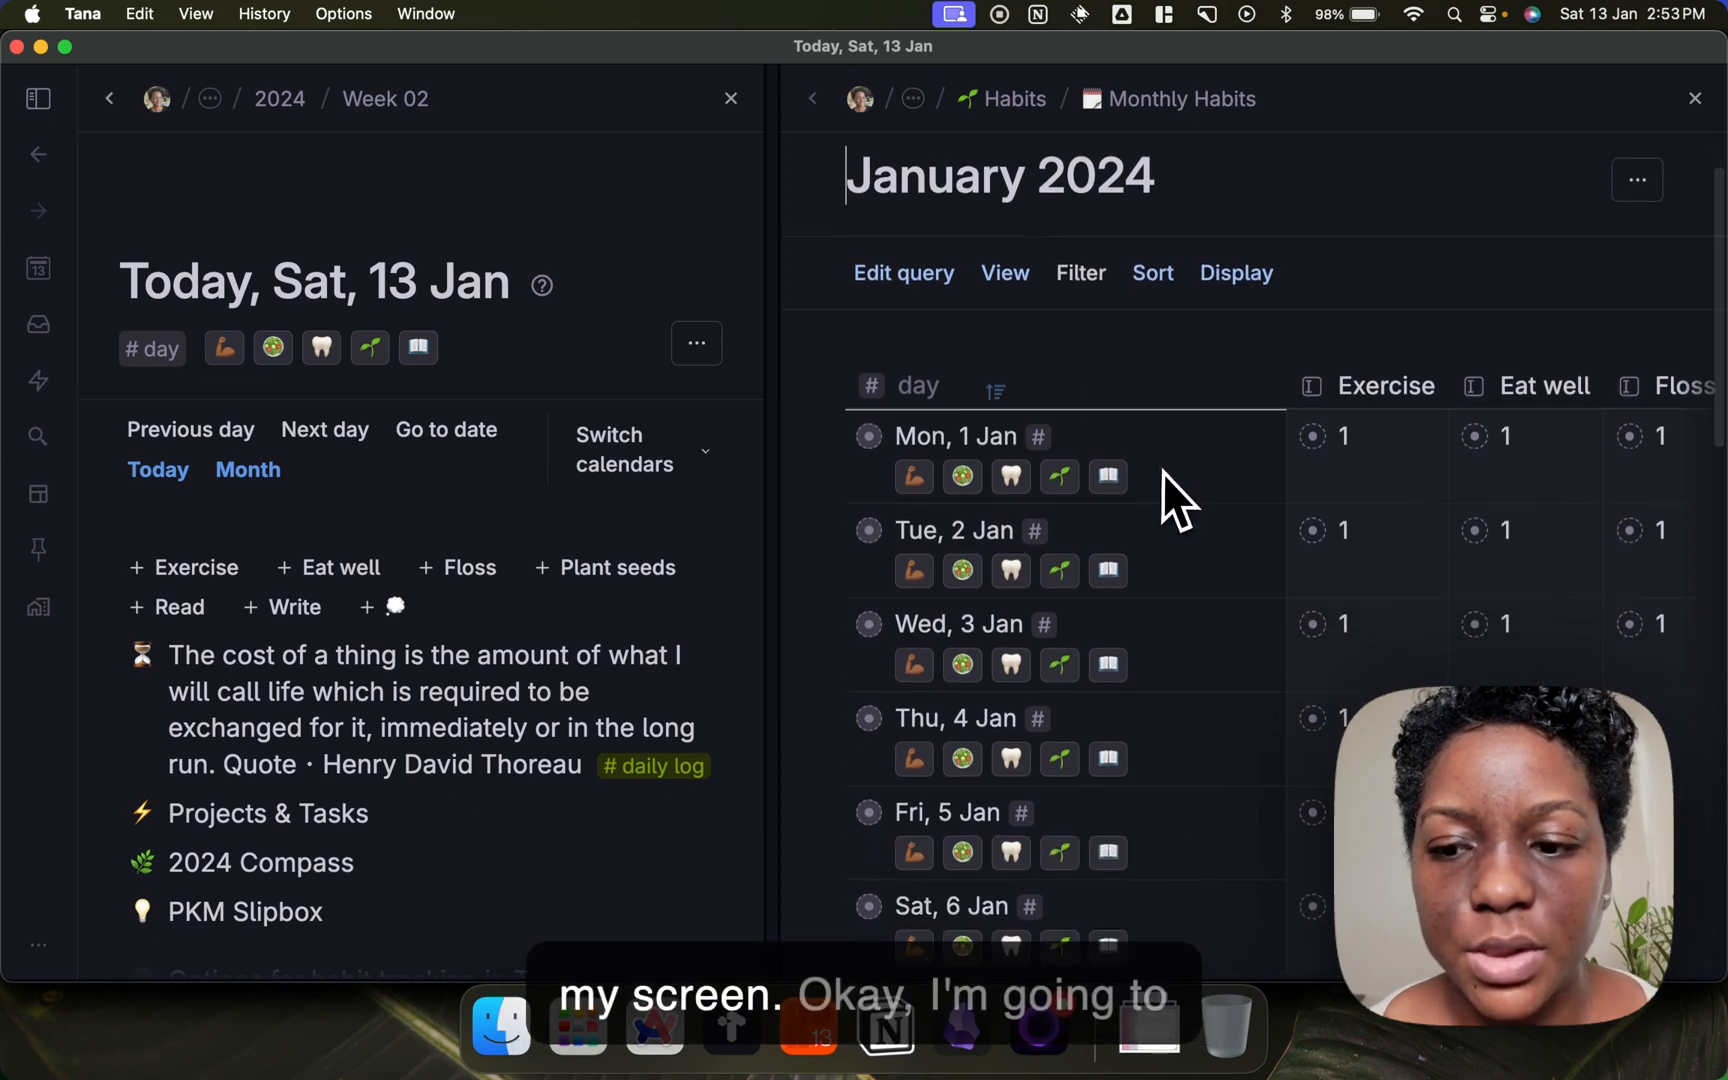
pyautogui.scroll(-3)
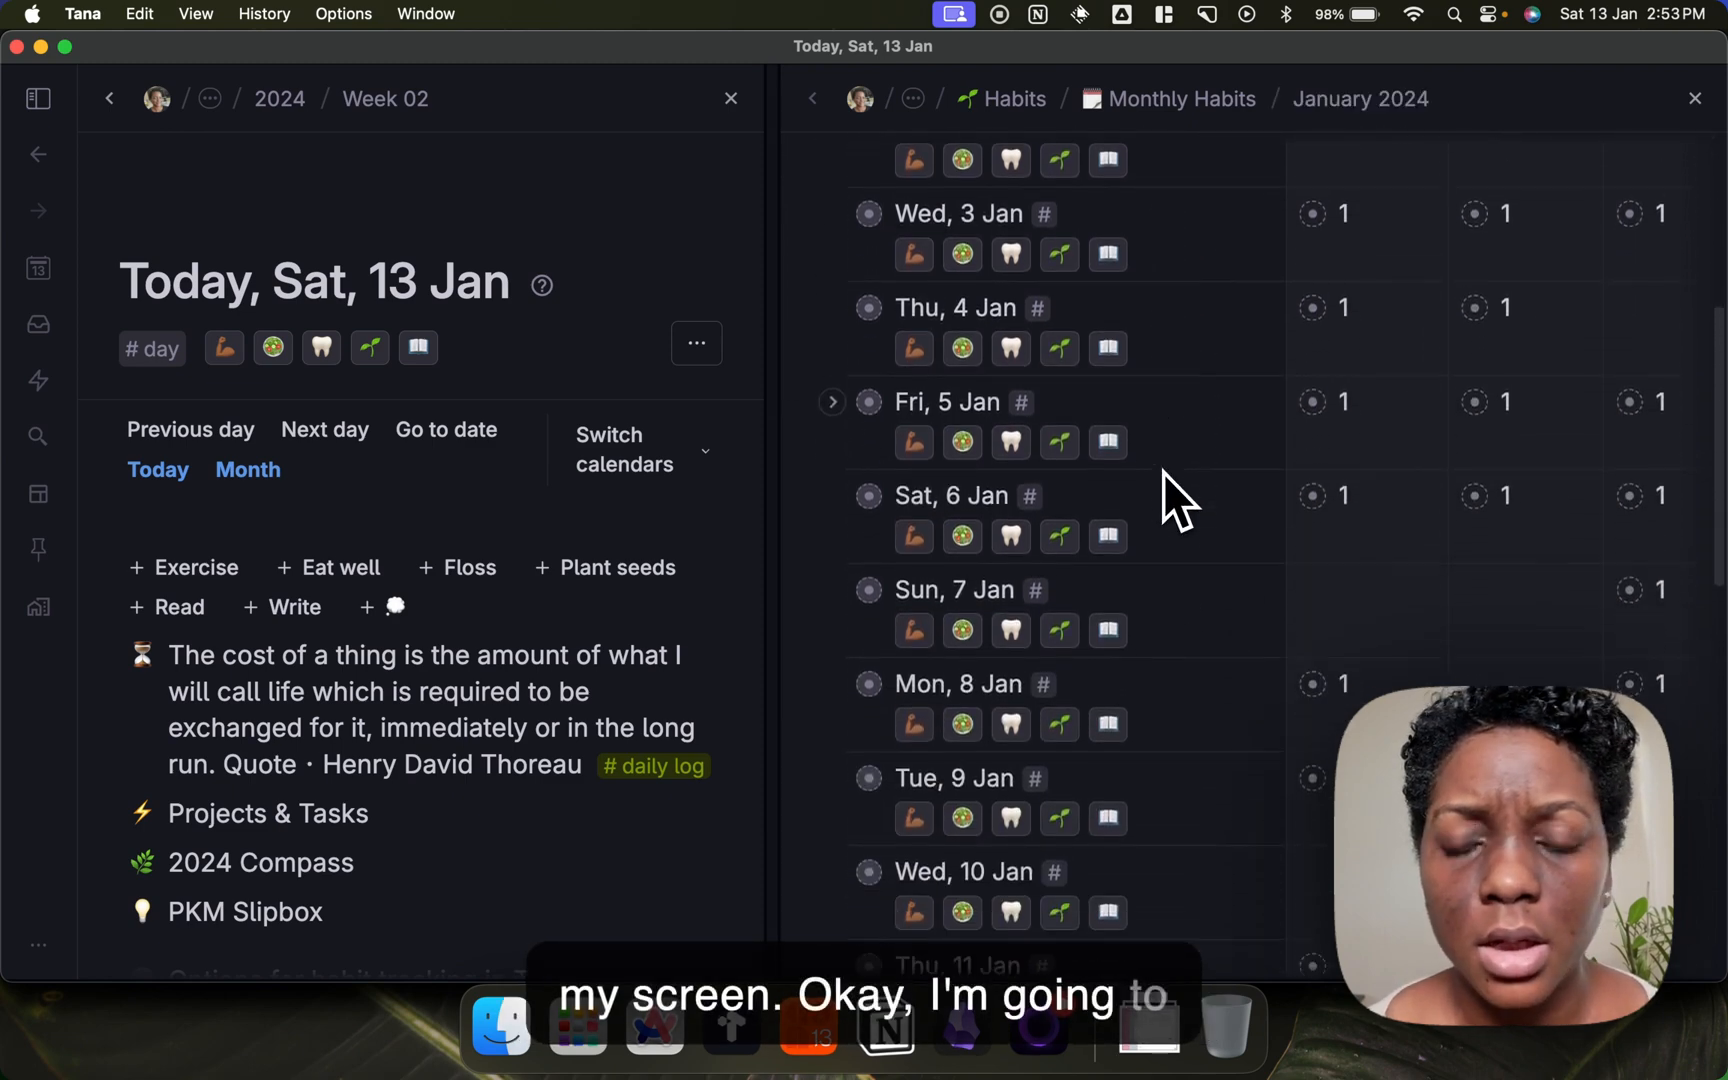
pyautogui.scroll(-3)
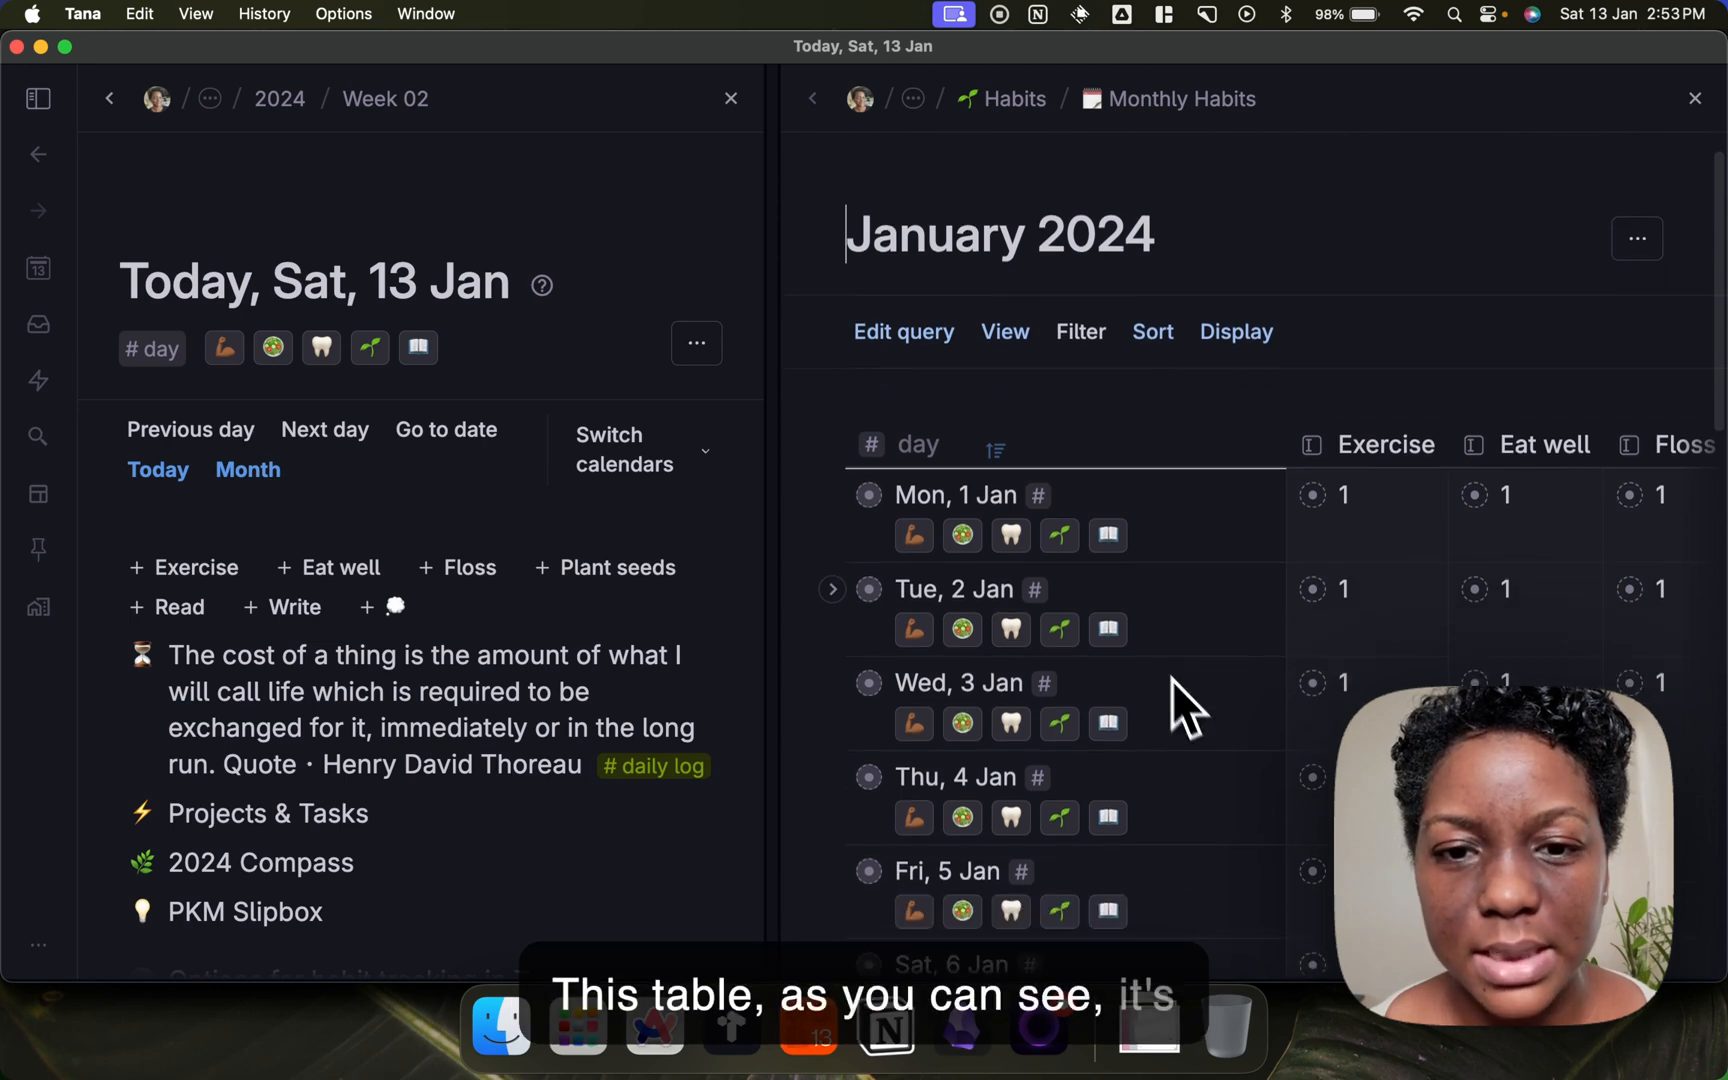
pyautogui.moveTo(1154, 625)
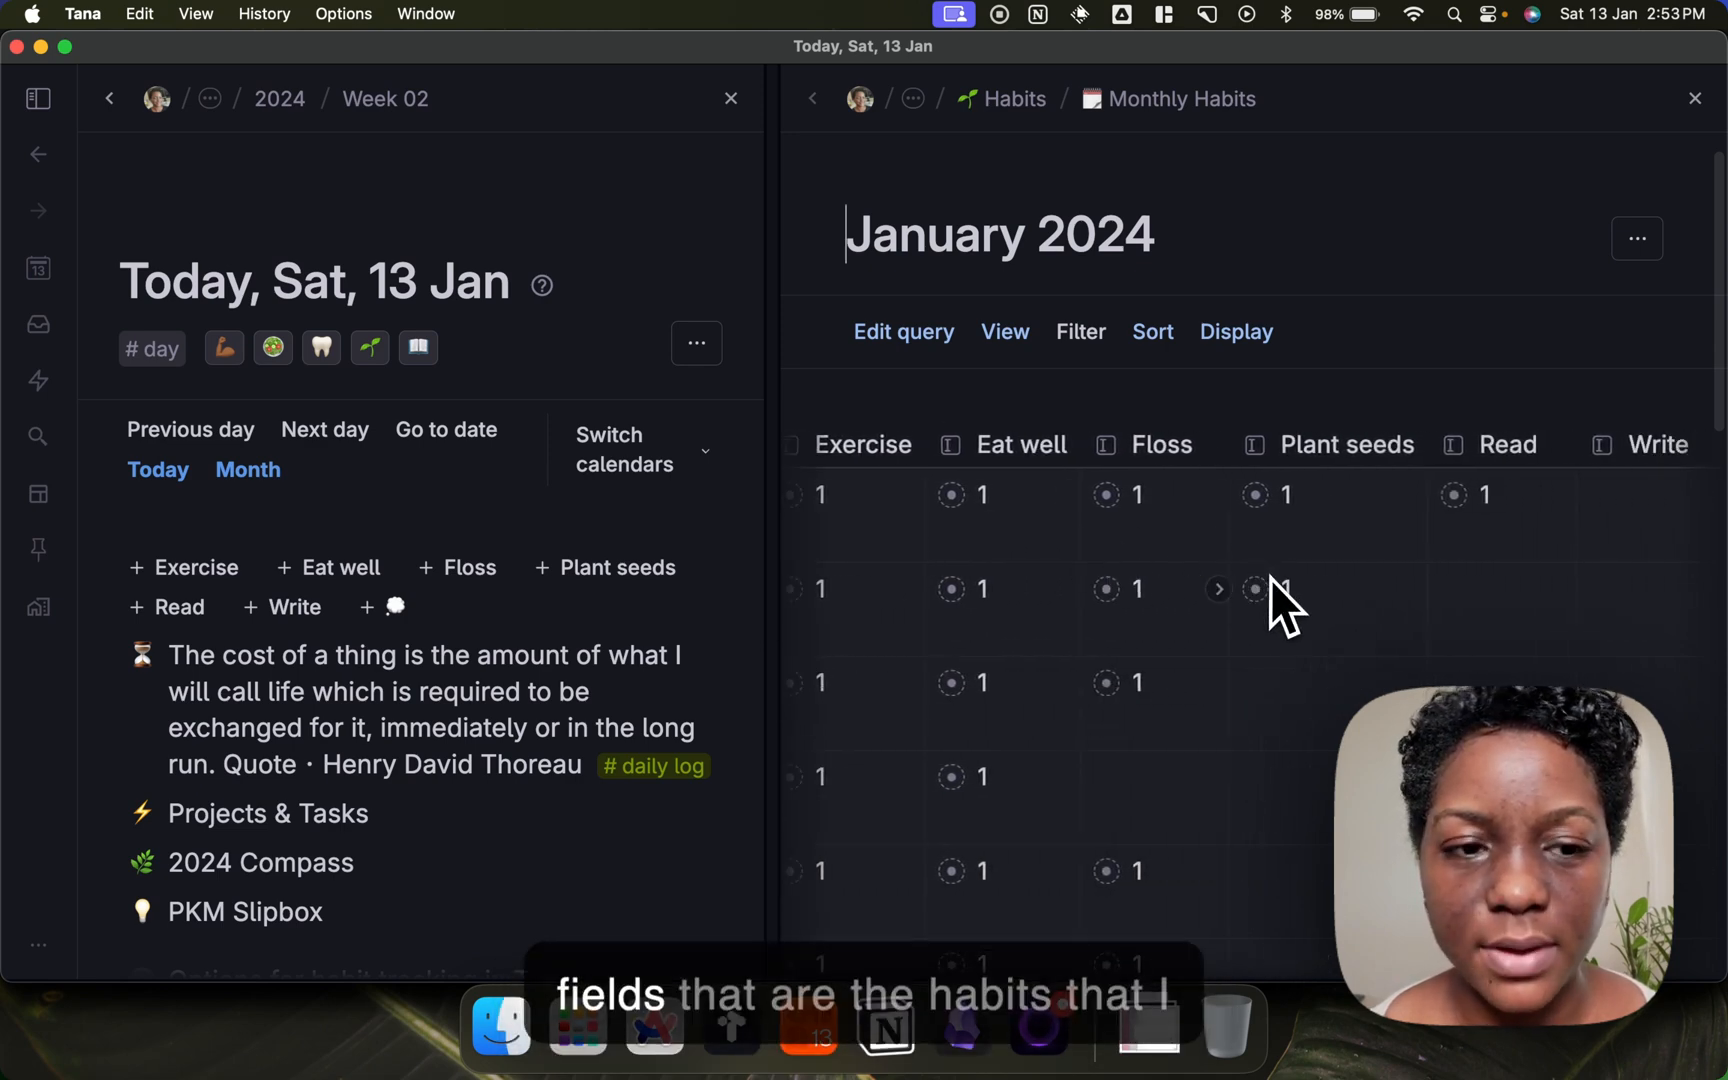
pyautogui.moveTo(1262, 617)
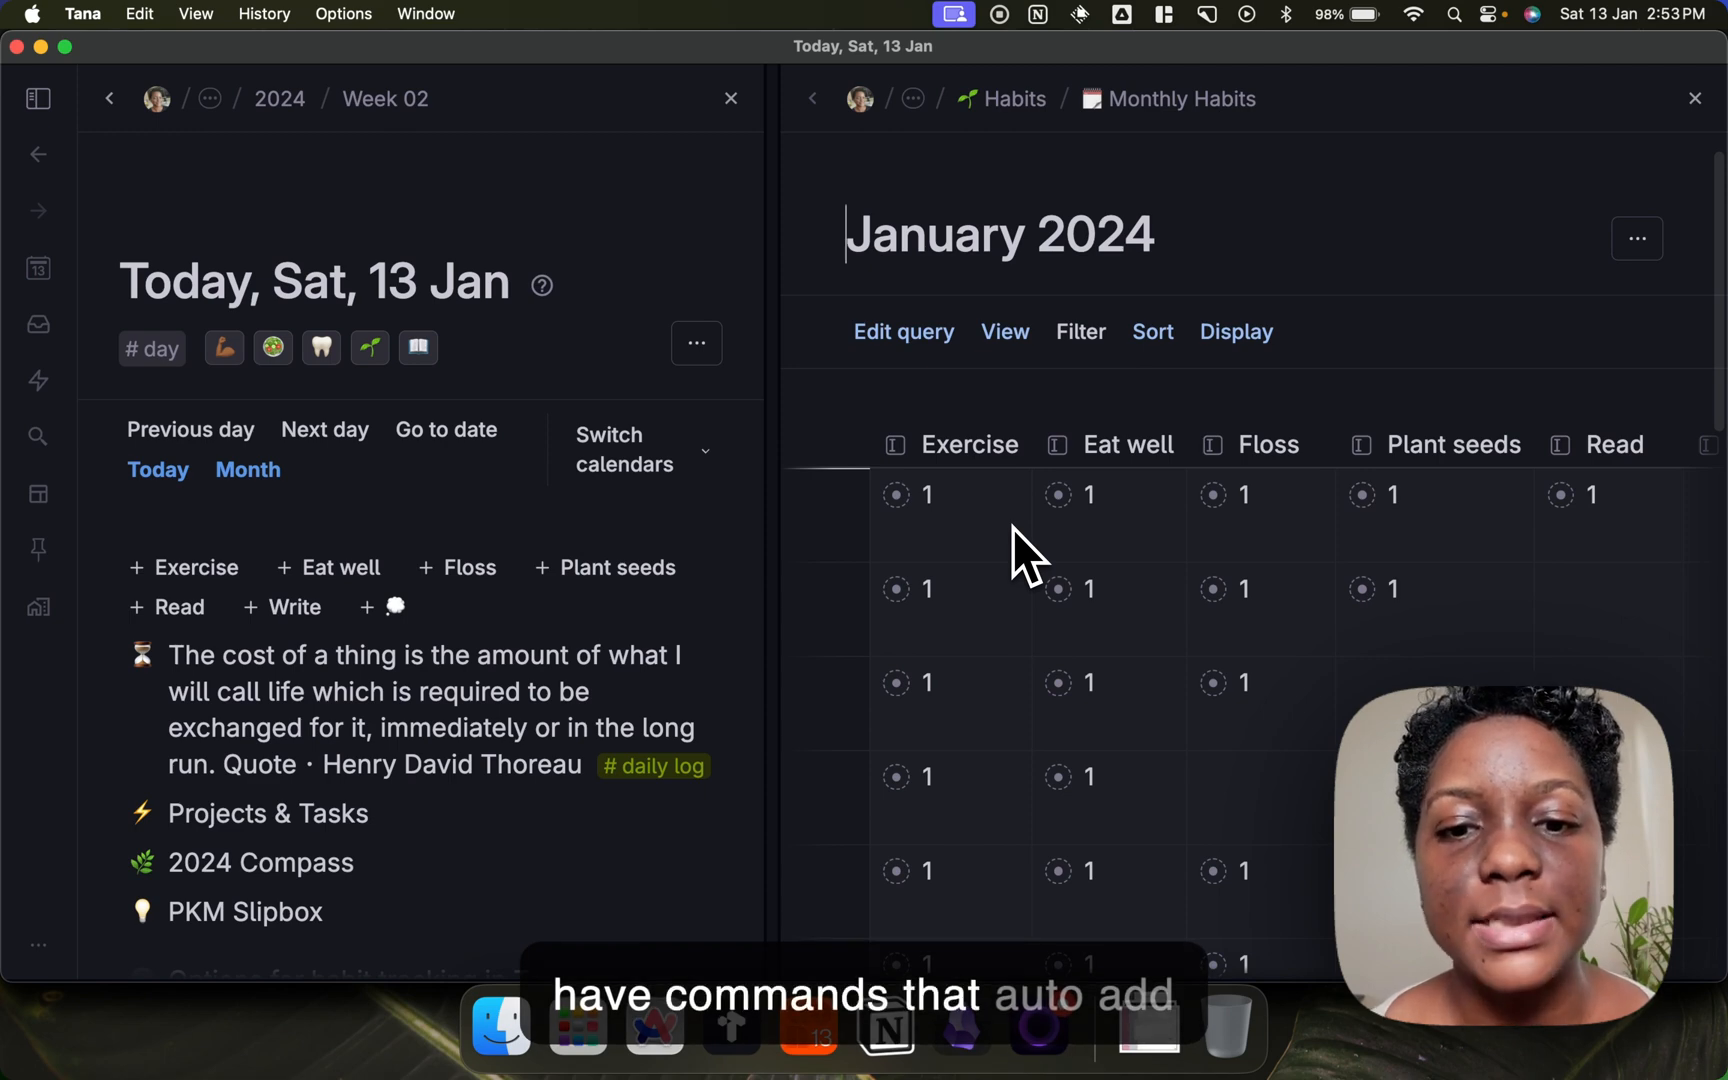
pyautogui.moveTo(937, 557)
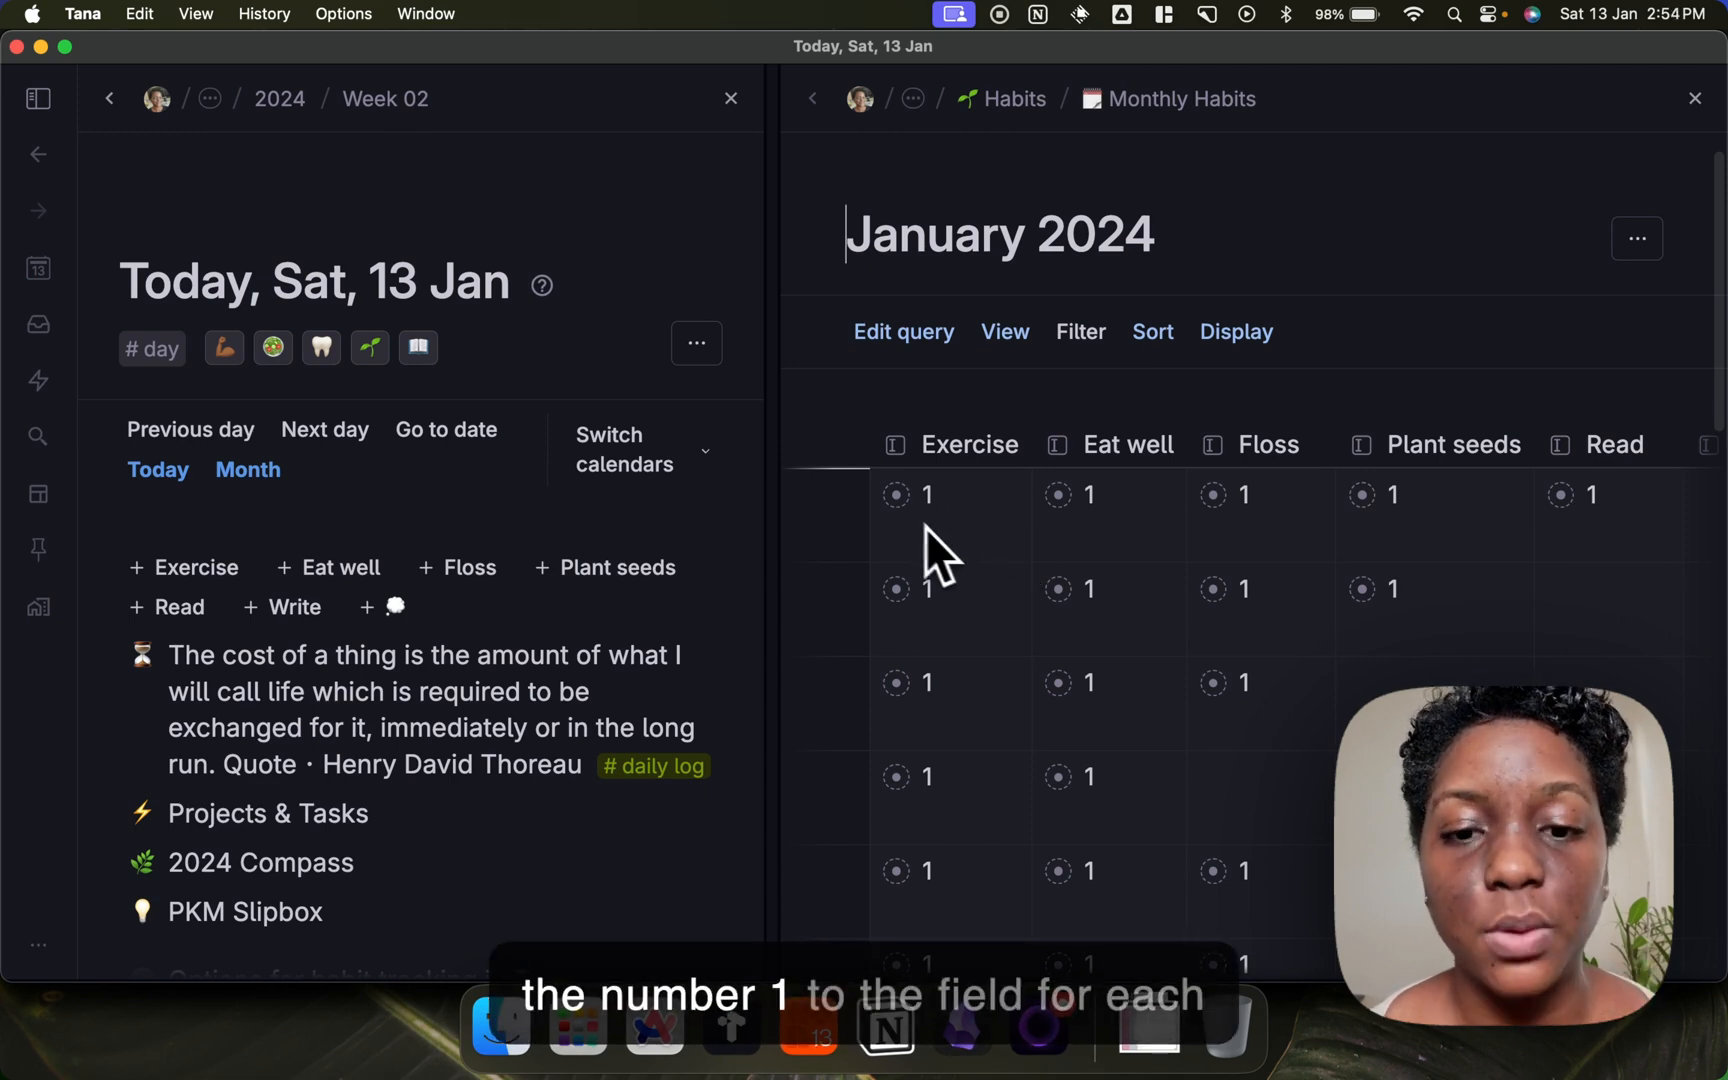
pyautogui.moveTo(970, 557)
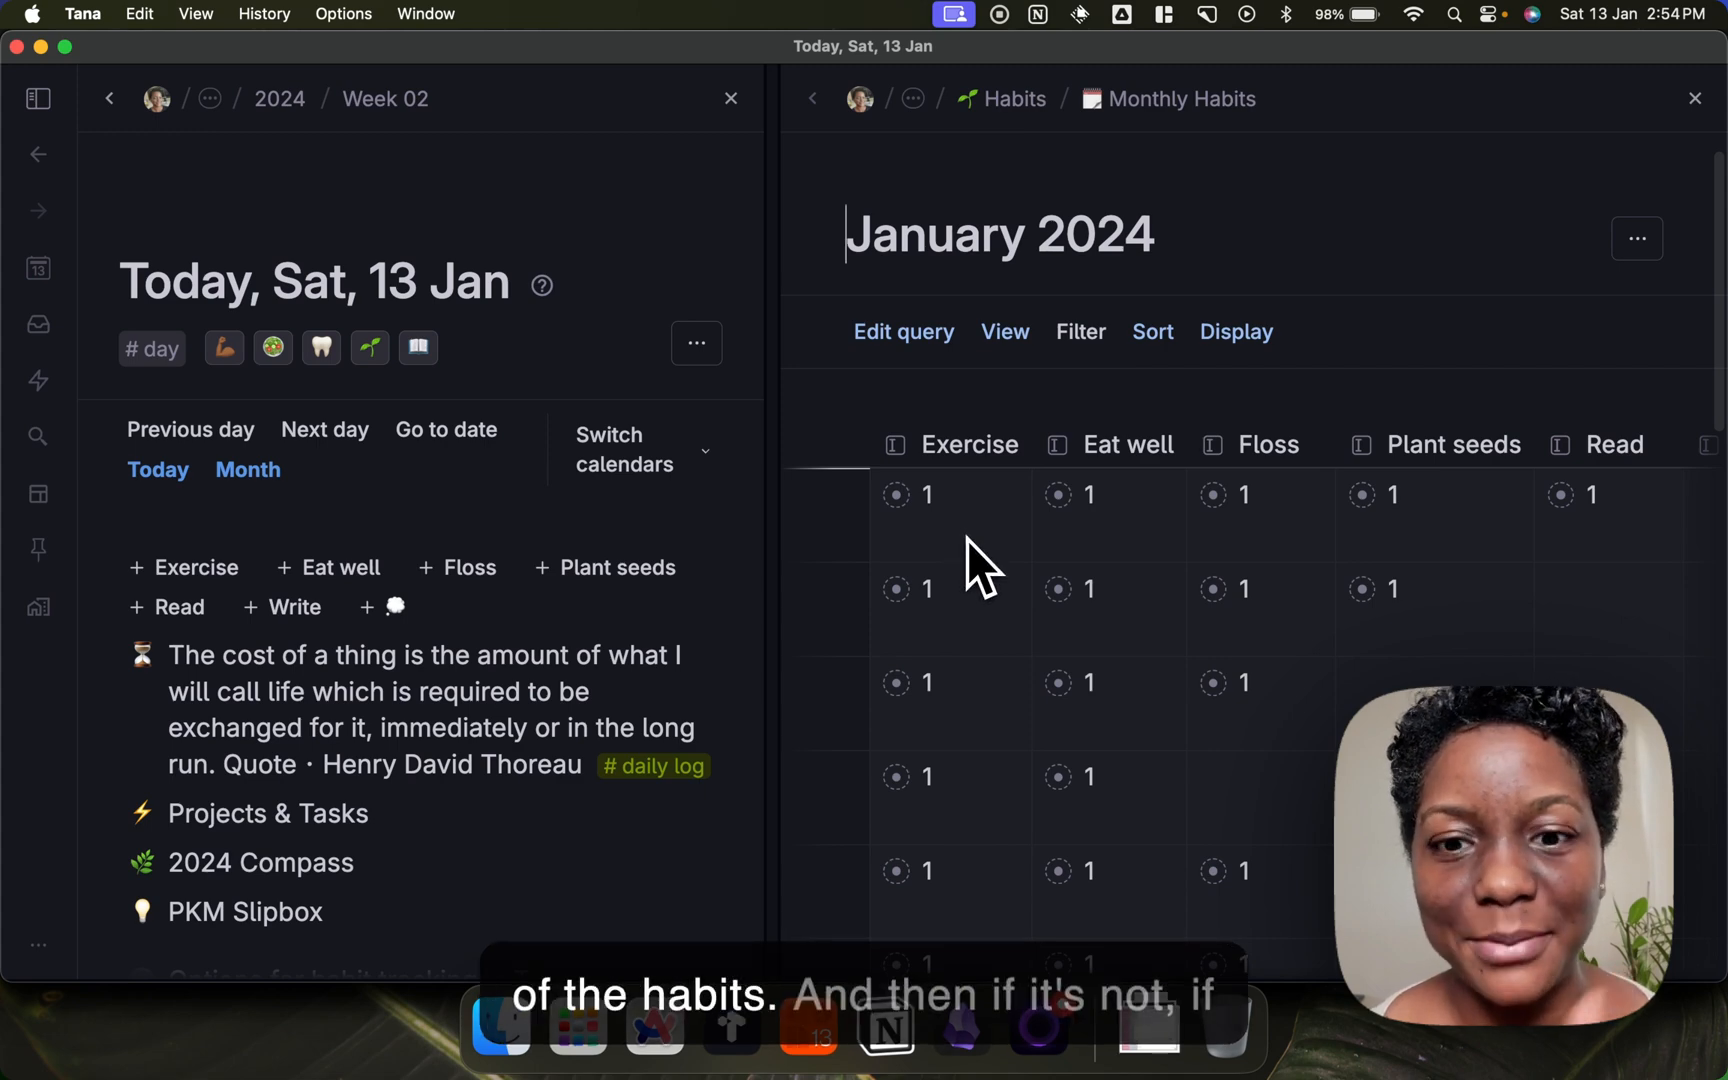
pyautogui.scroll(-3)
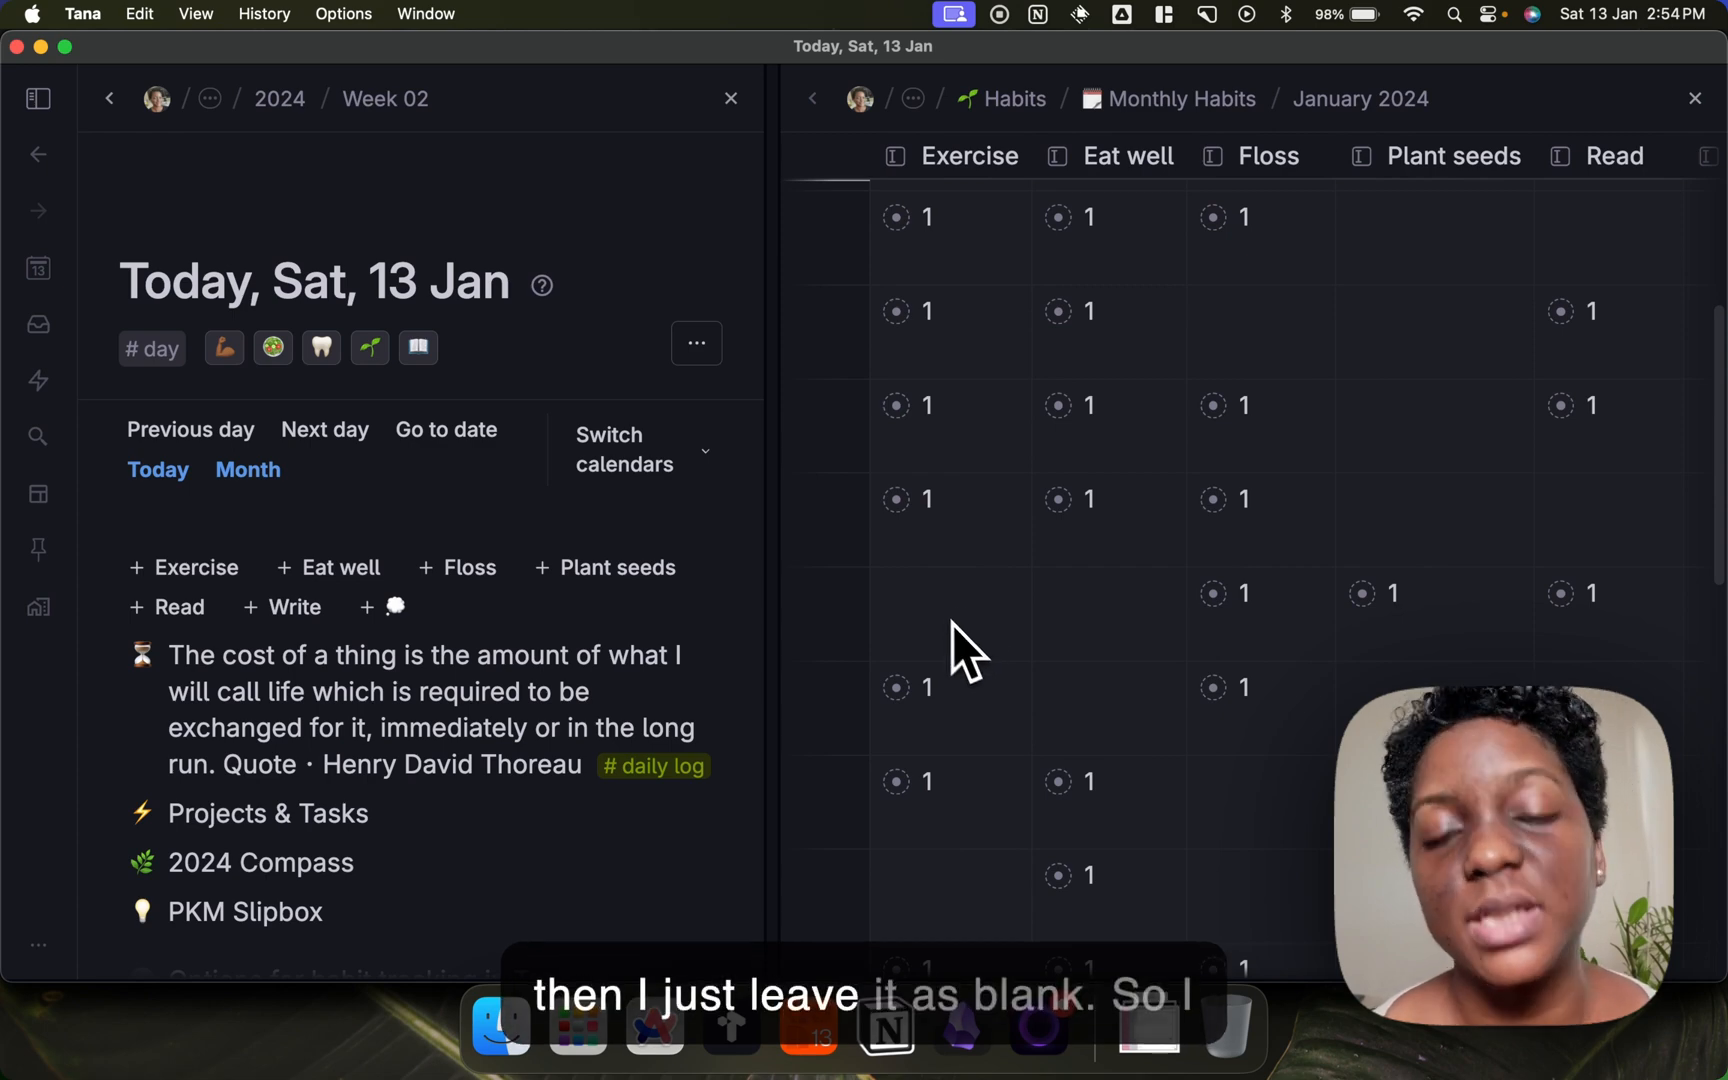
pyautogui.scroll(-3)
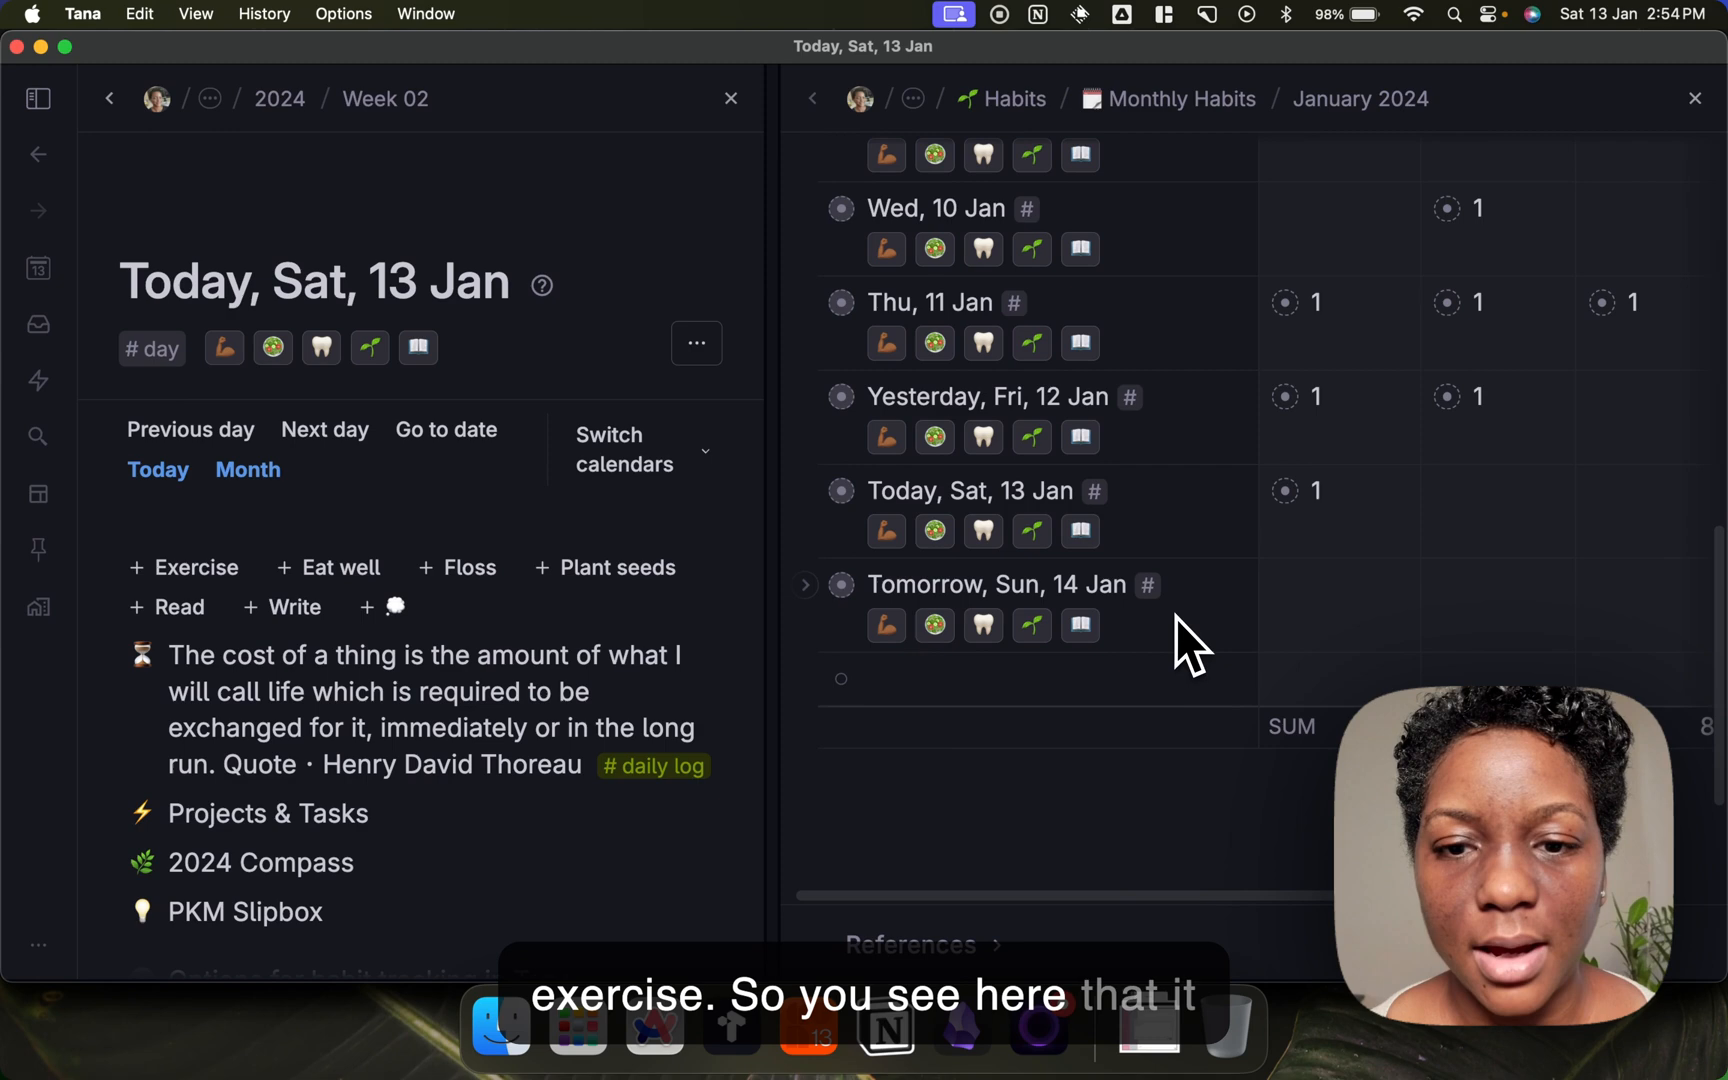
pyautogui.click(1284, 447)
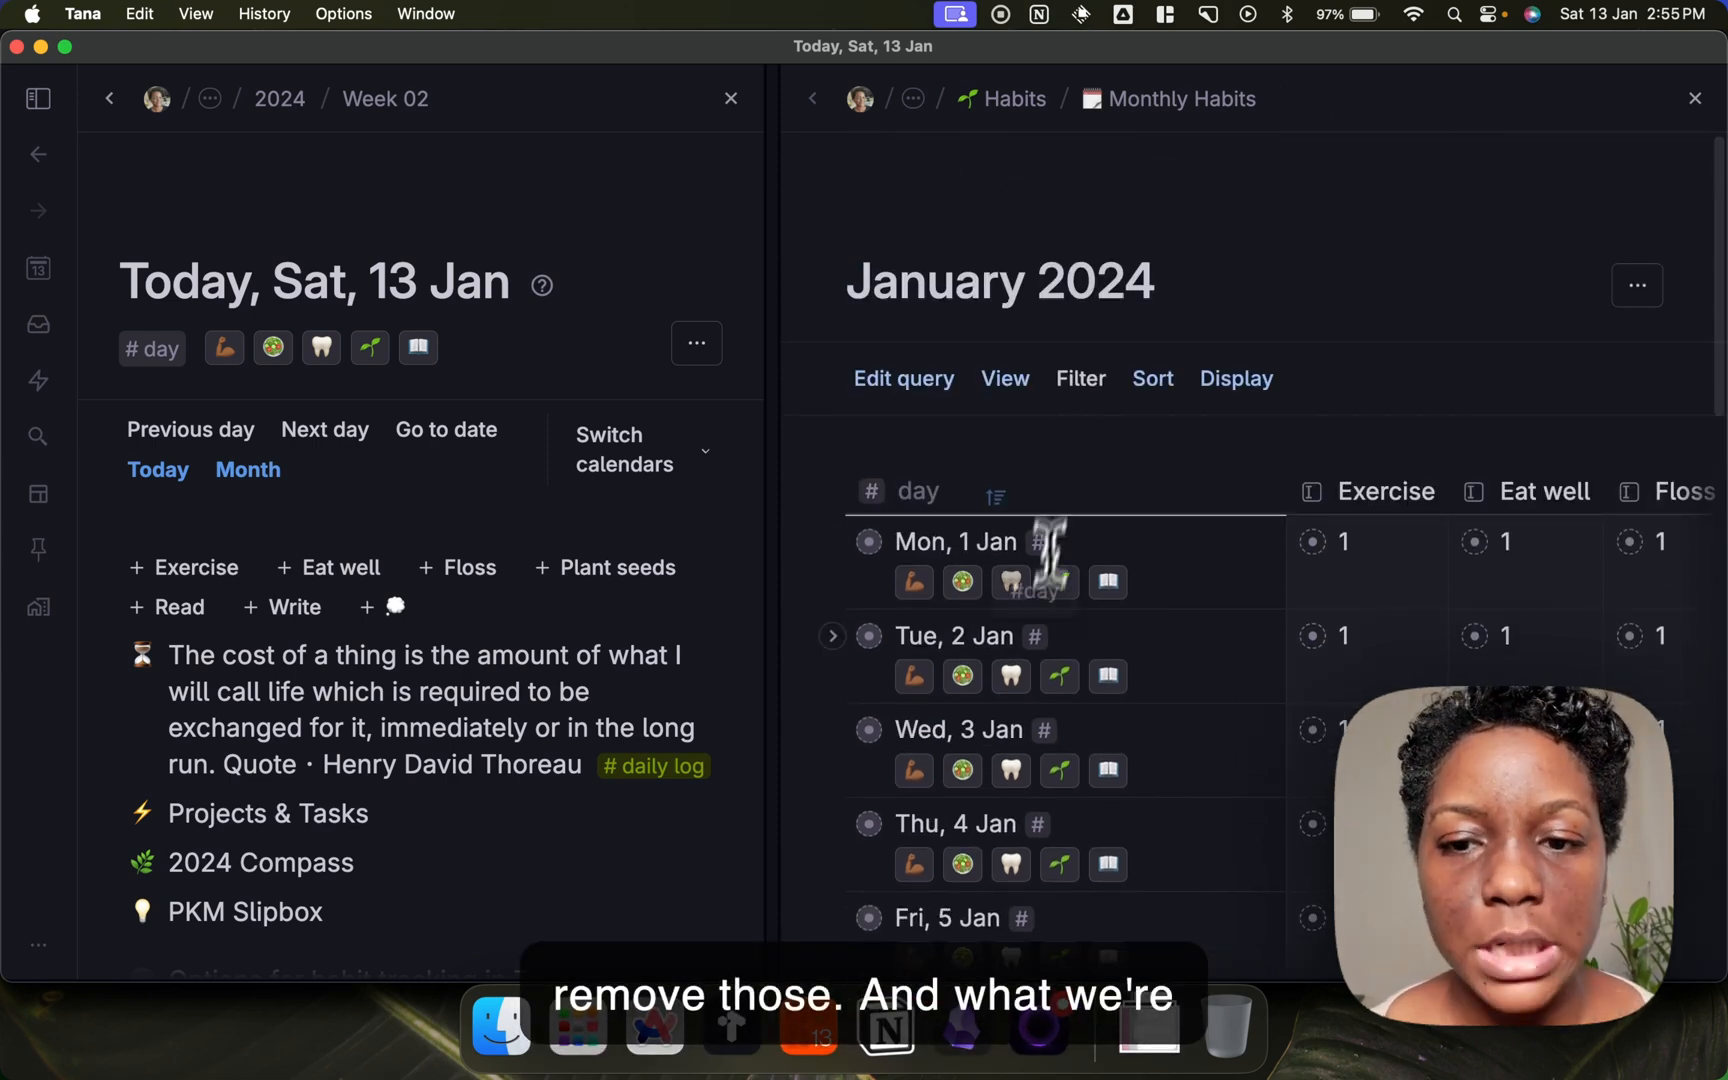
pyautogui.hscroll(3)
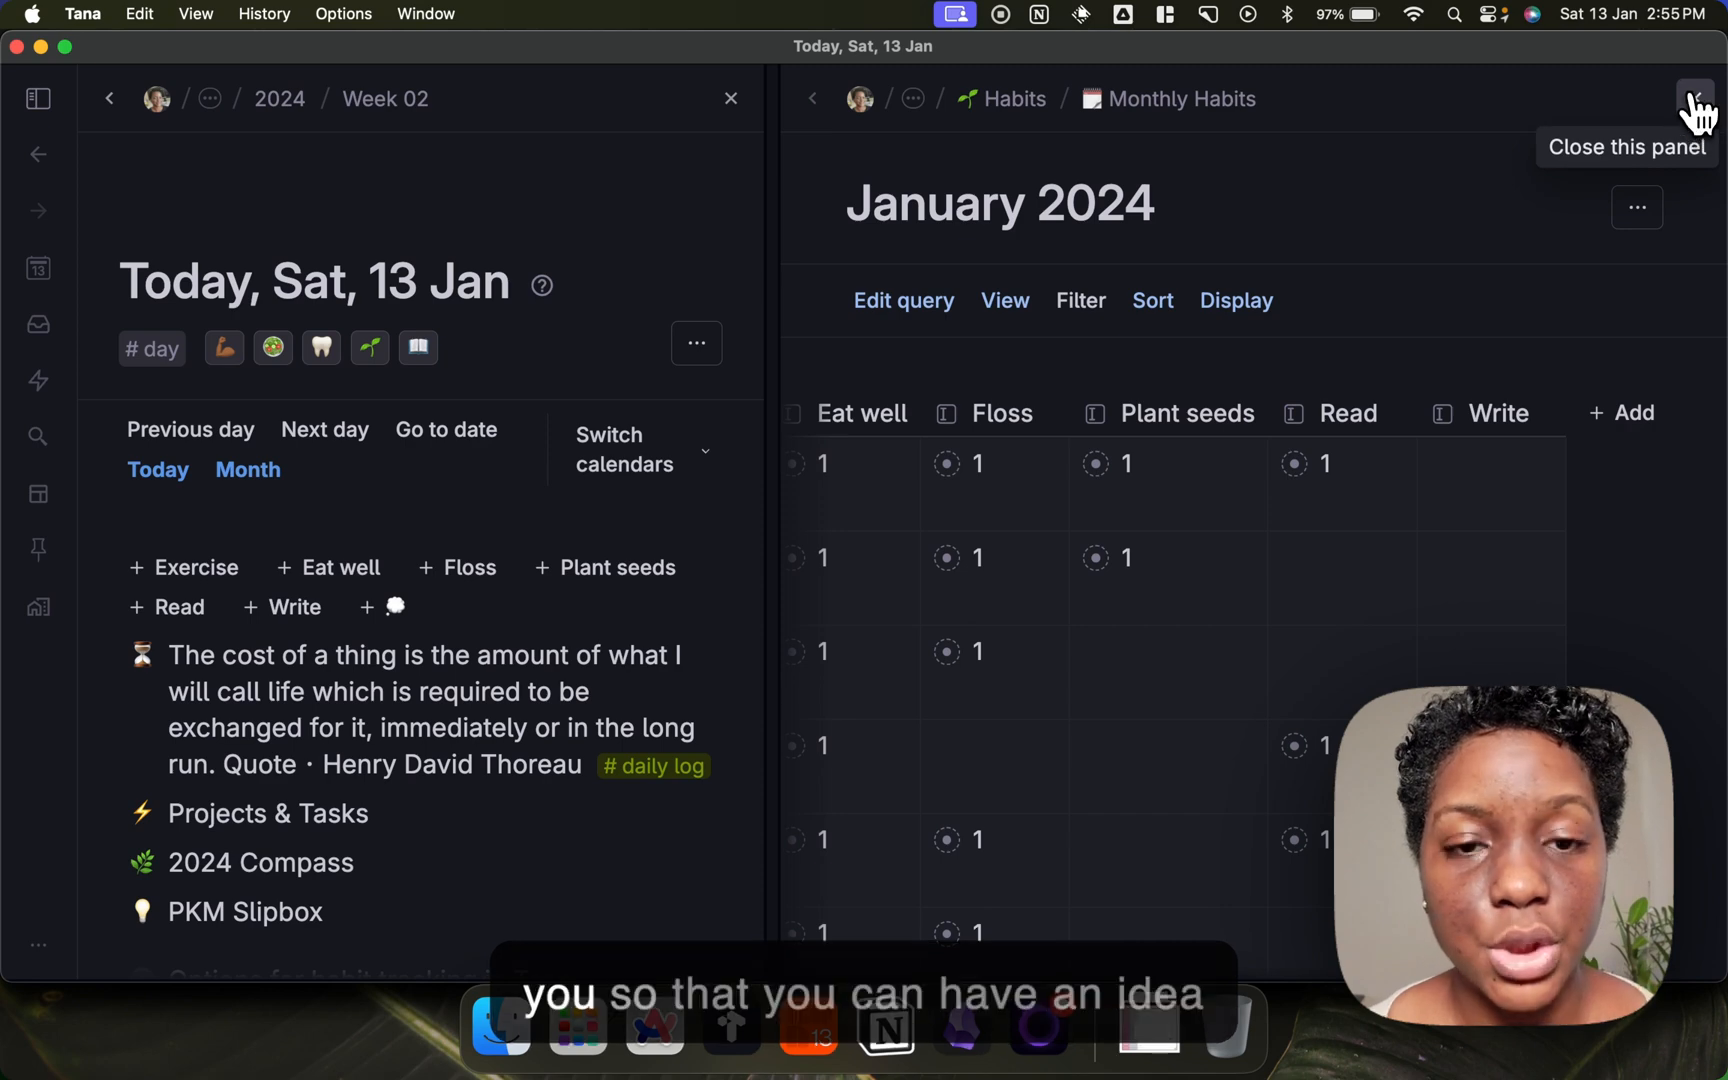
# Step: Close the January panel and turn an empty My commands line into a ✍️ command node
pyautogui.click(1695, 98)
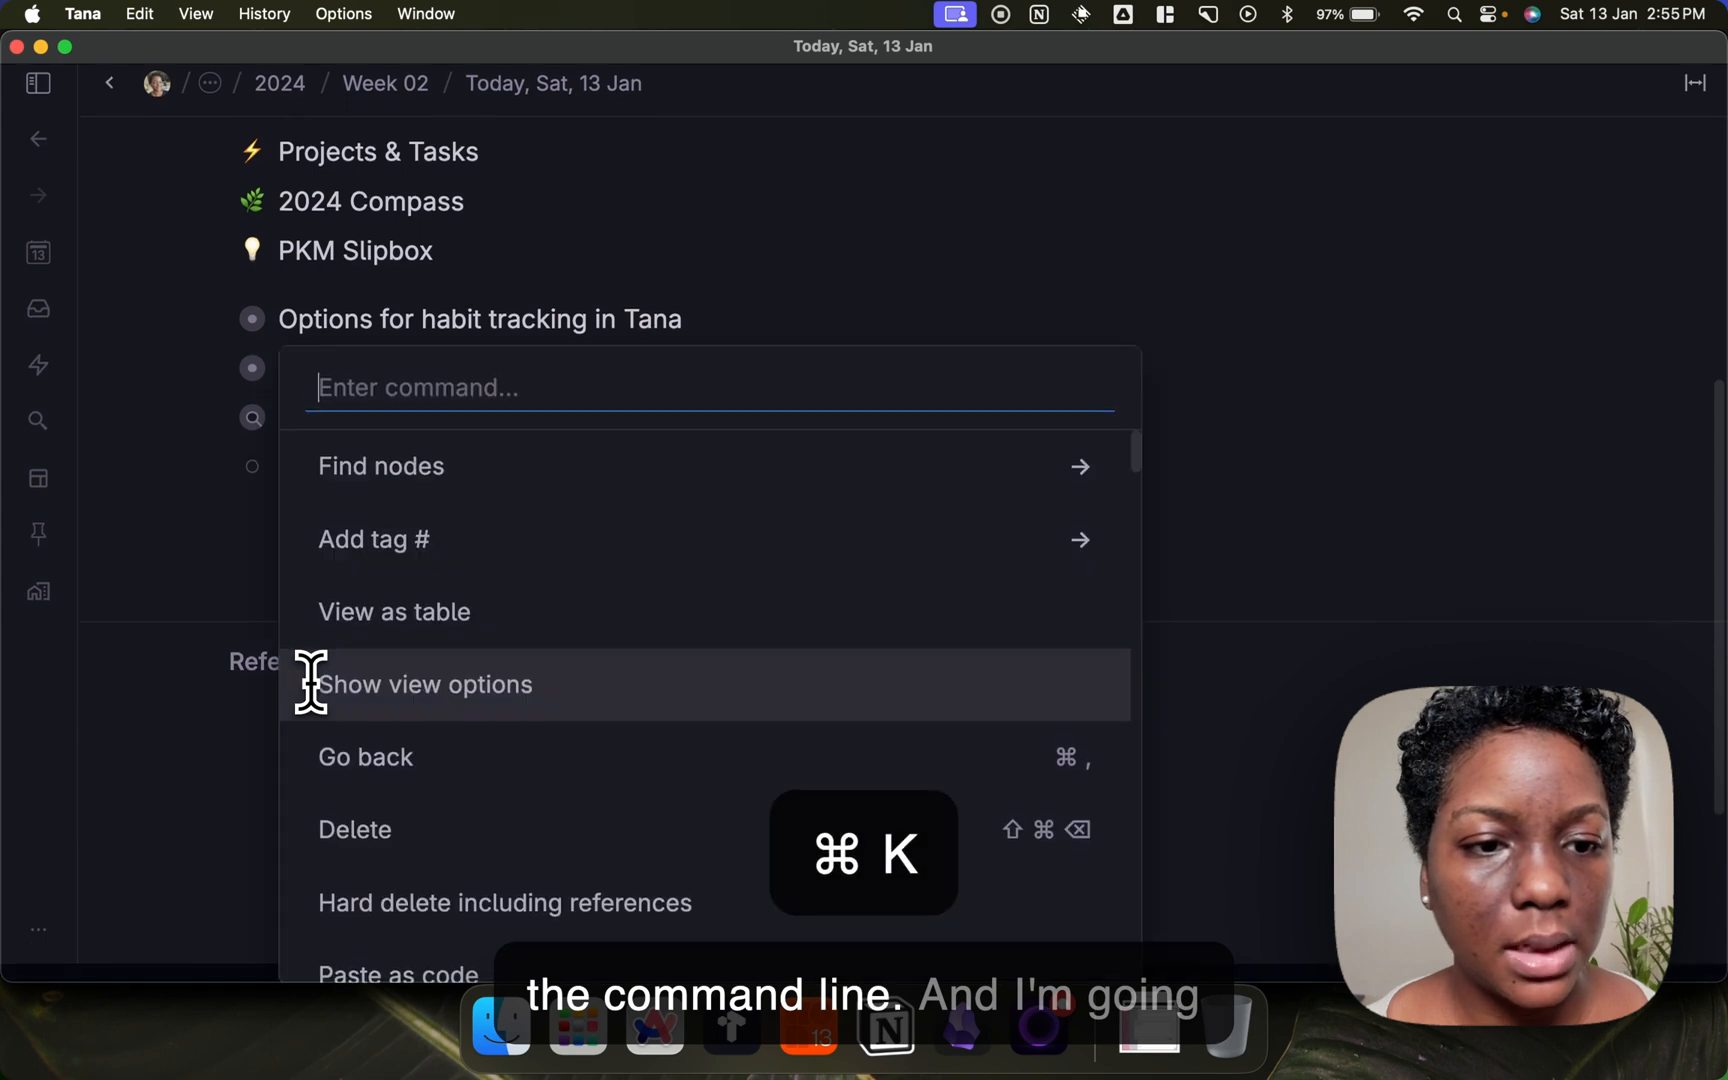
pyautogui.write('comm')
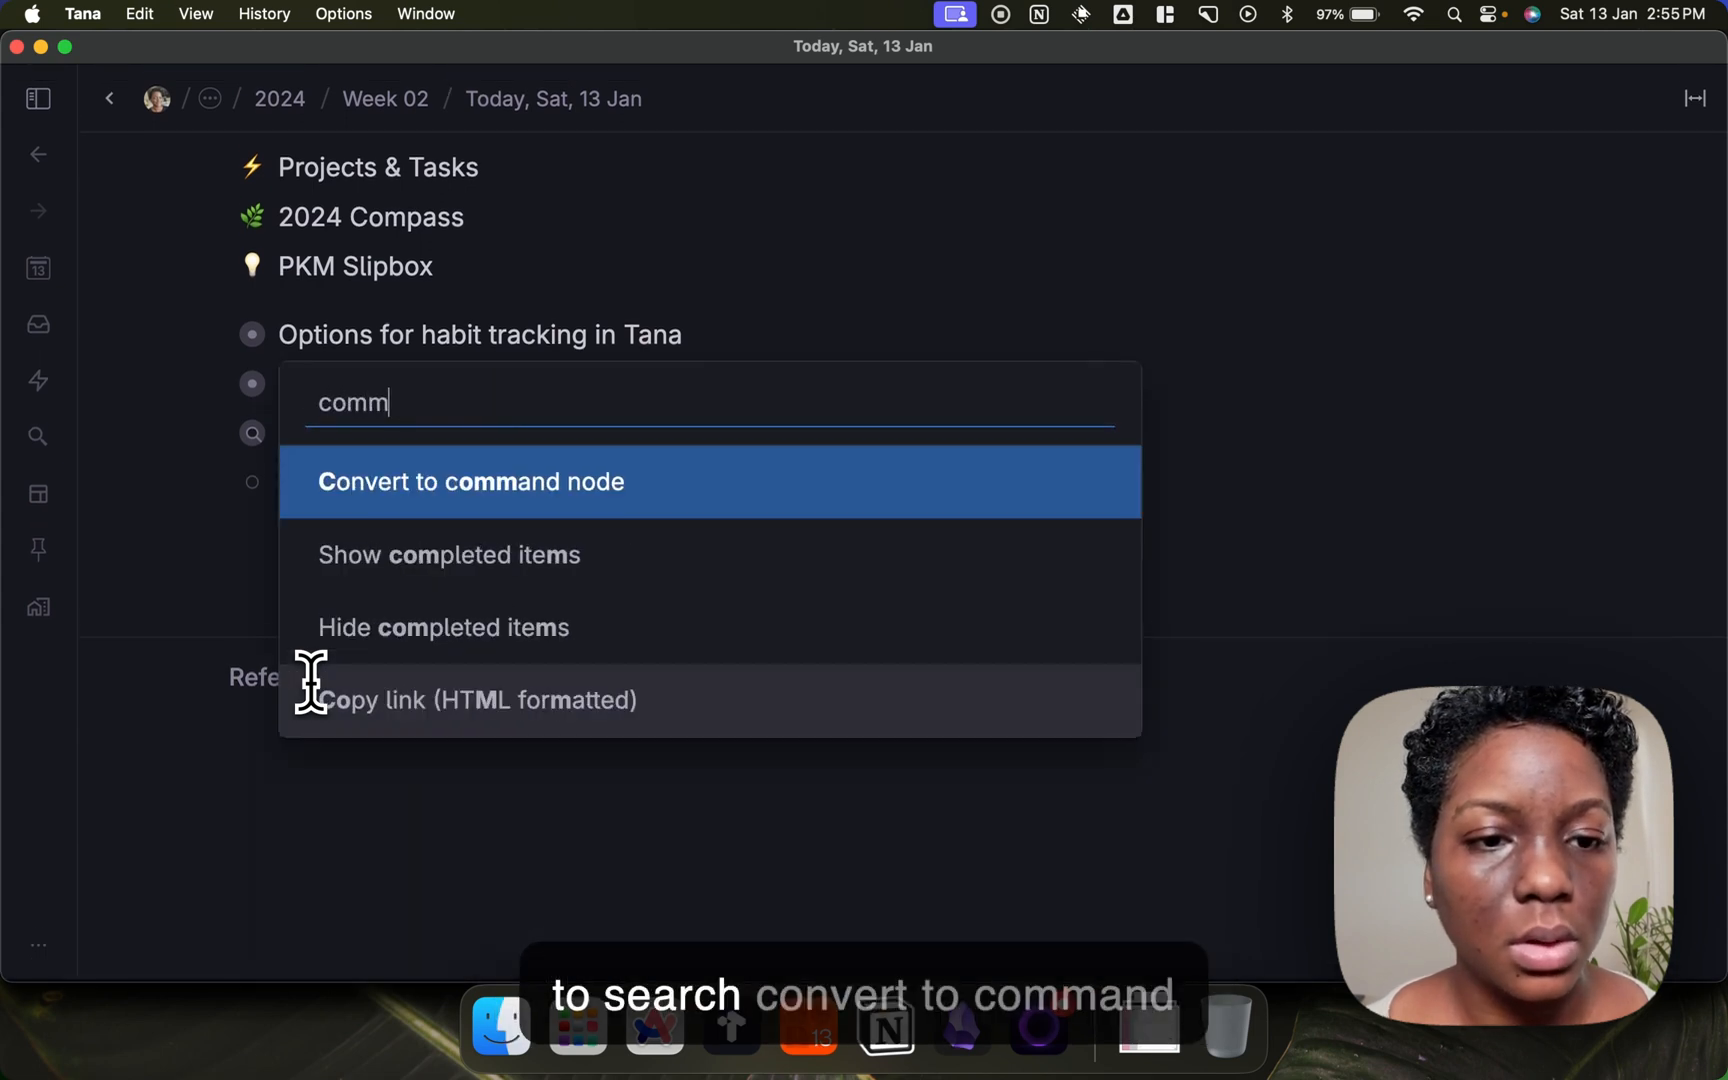
pyautogui.write('and')
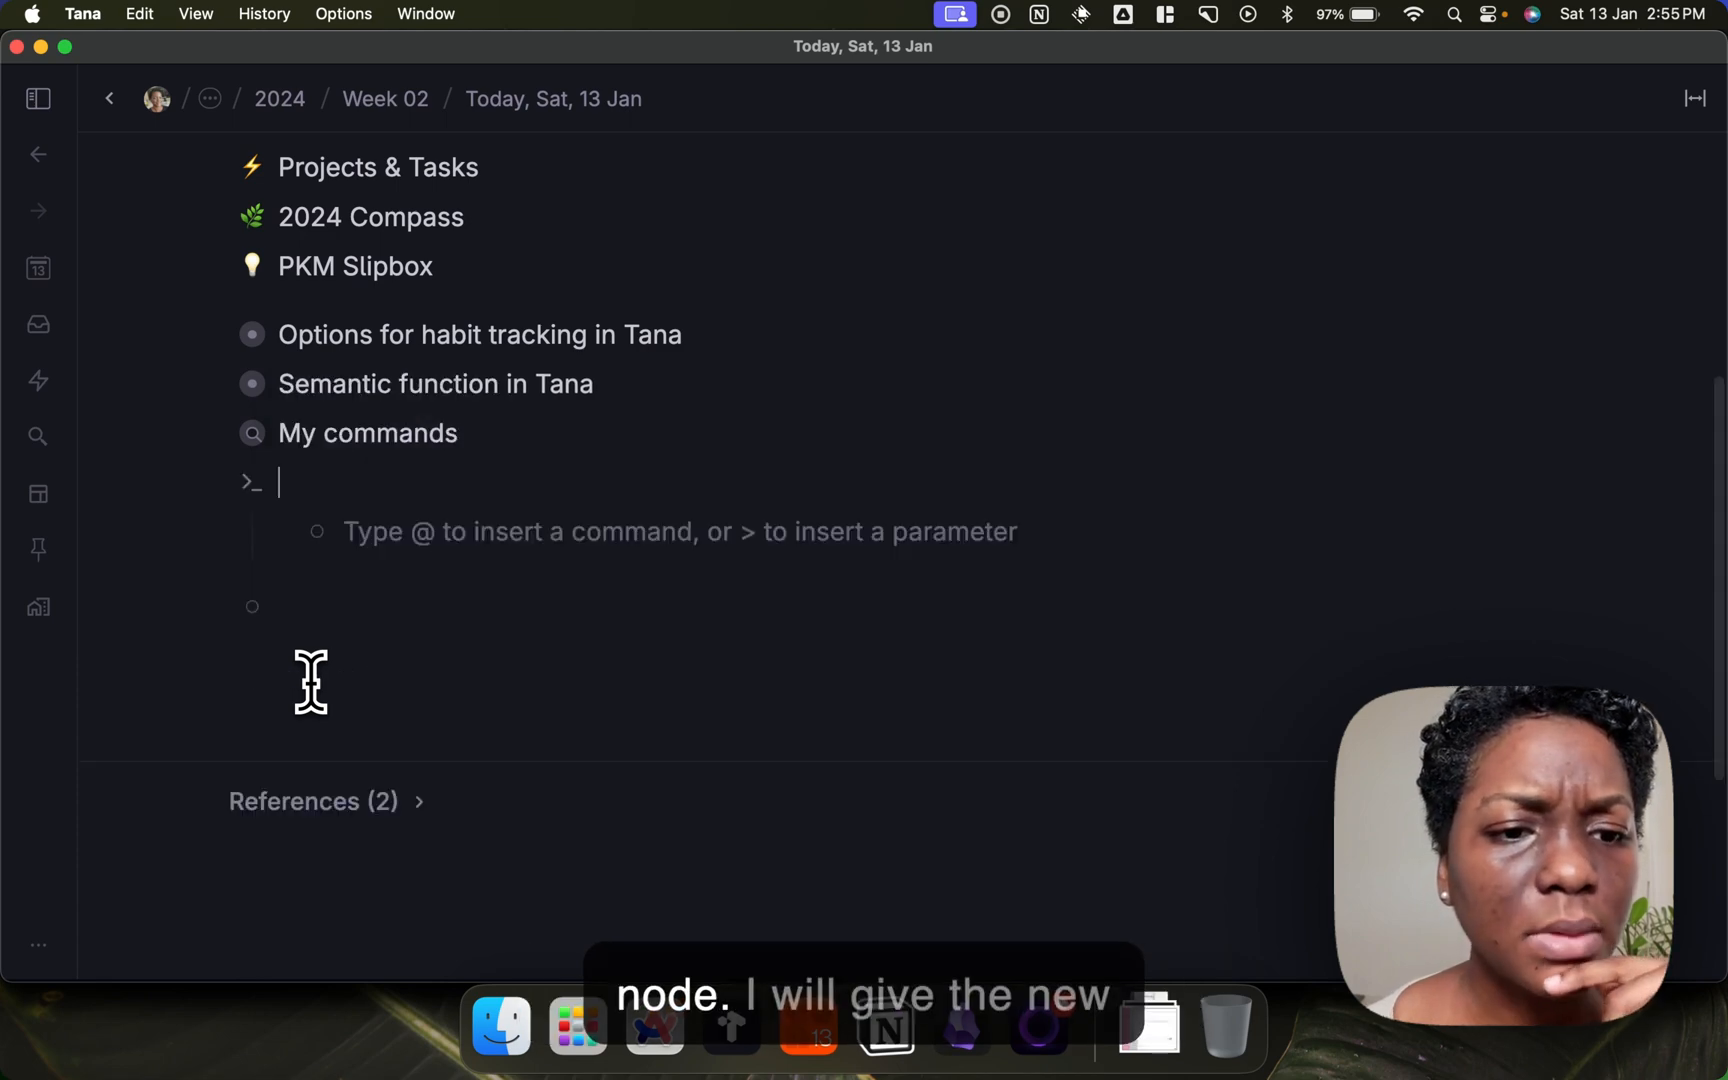
pyautogui.press('cmd+ctrl+space')
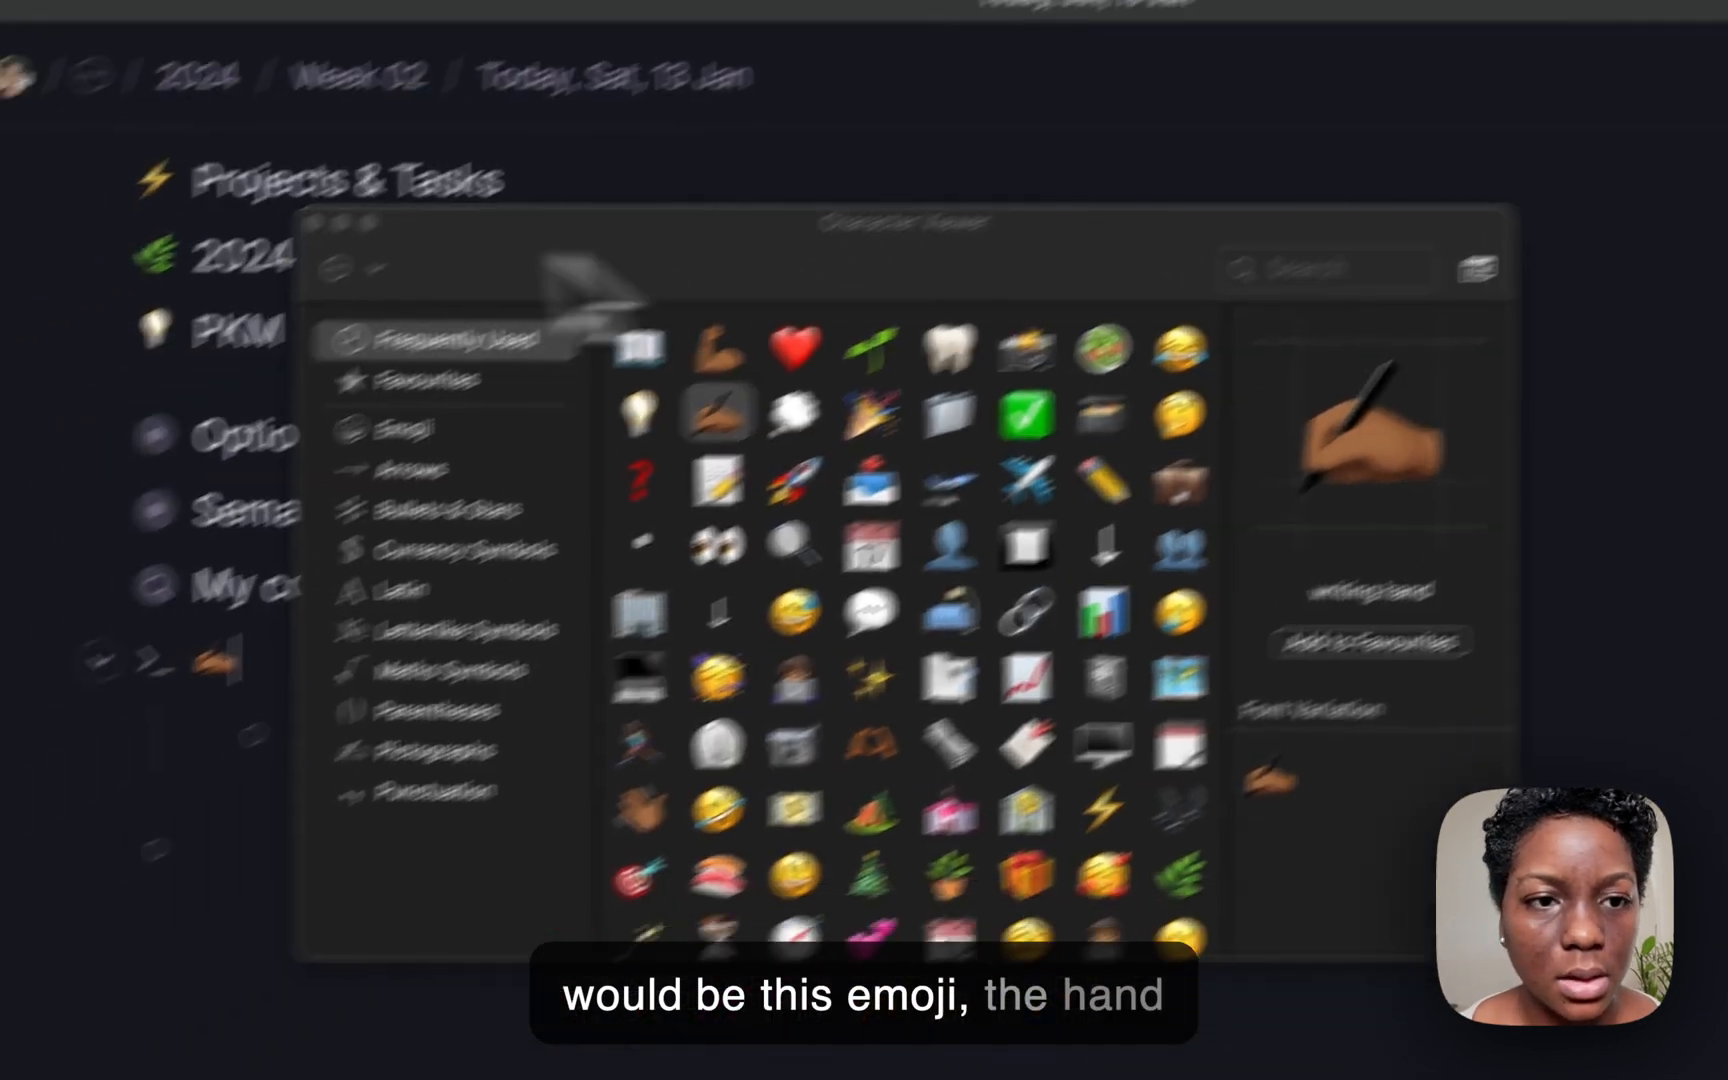
pyautogui.click(714, 411)
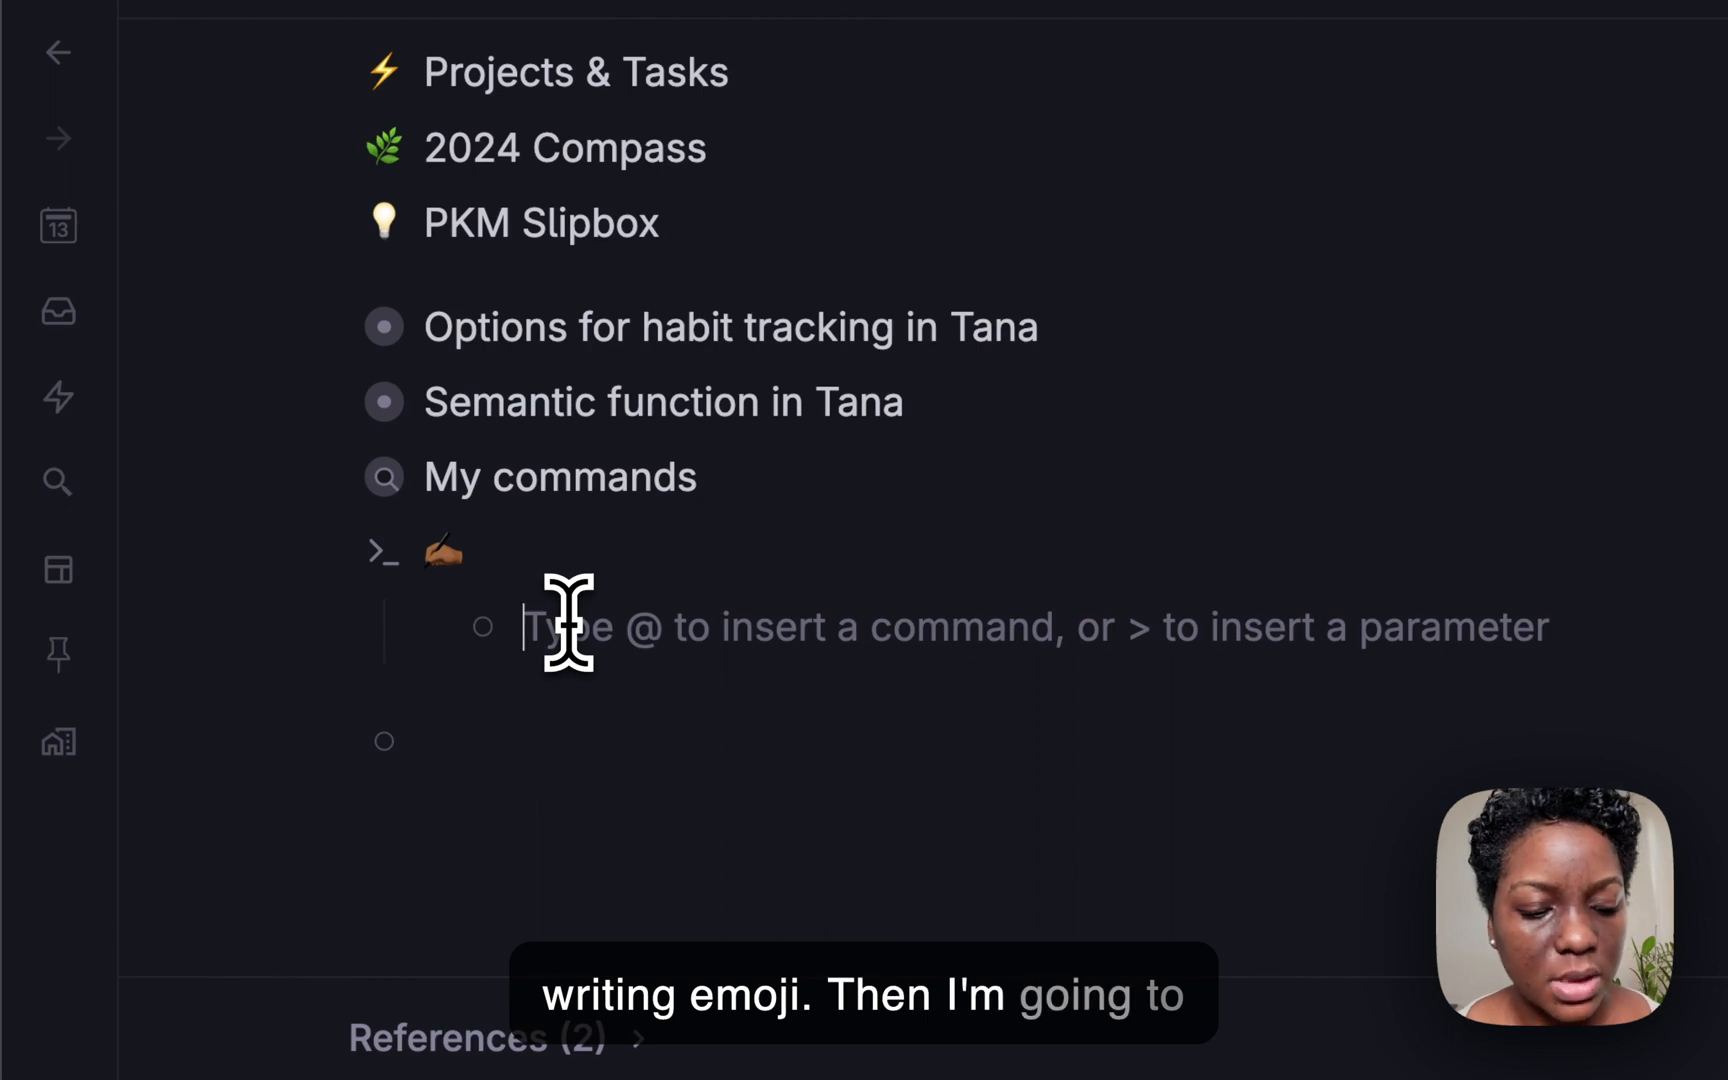
# Step: Insert the Set field values system command under the ✍️ command node
pyautogui.write('@')
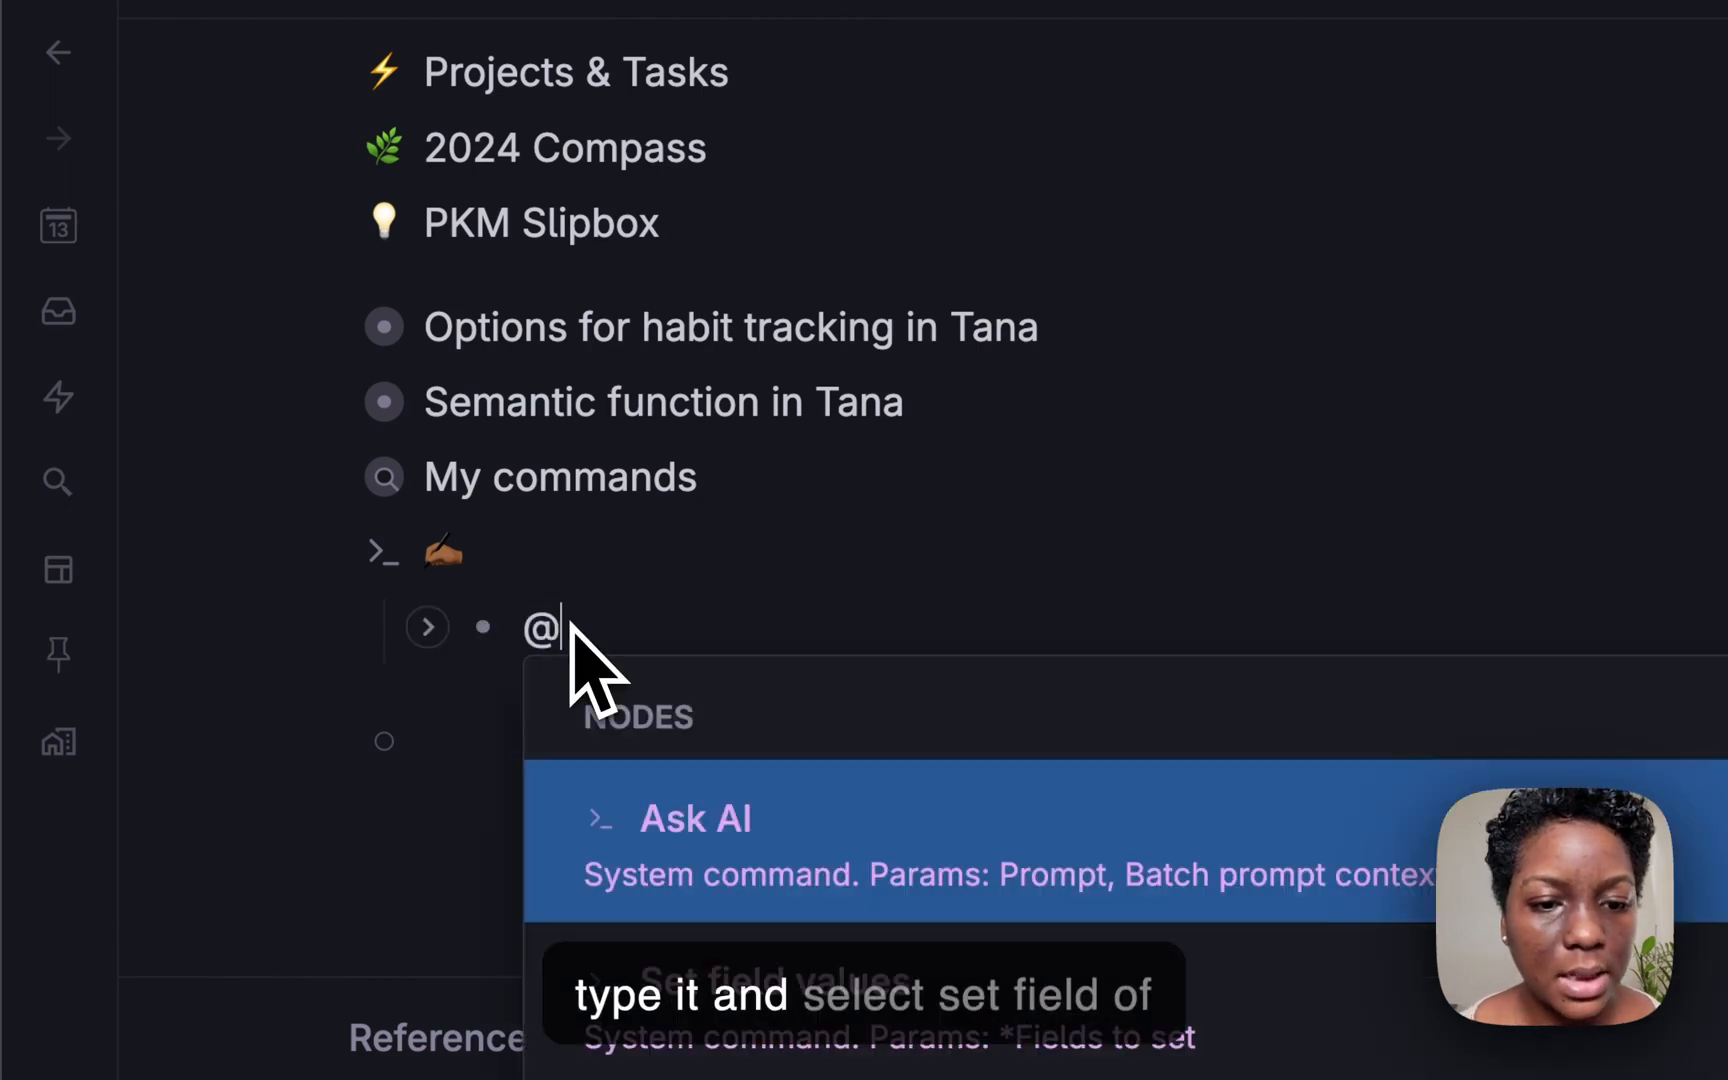
pyautogui.click(793, 981)
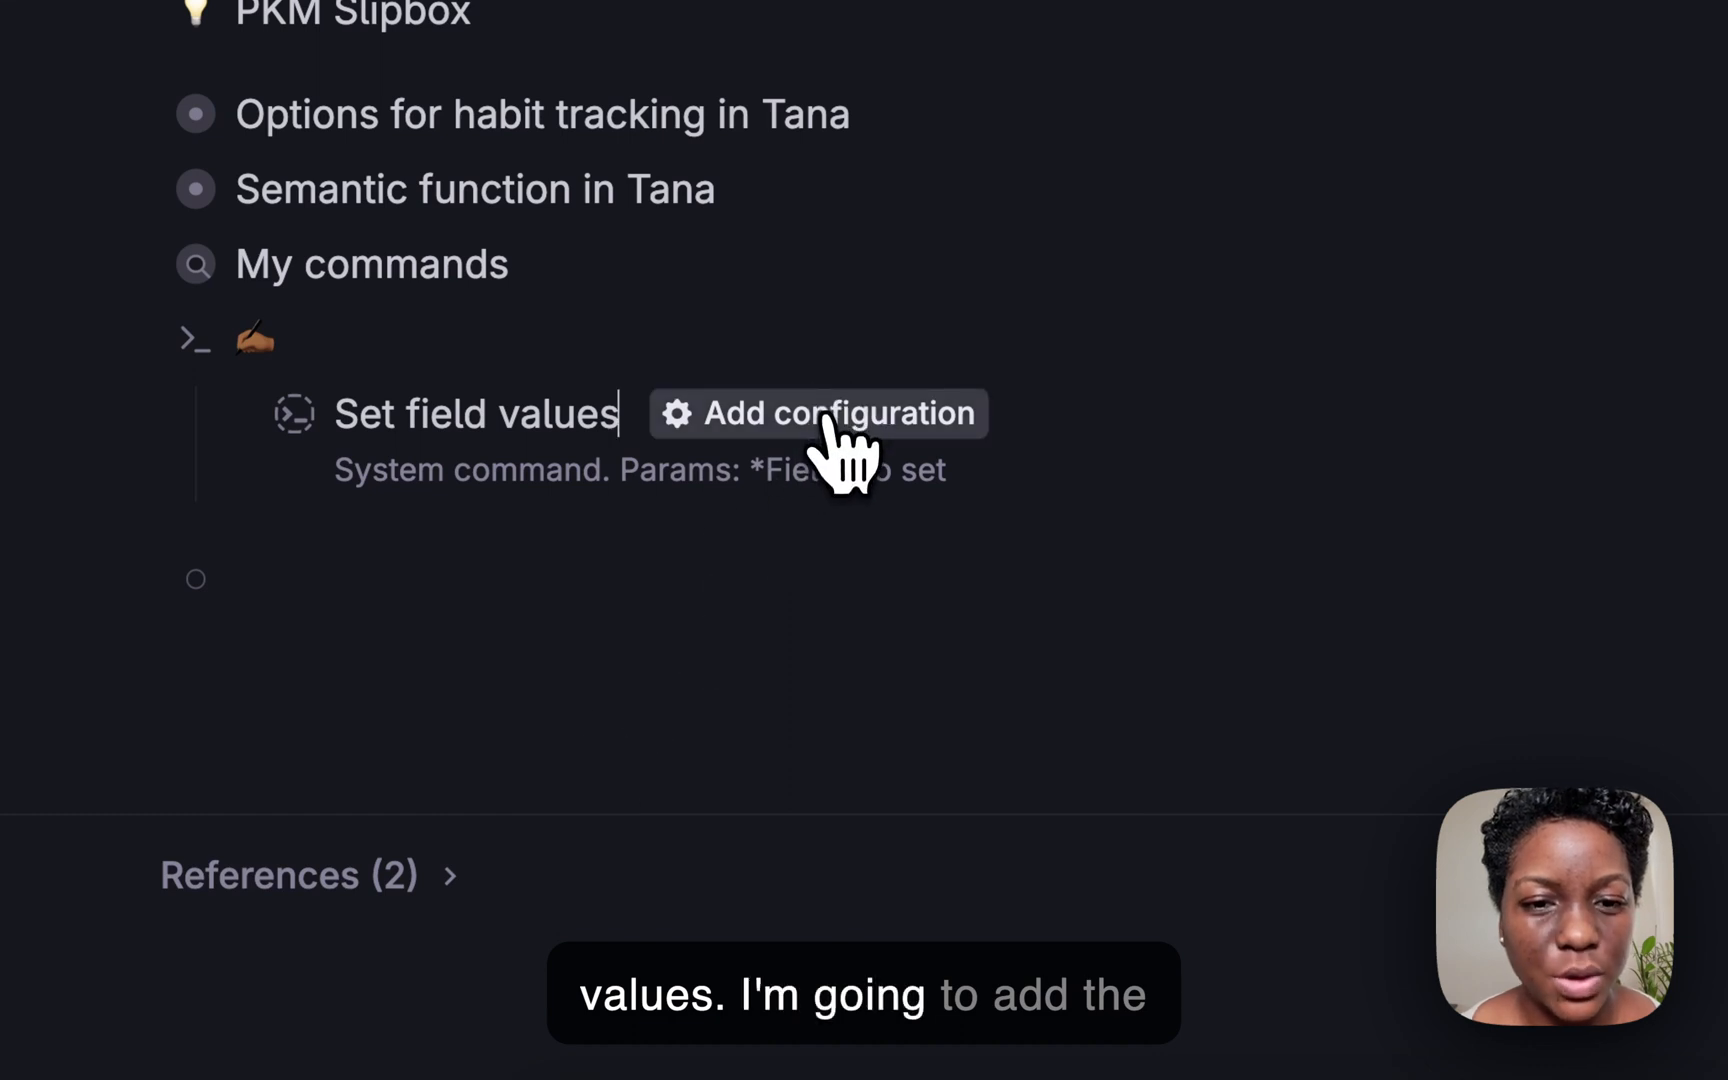
# Step: Add a configuration choosing the Write field with value 1
pyautogui.click(818, 413)
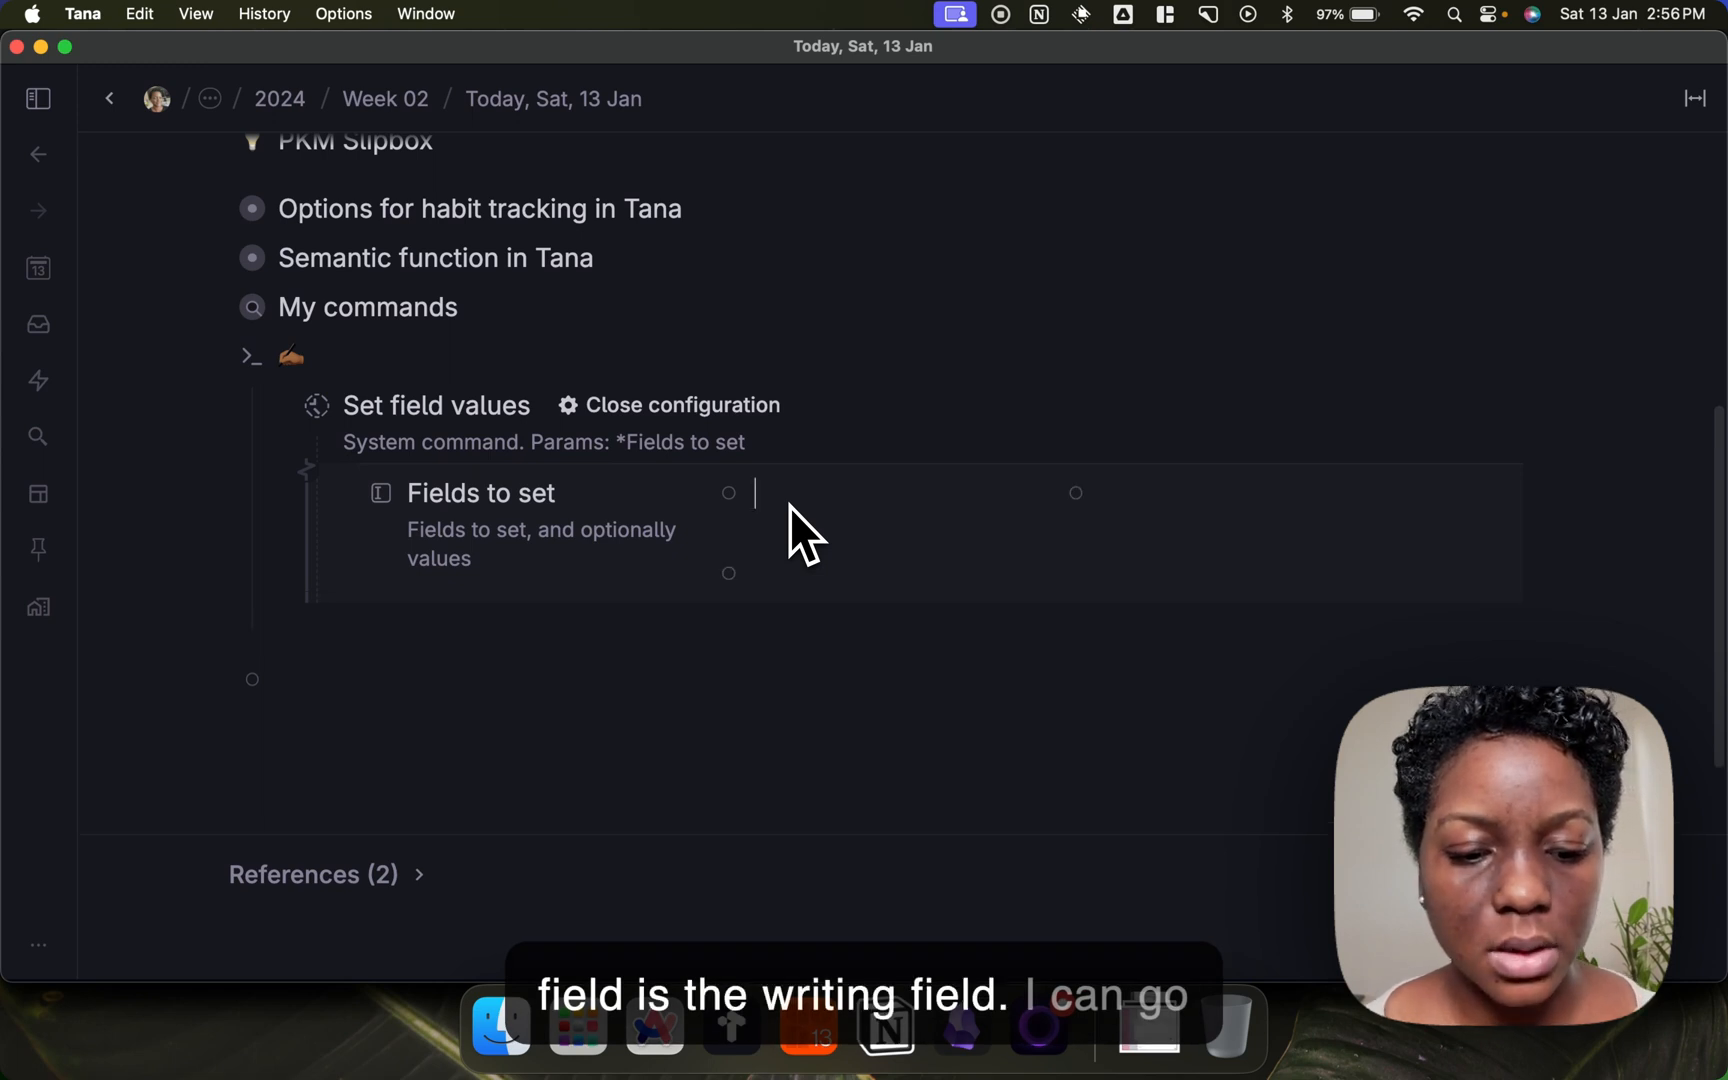
pyautogui.write('wri')
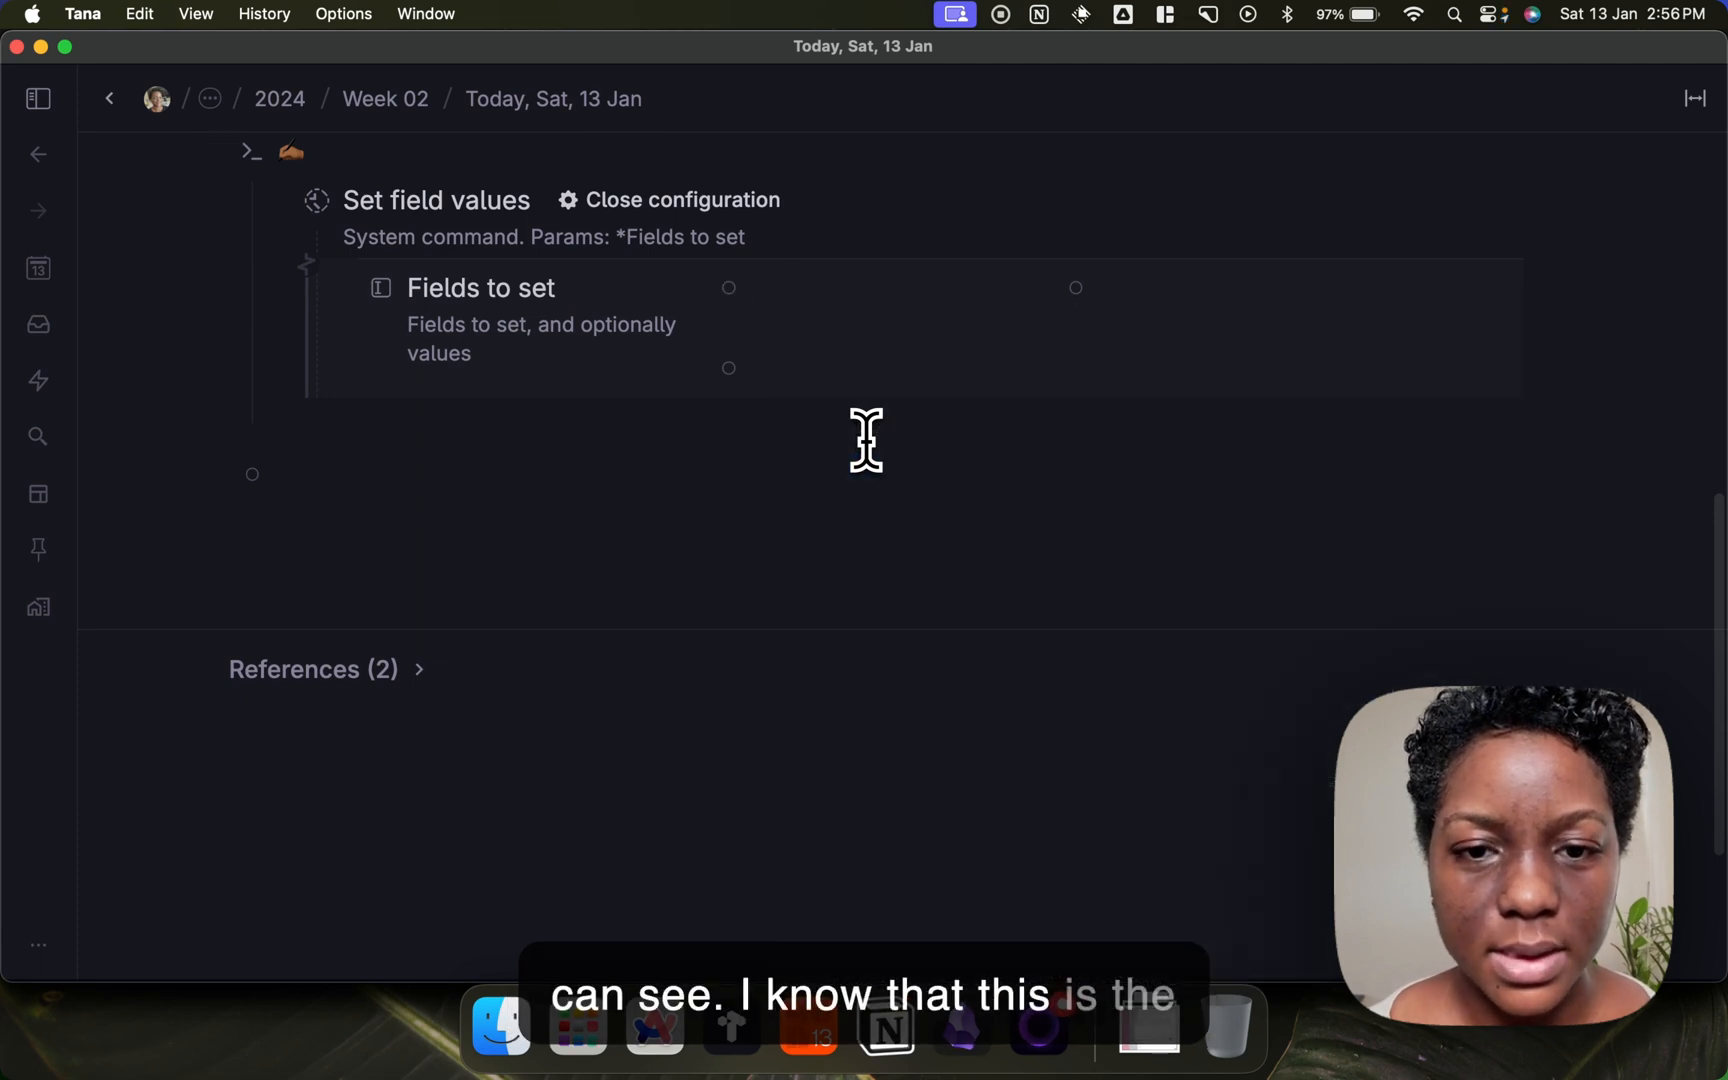
pyautogui.write('write')
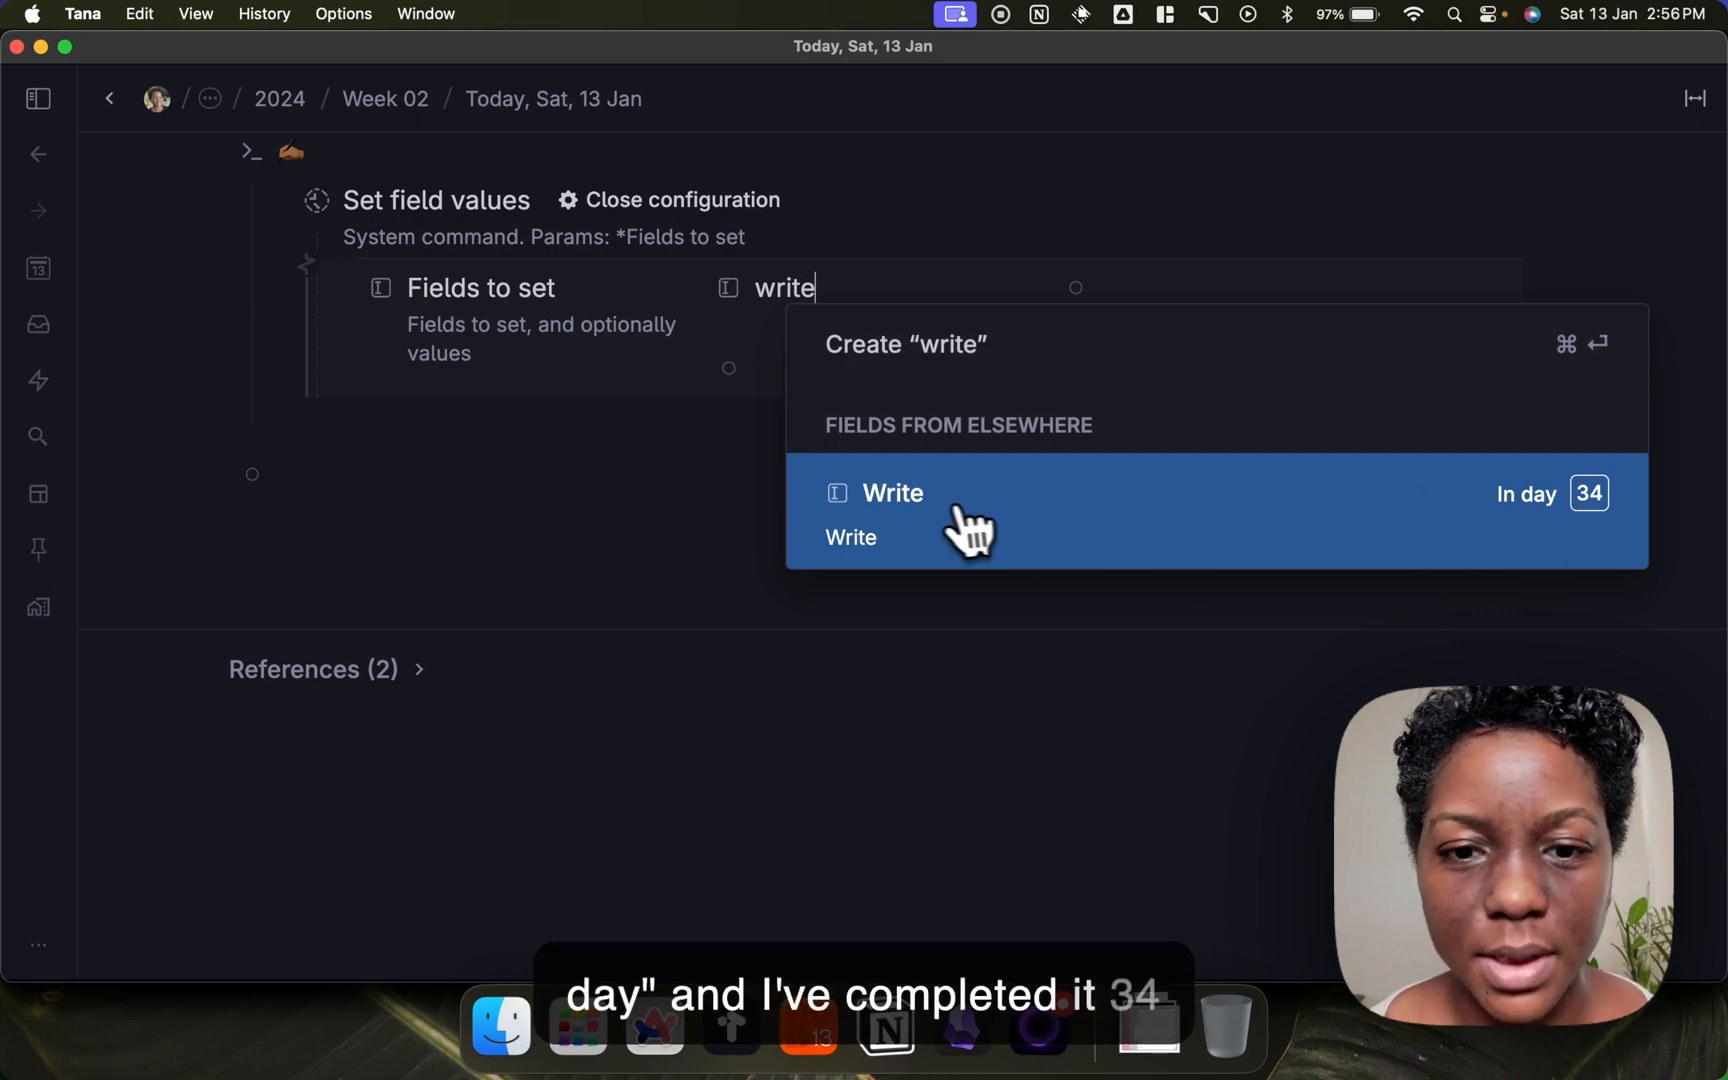
pyautogui.click(890, 493)
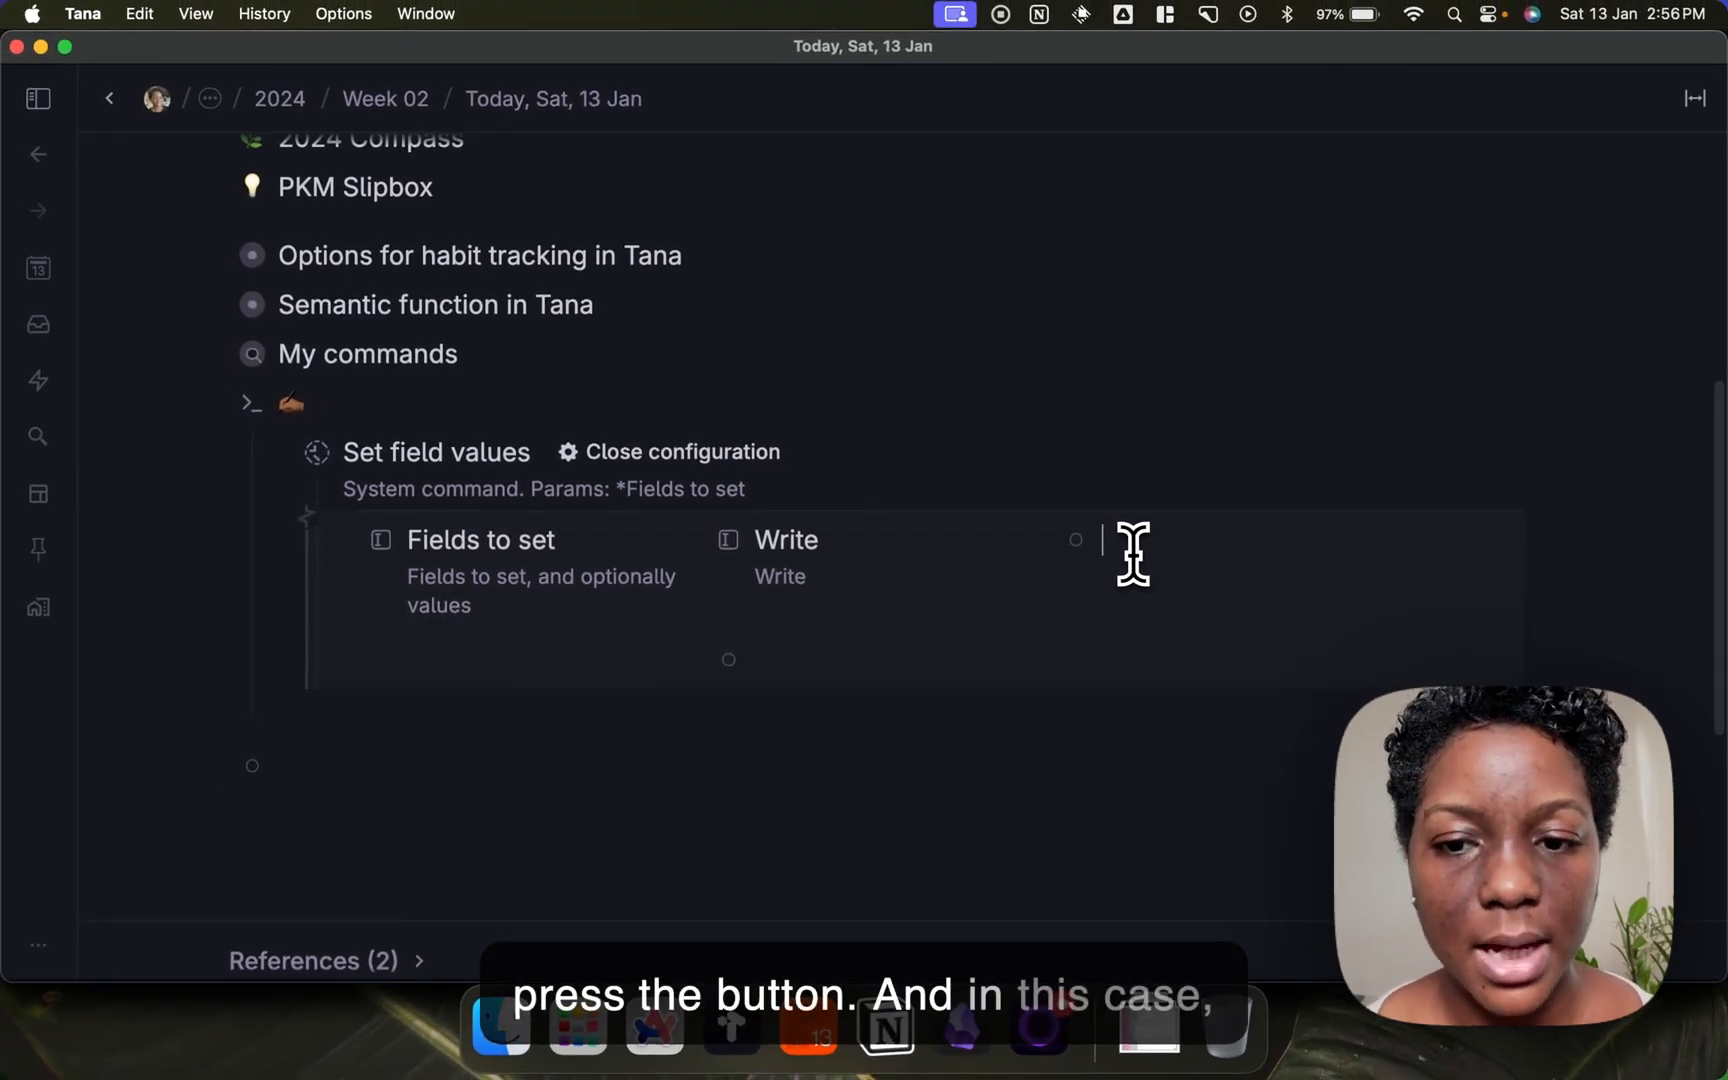
pyautogui.write('1')
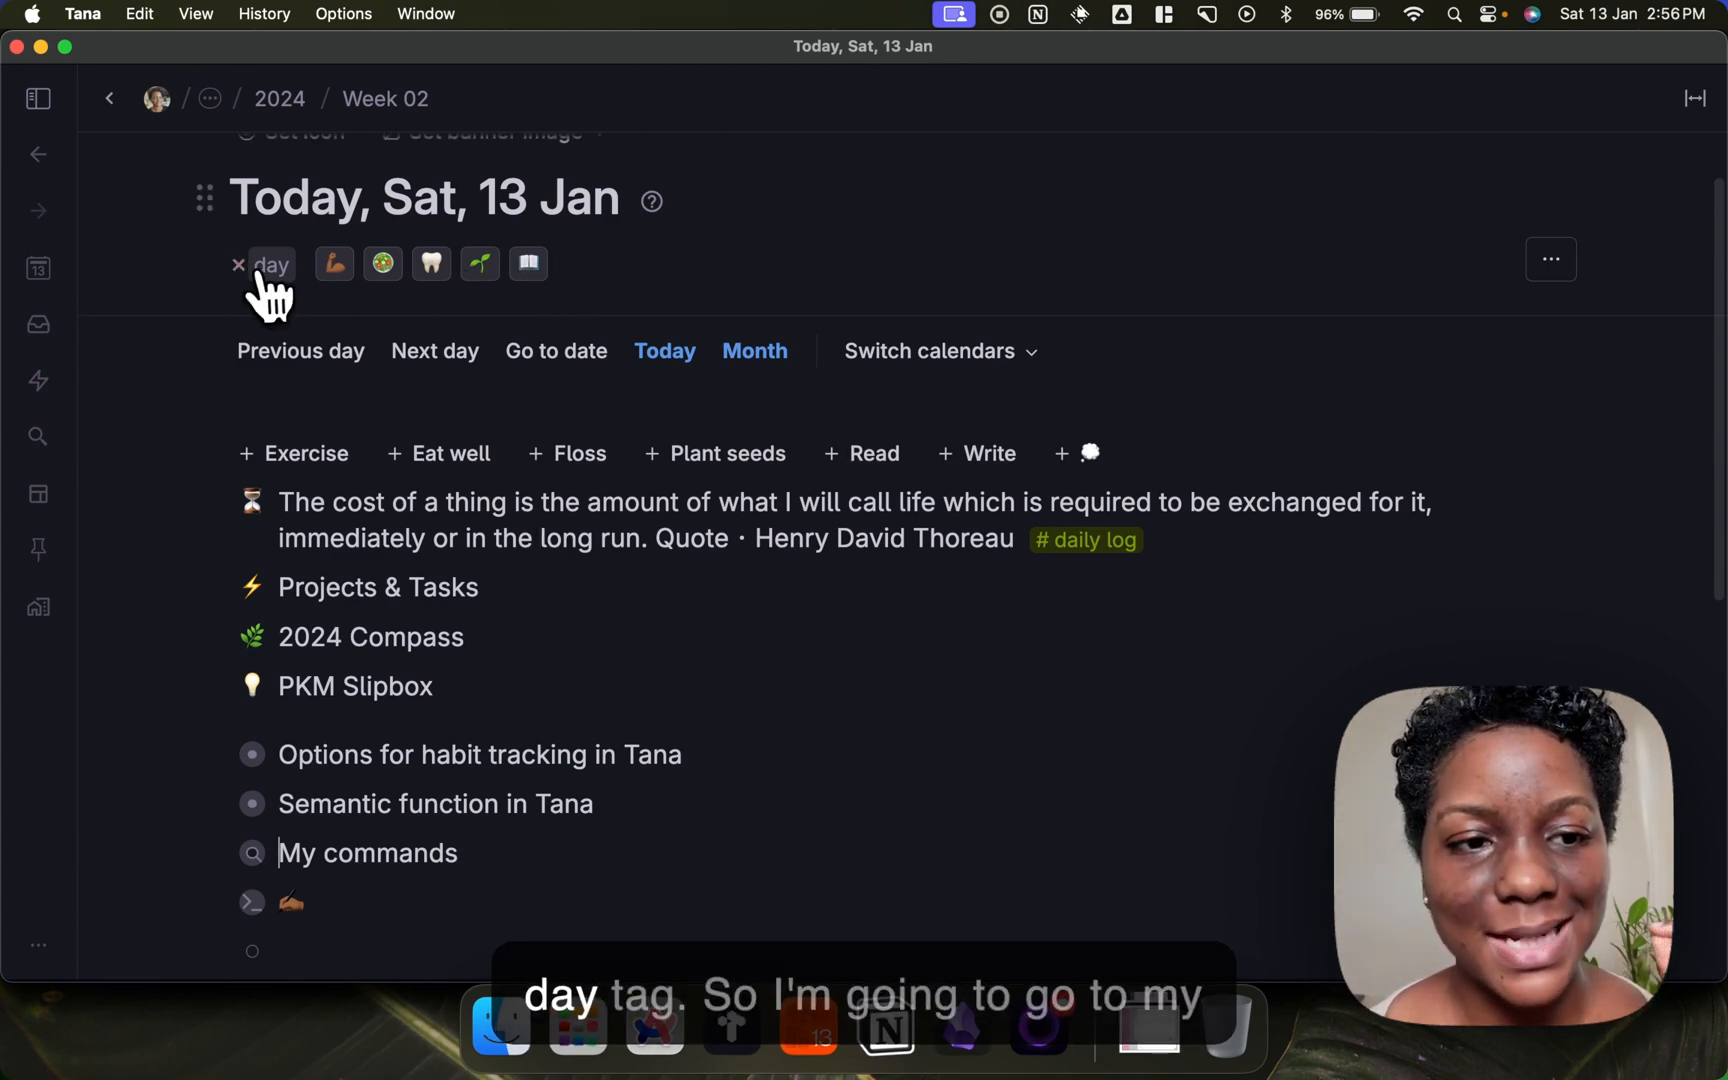
pyautogui.moveTo(271, 264)
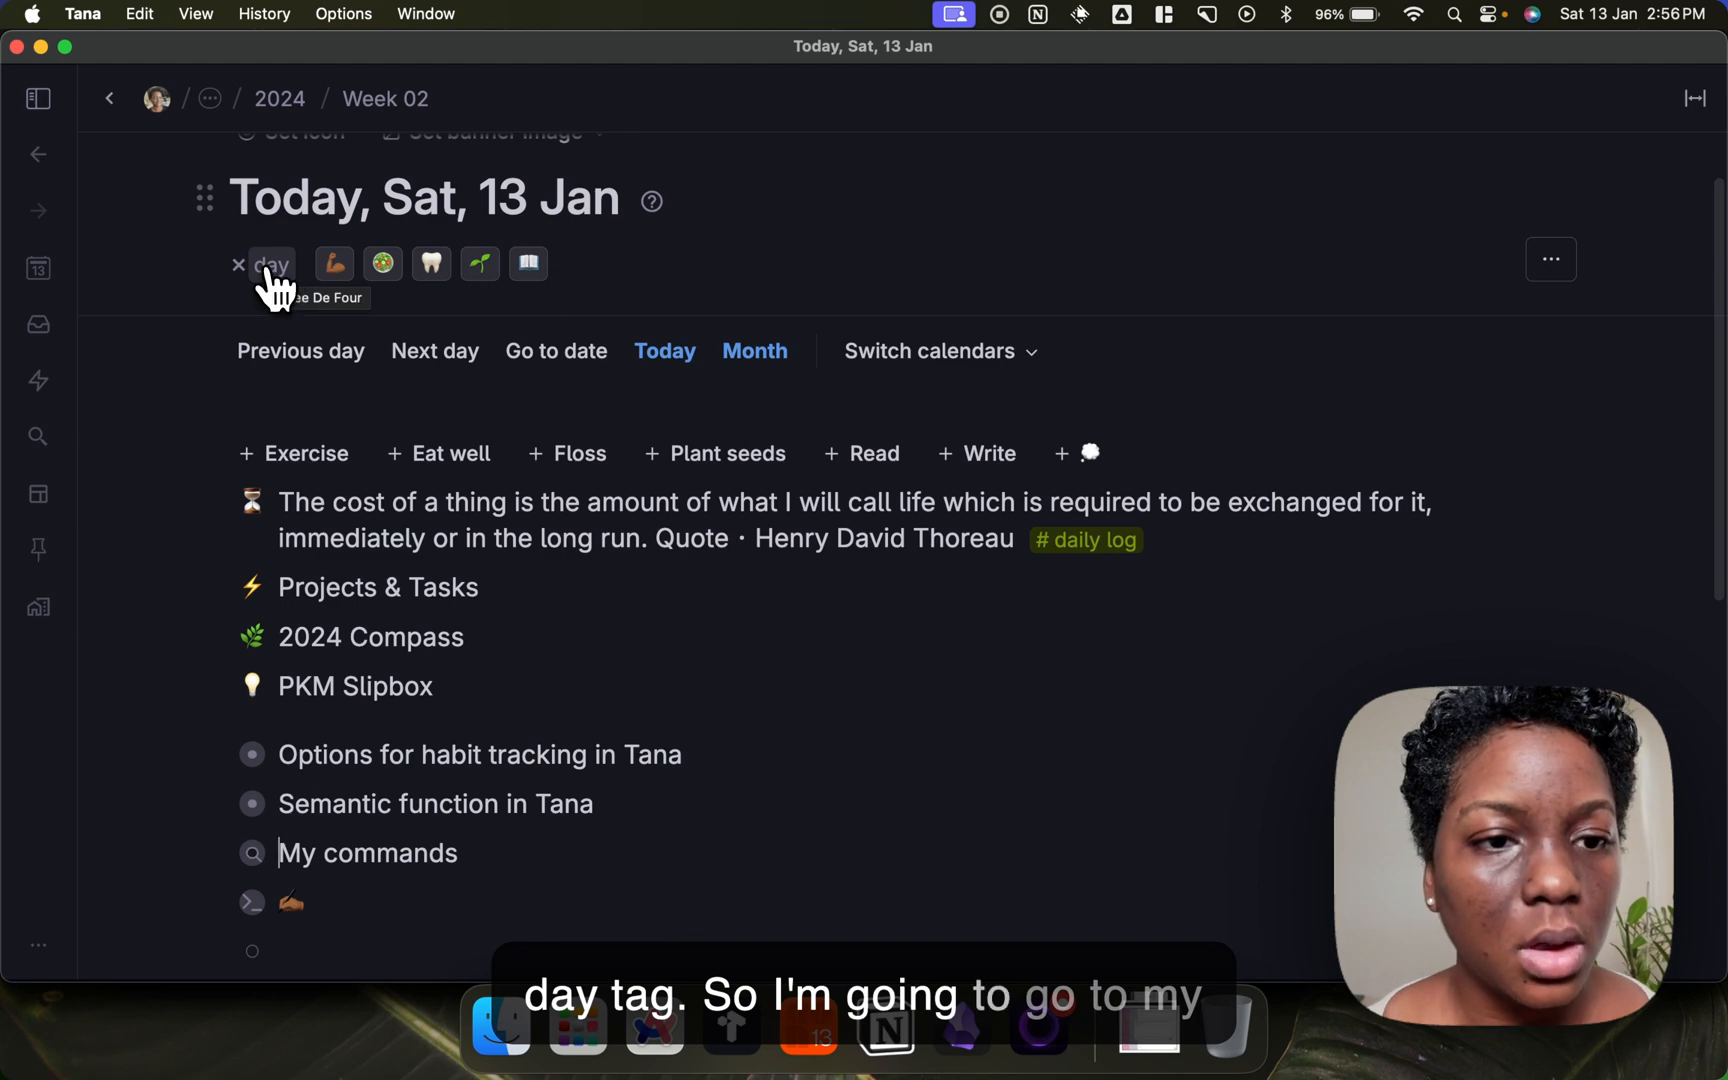
# Step: Reference the ✍️ command in the #day tag's Commands list, then close the tag settings
pyautogui.click(271, 264)
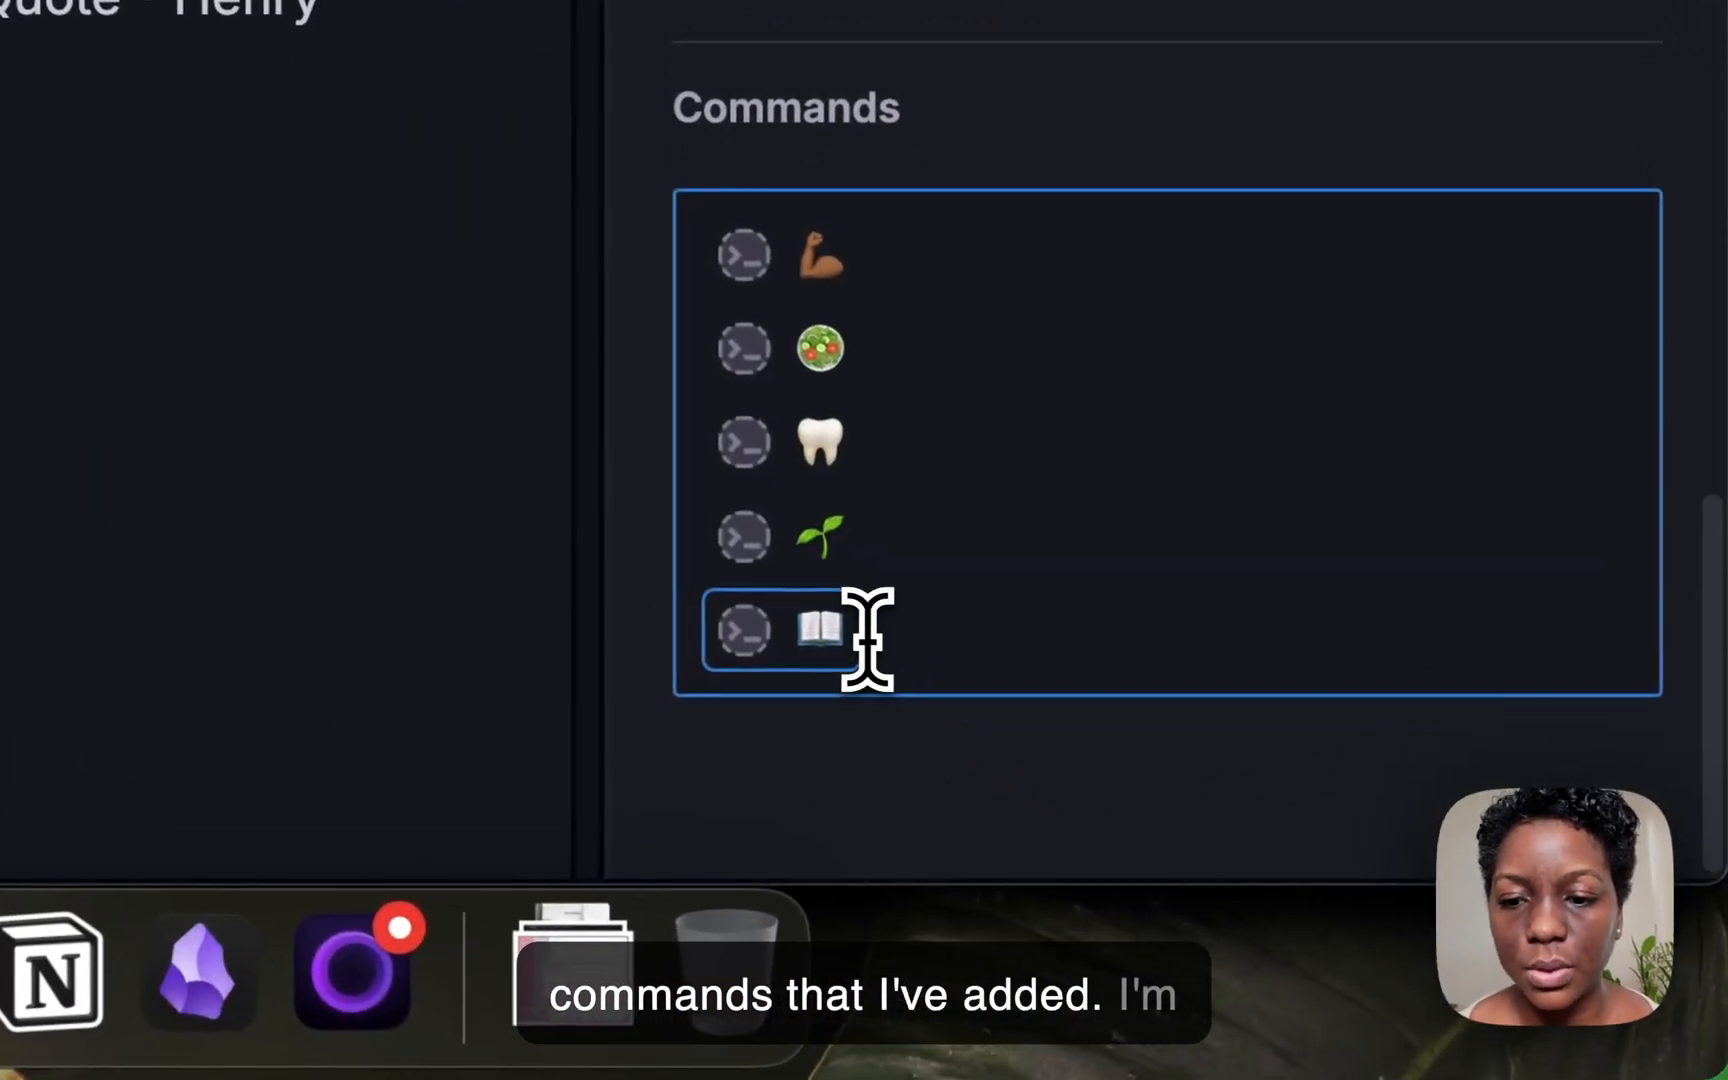
pyautogui.press('enter')
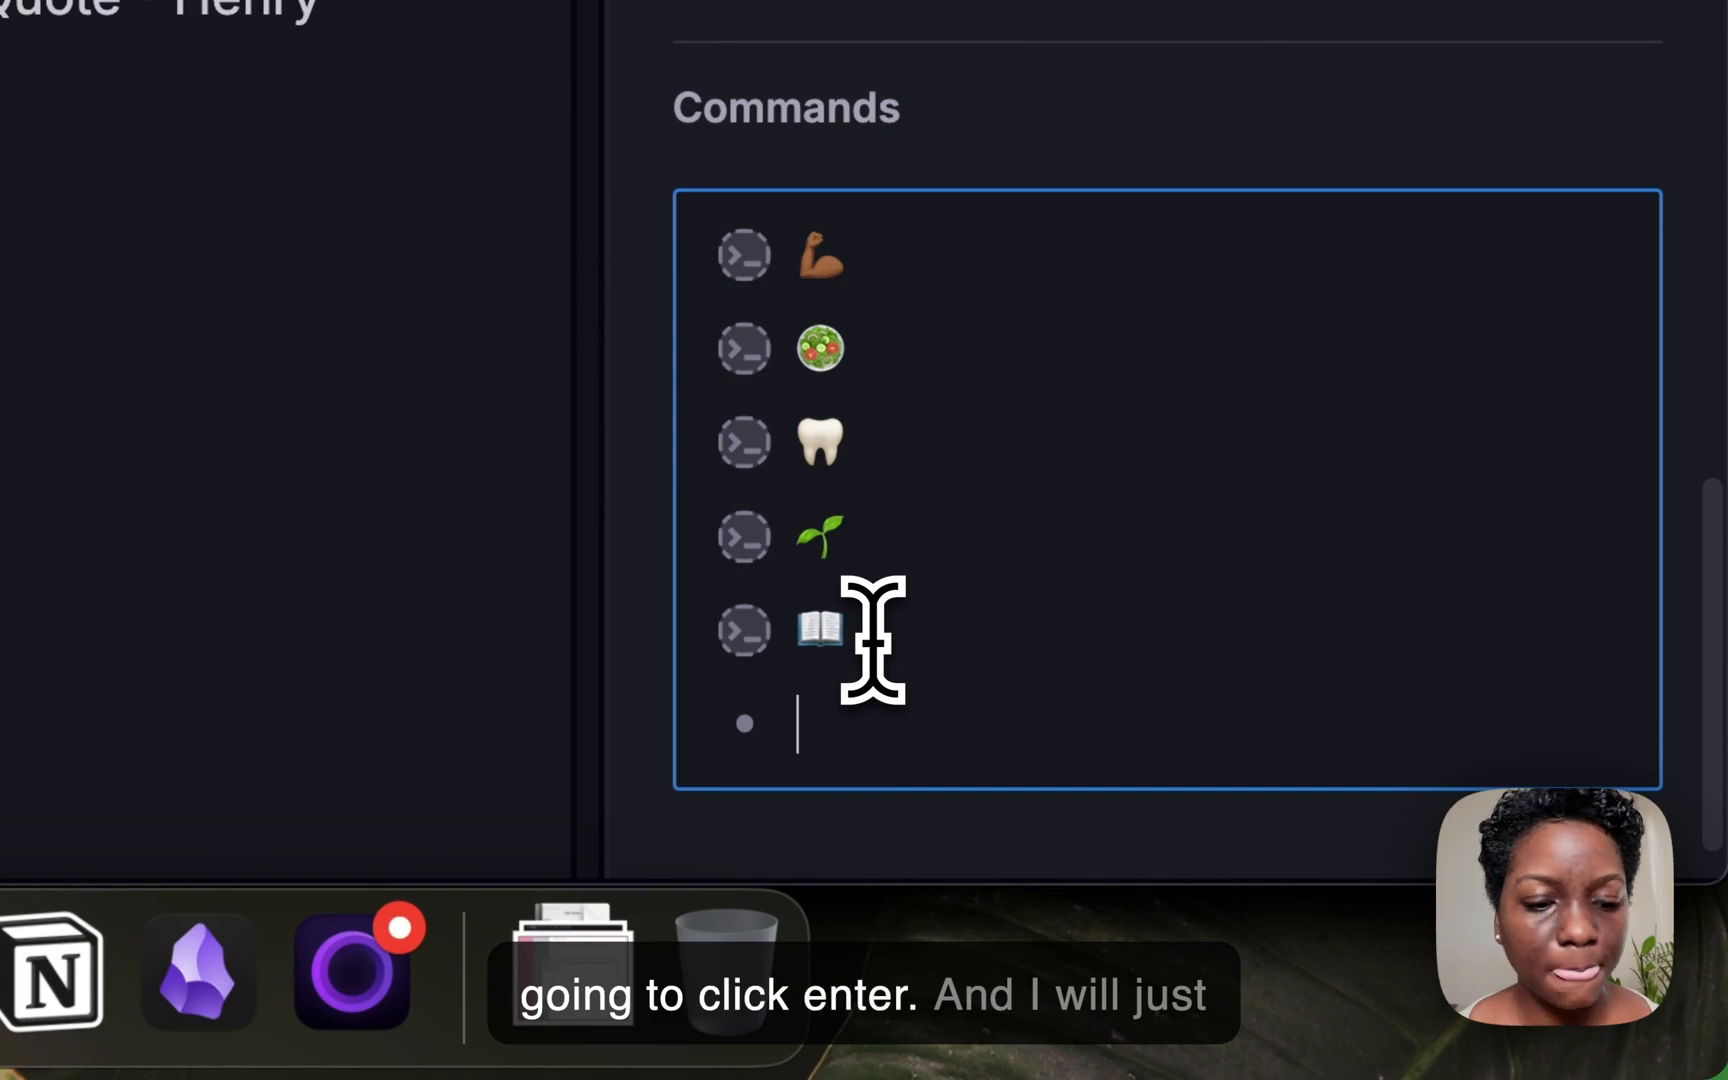
pyautogui.write('@')
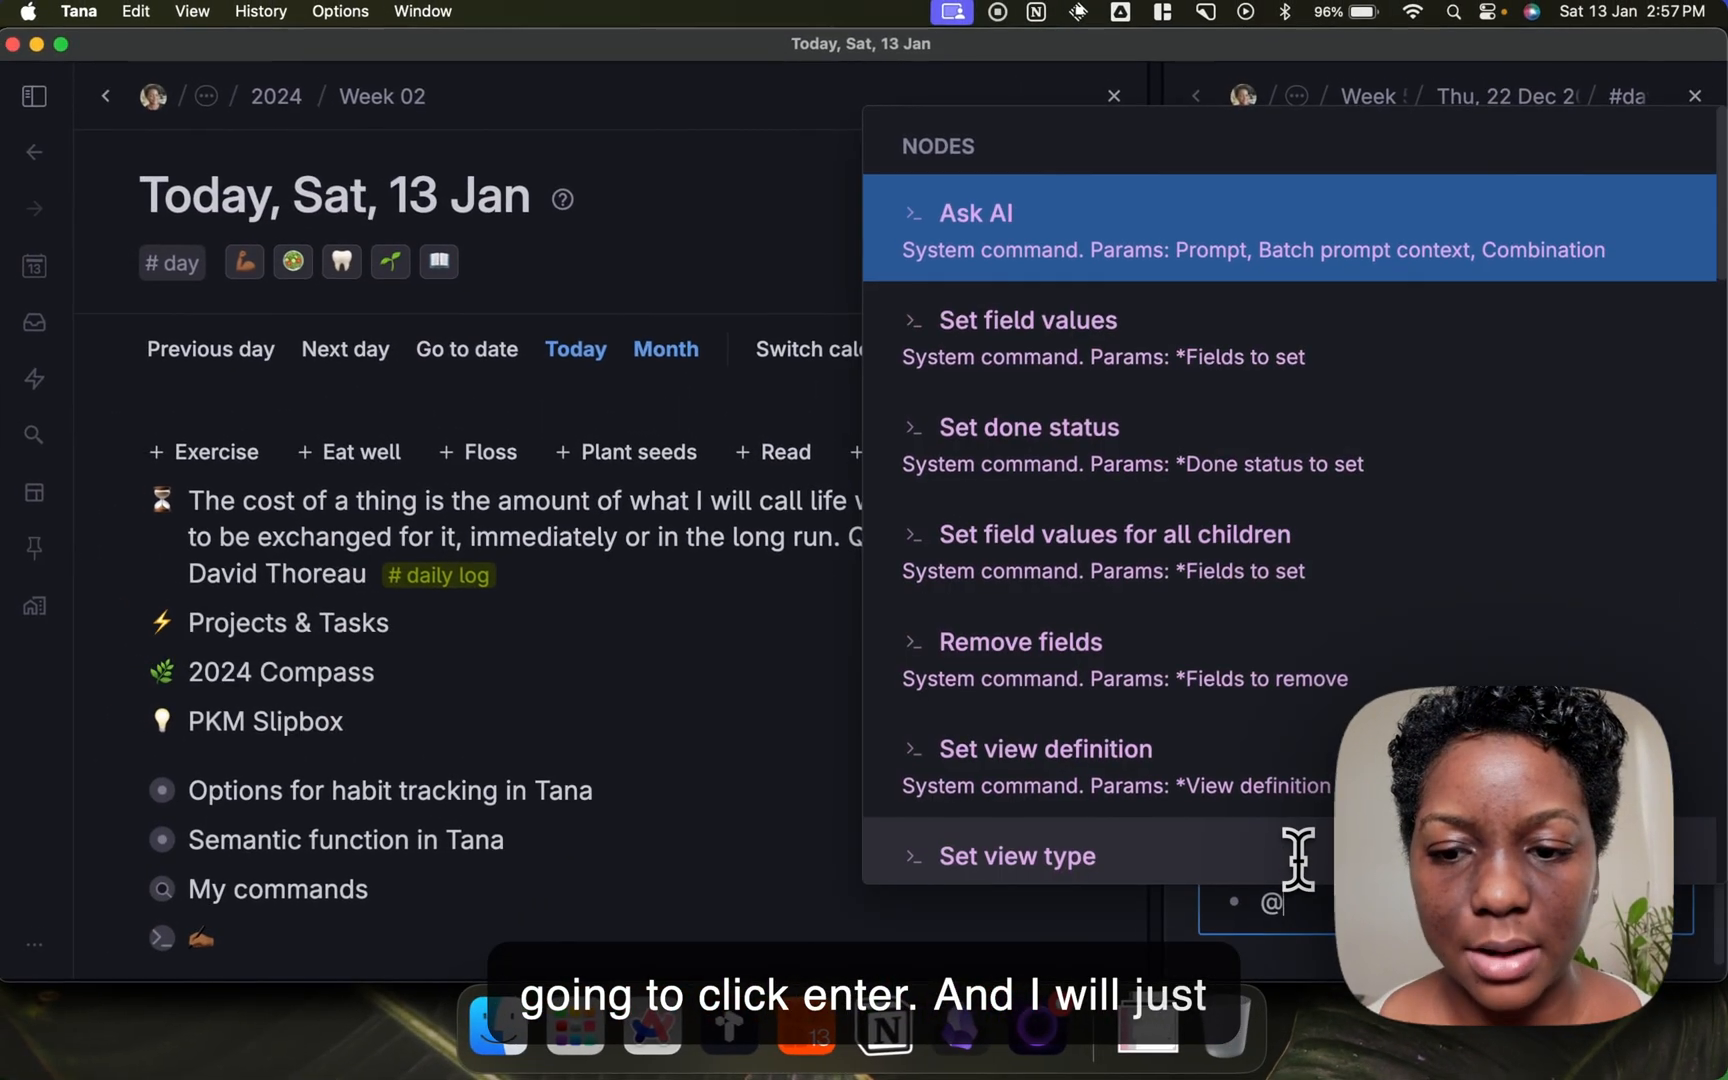
pyautogui.scroll(-3)
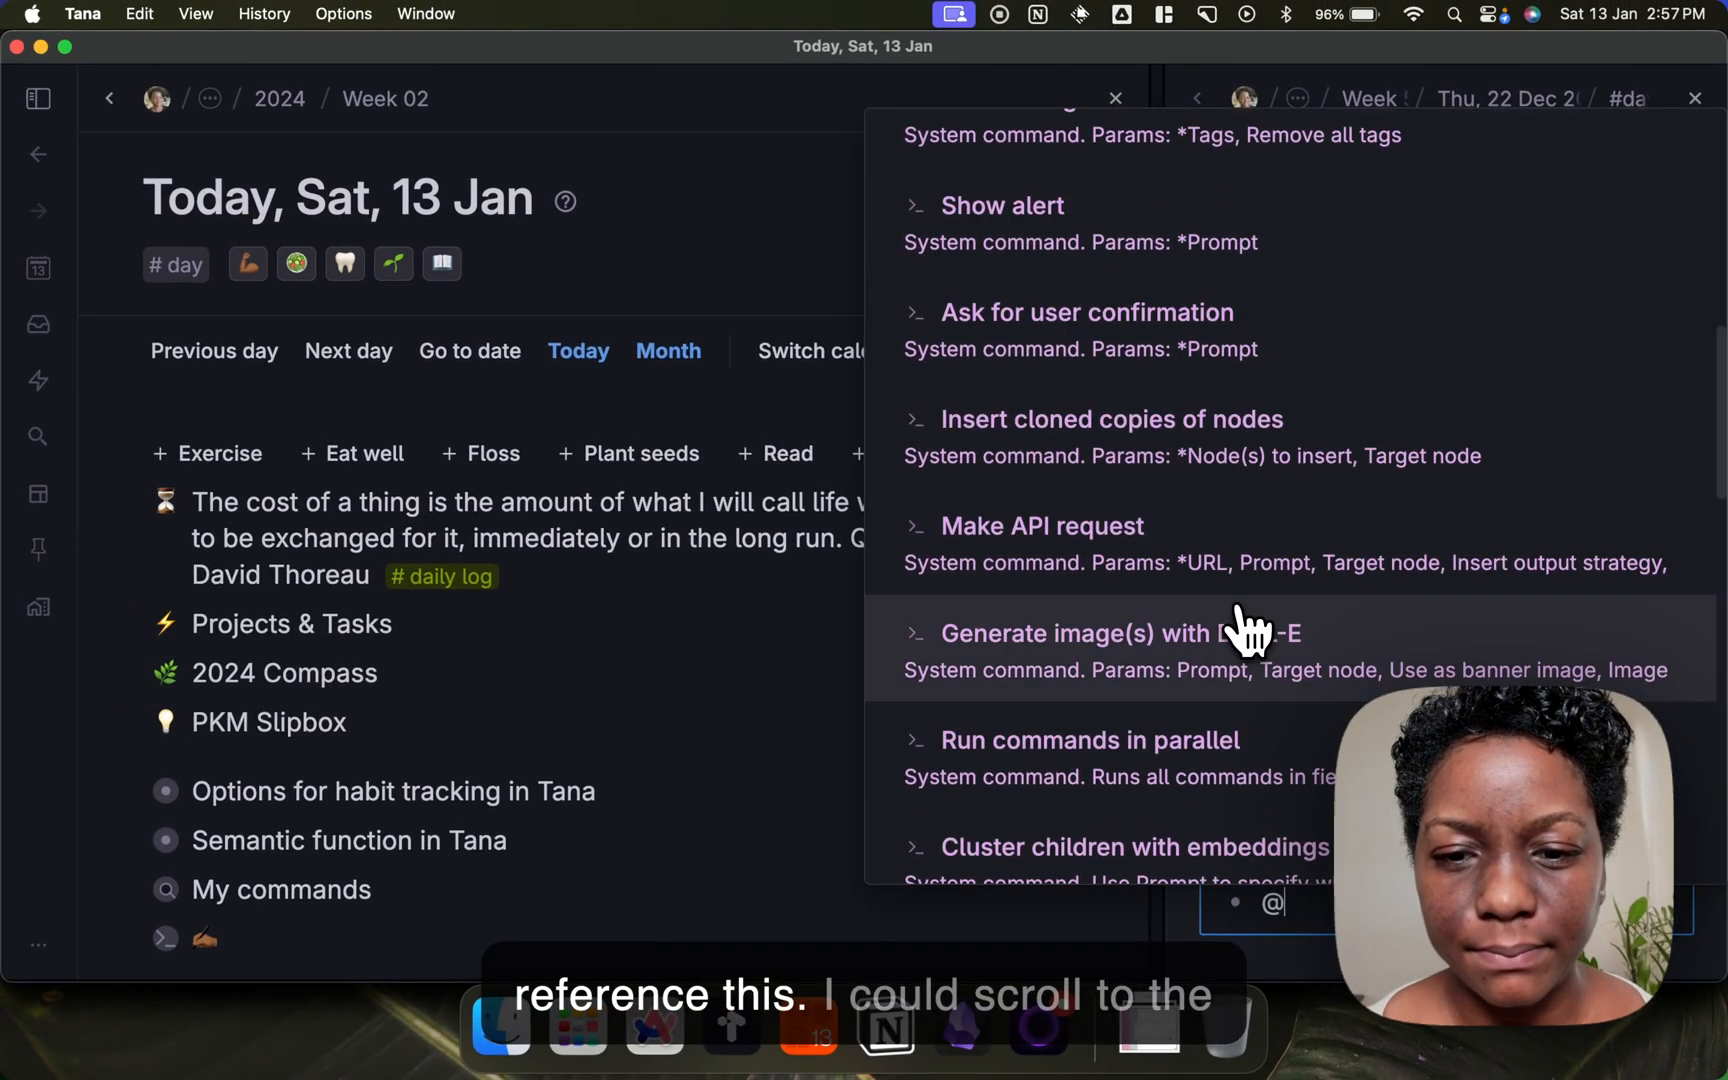
pyautogui.scroll(-3)
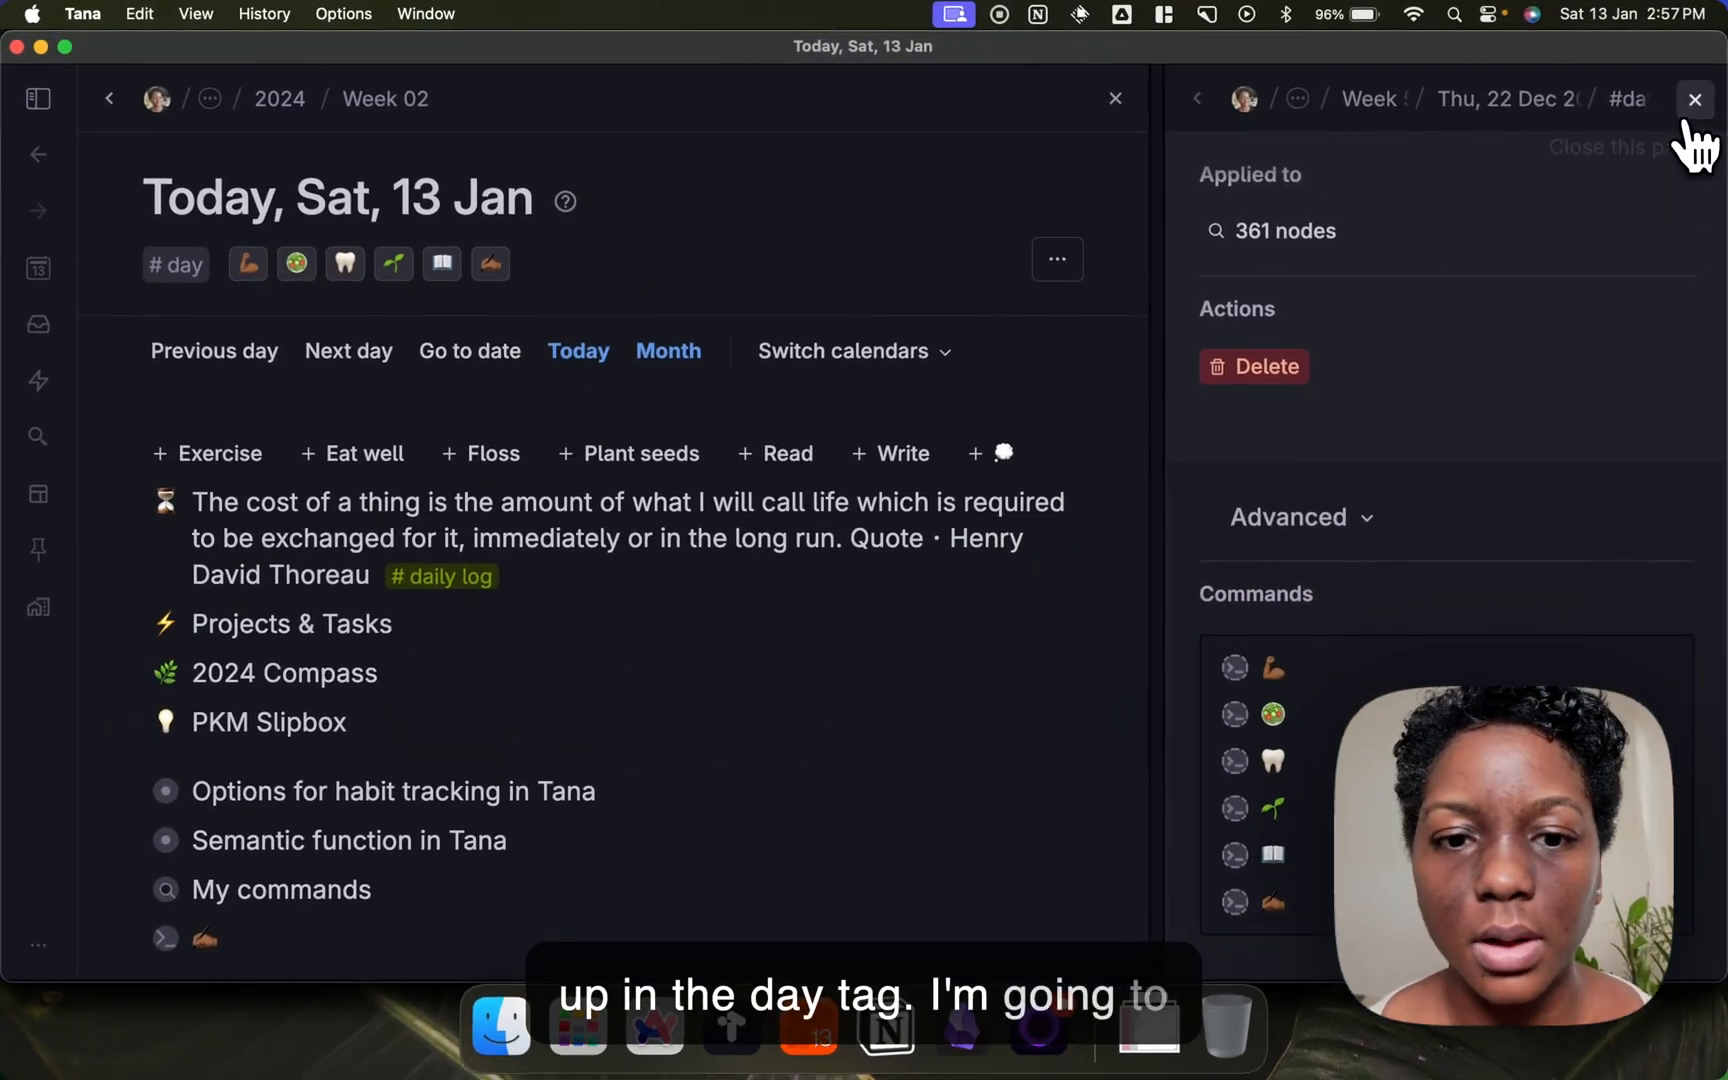
pyautogui.click(1694, 99)
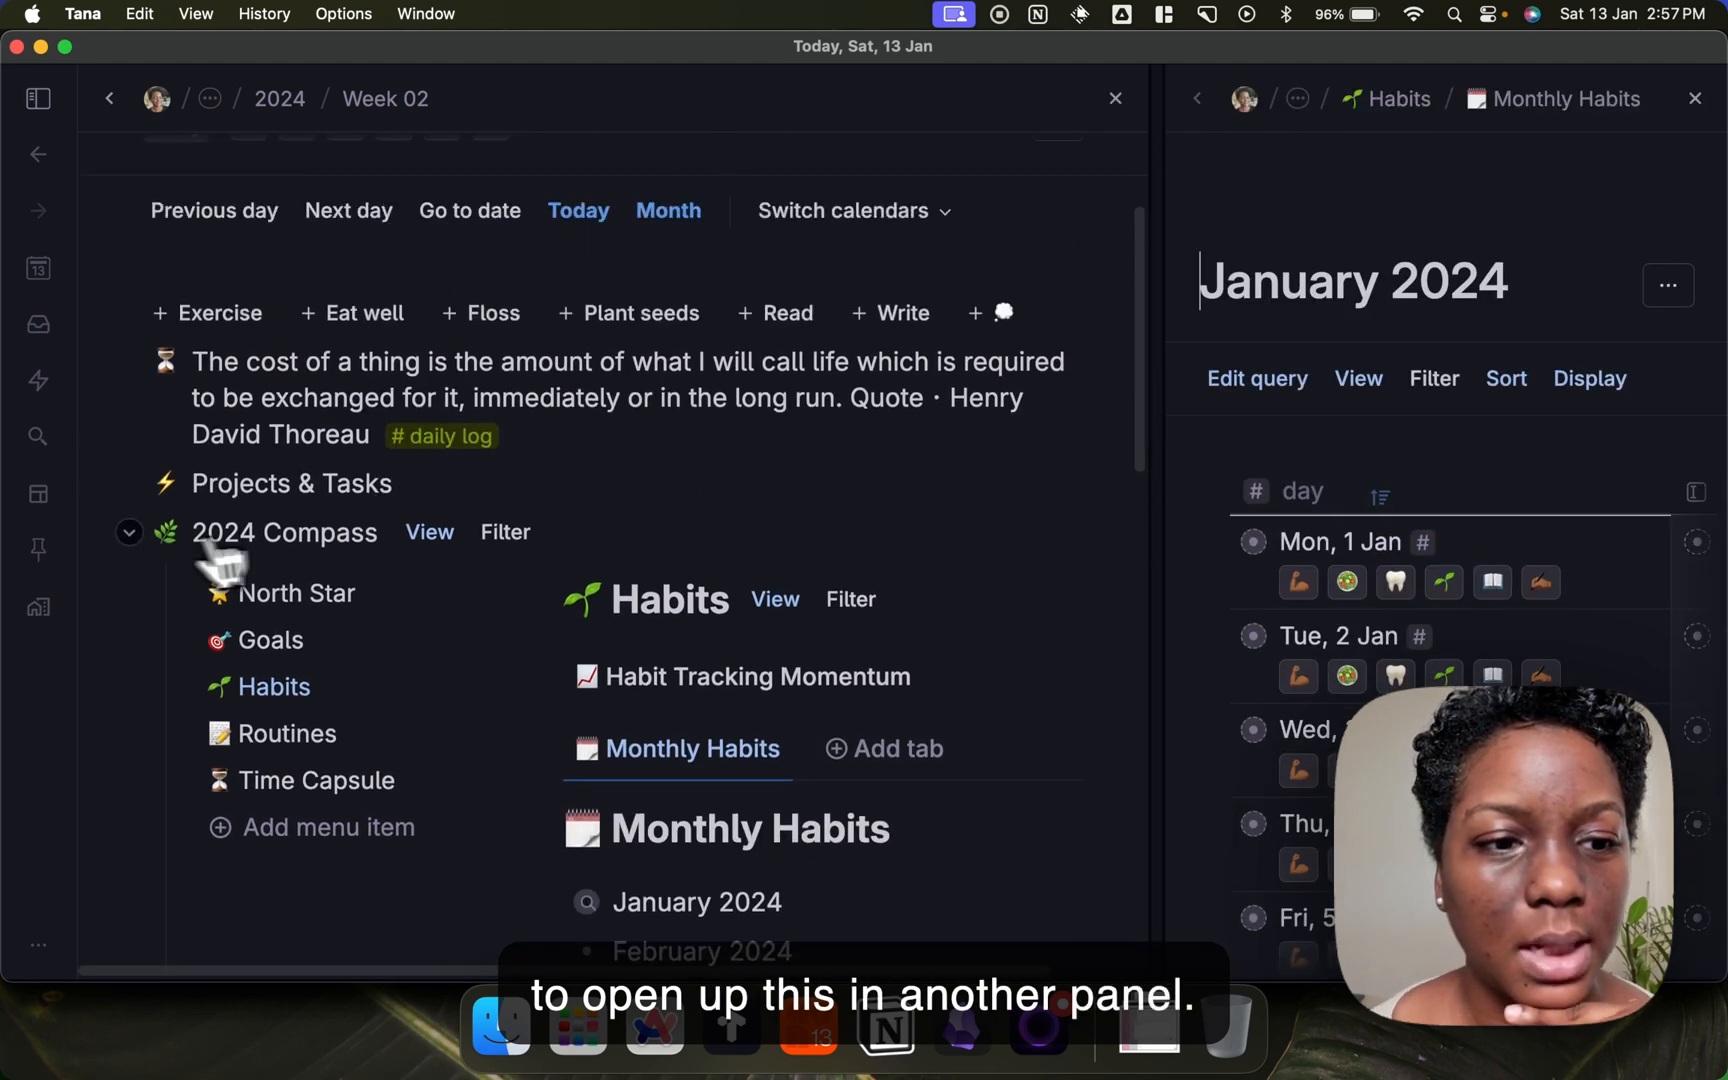
# Step: Collapse 2024 Compass and use today's ✍️ button to record a 1 under Write
pyautogui.click(128, 532)
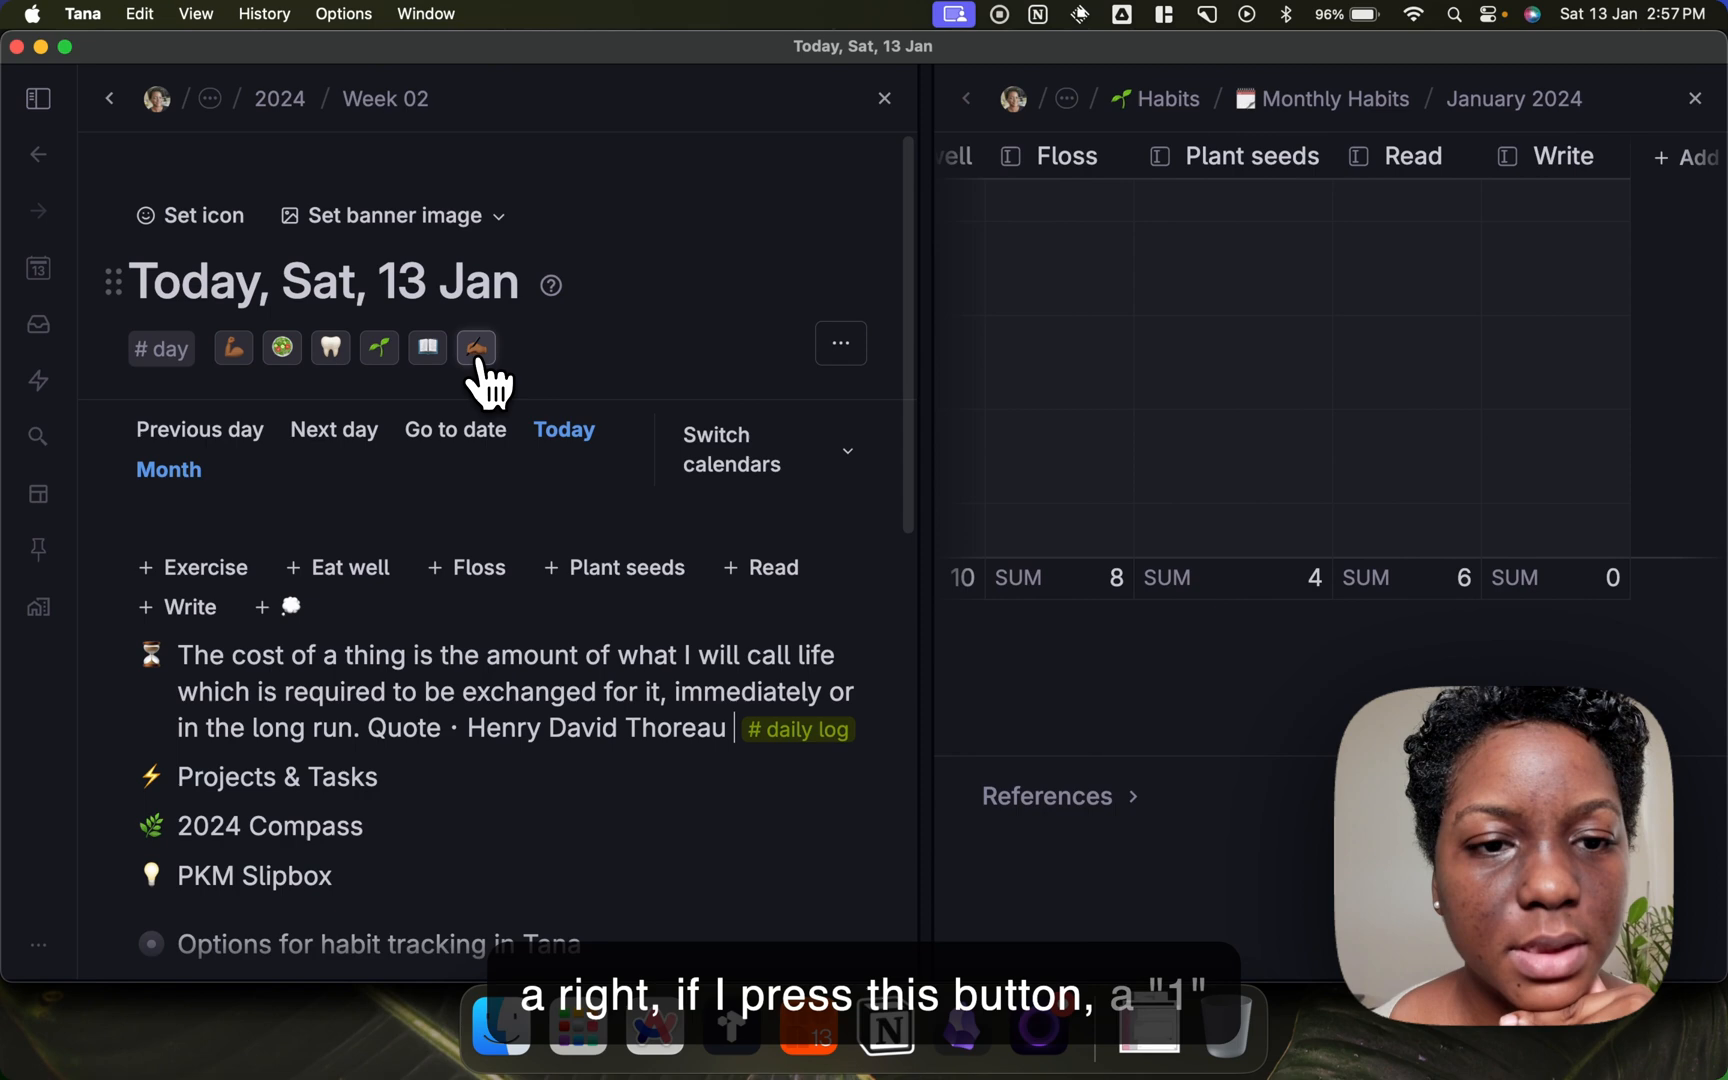
pyautogui.click(476, 347)
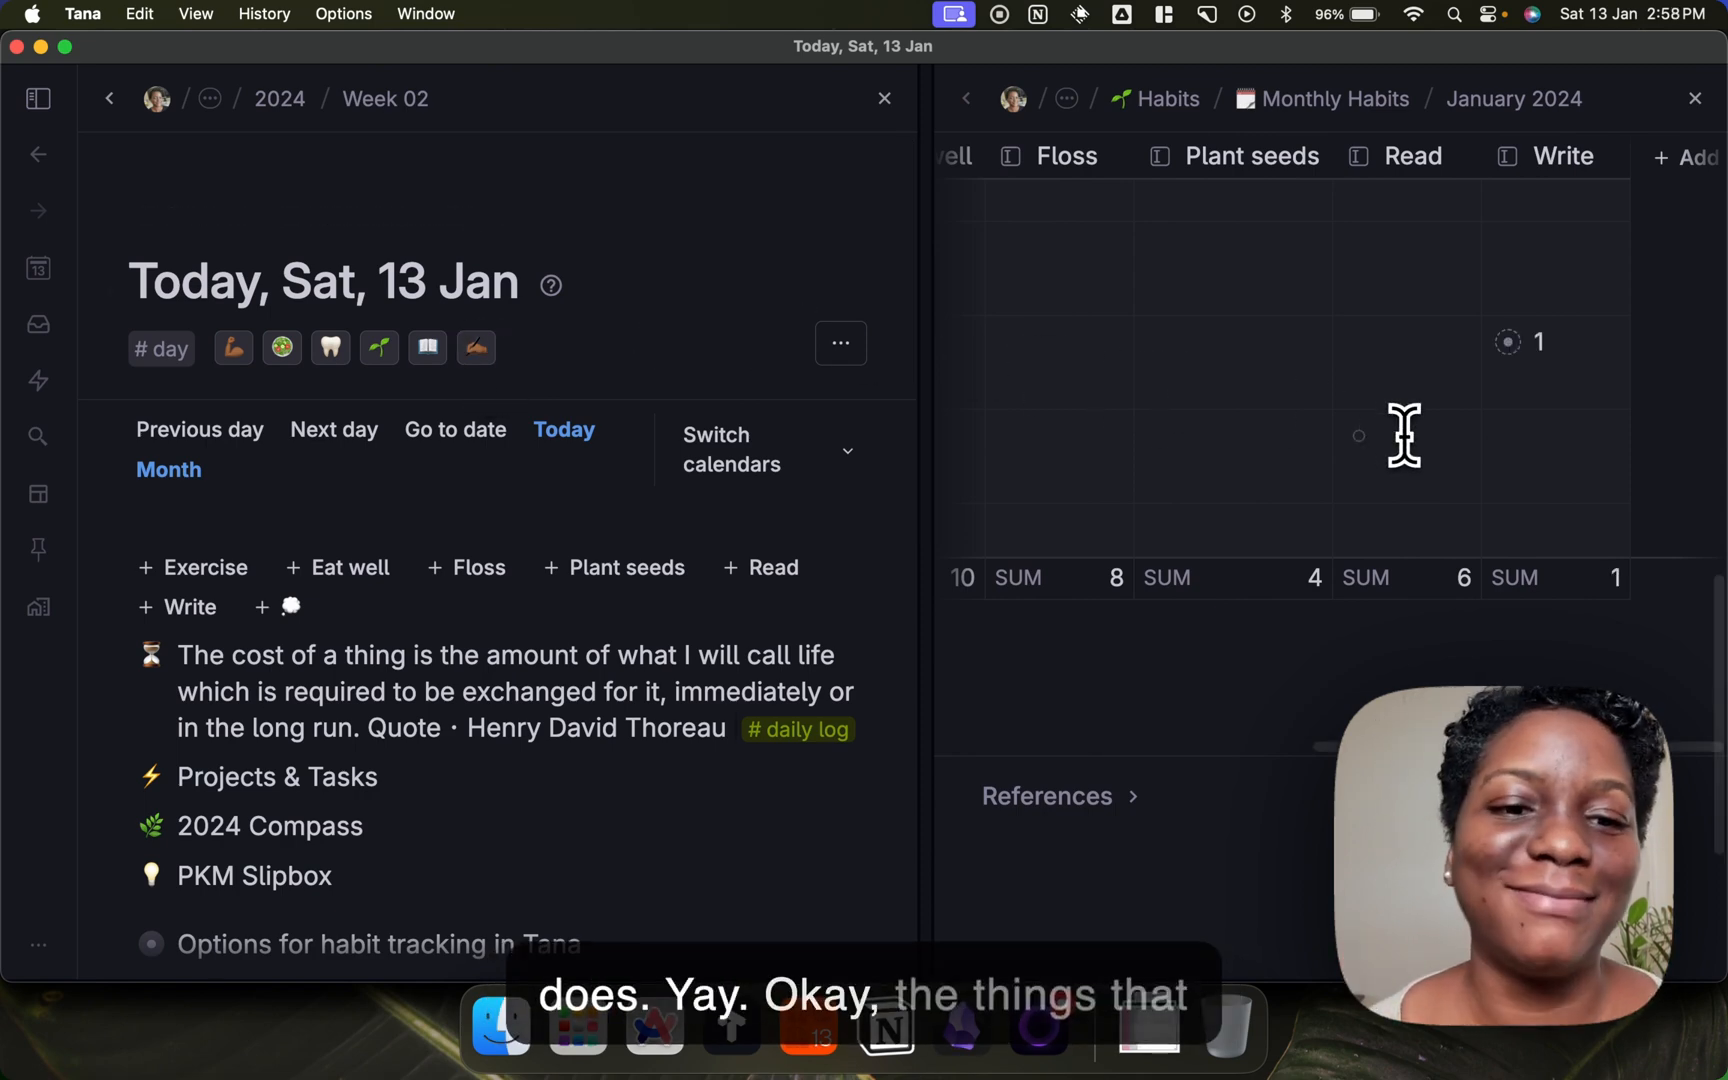
pyautogui.moveTo(1512, 417)
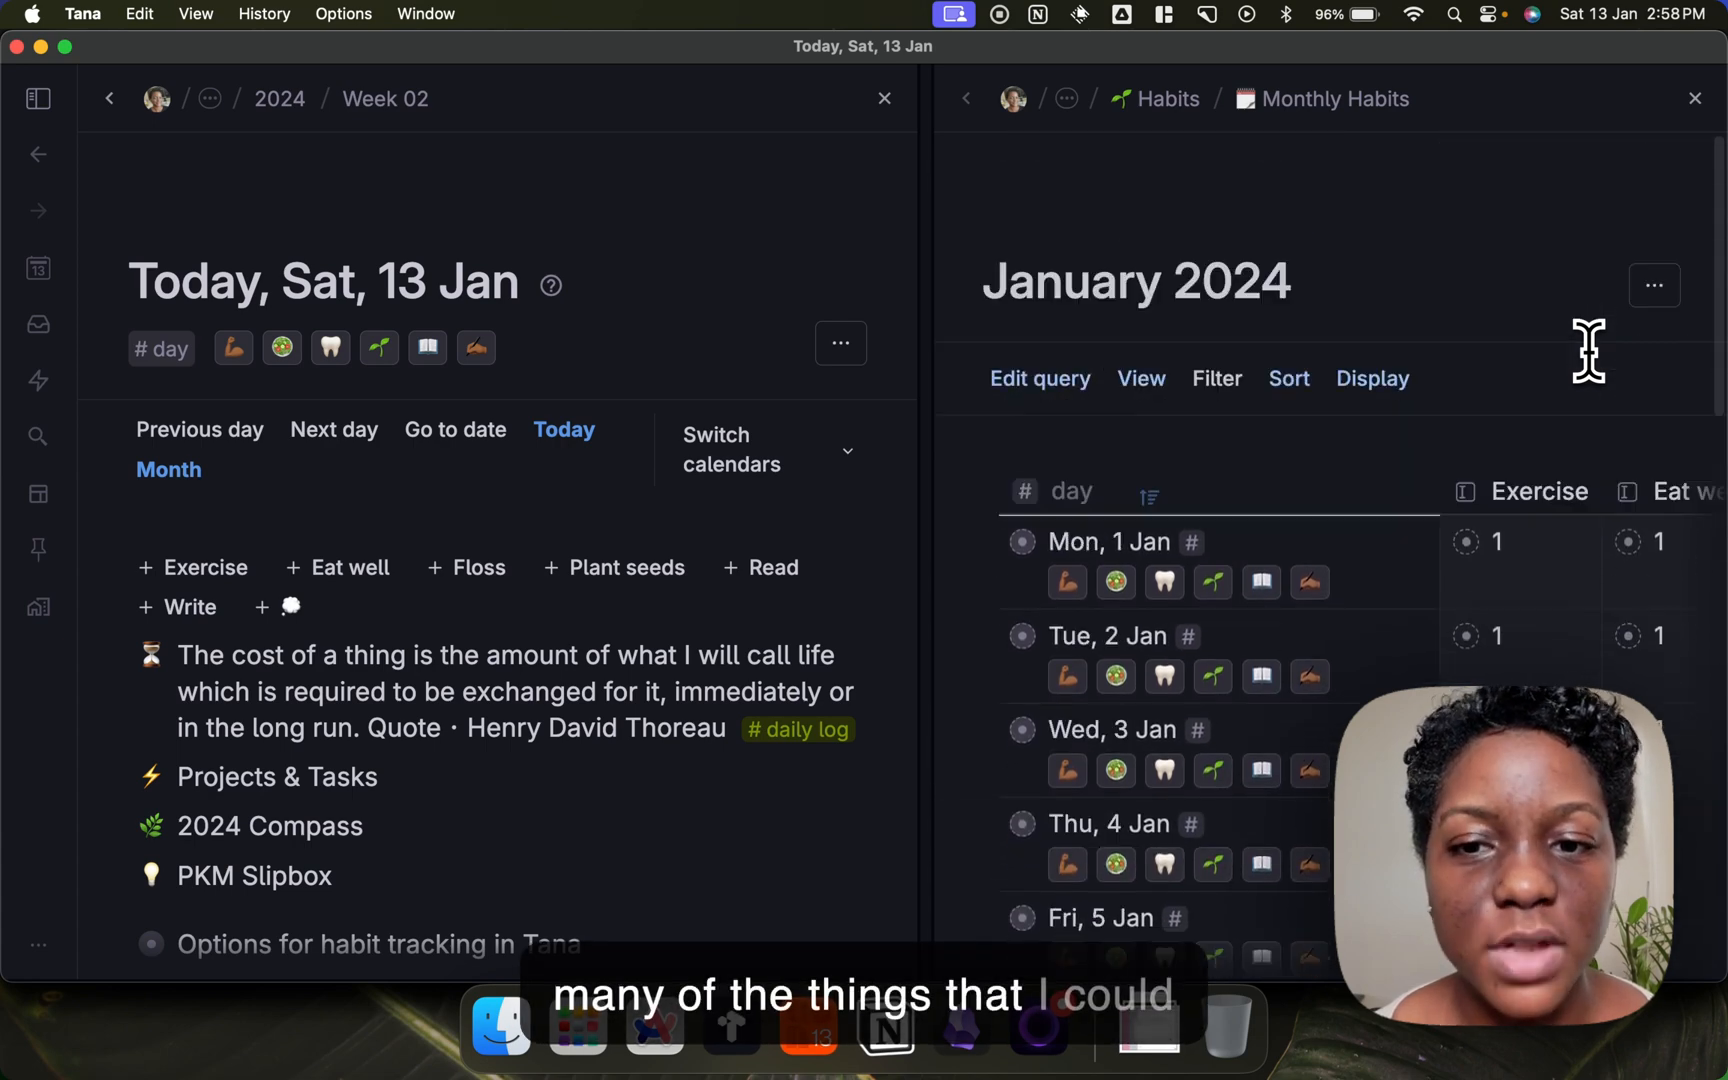
# Step: Close the right-hand January 2024 Monthly Habits panel
pyautogui.click(1695, 98)
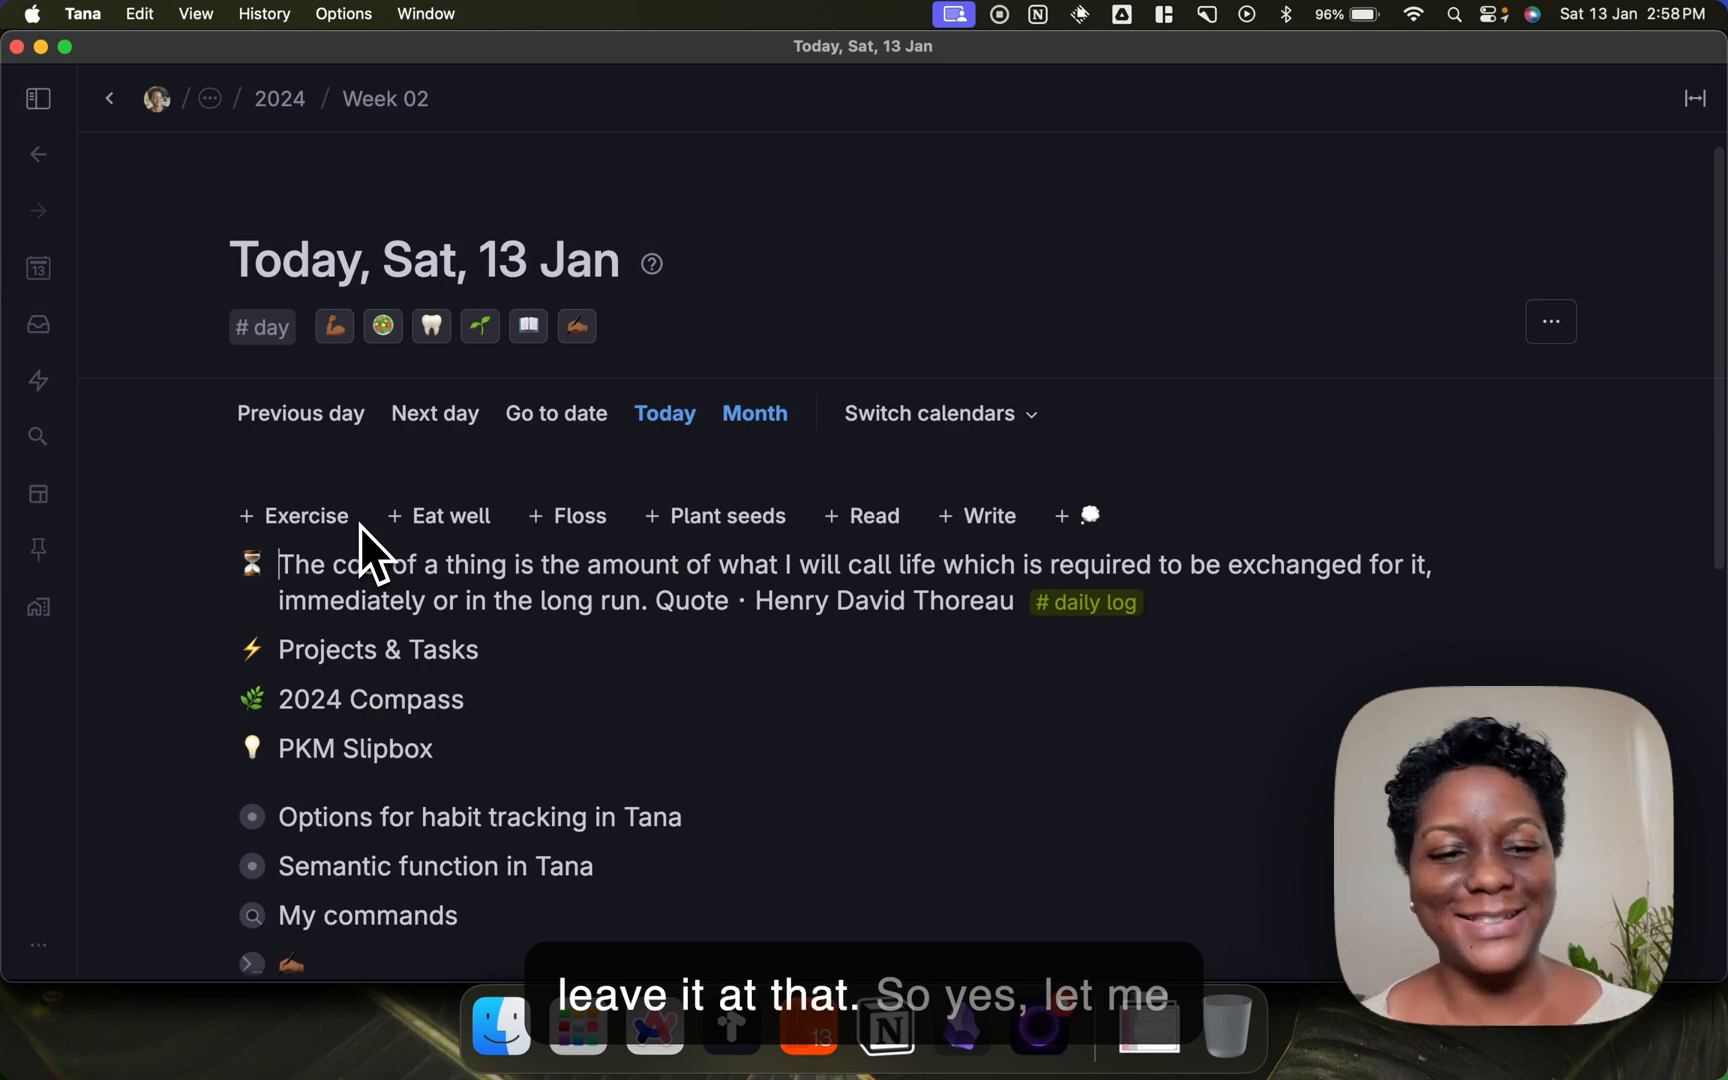
pyautogui.moveTo(463, 788)
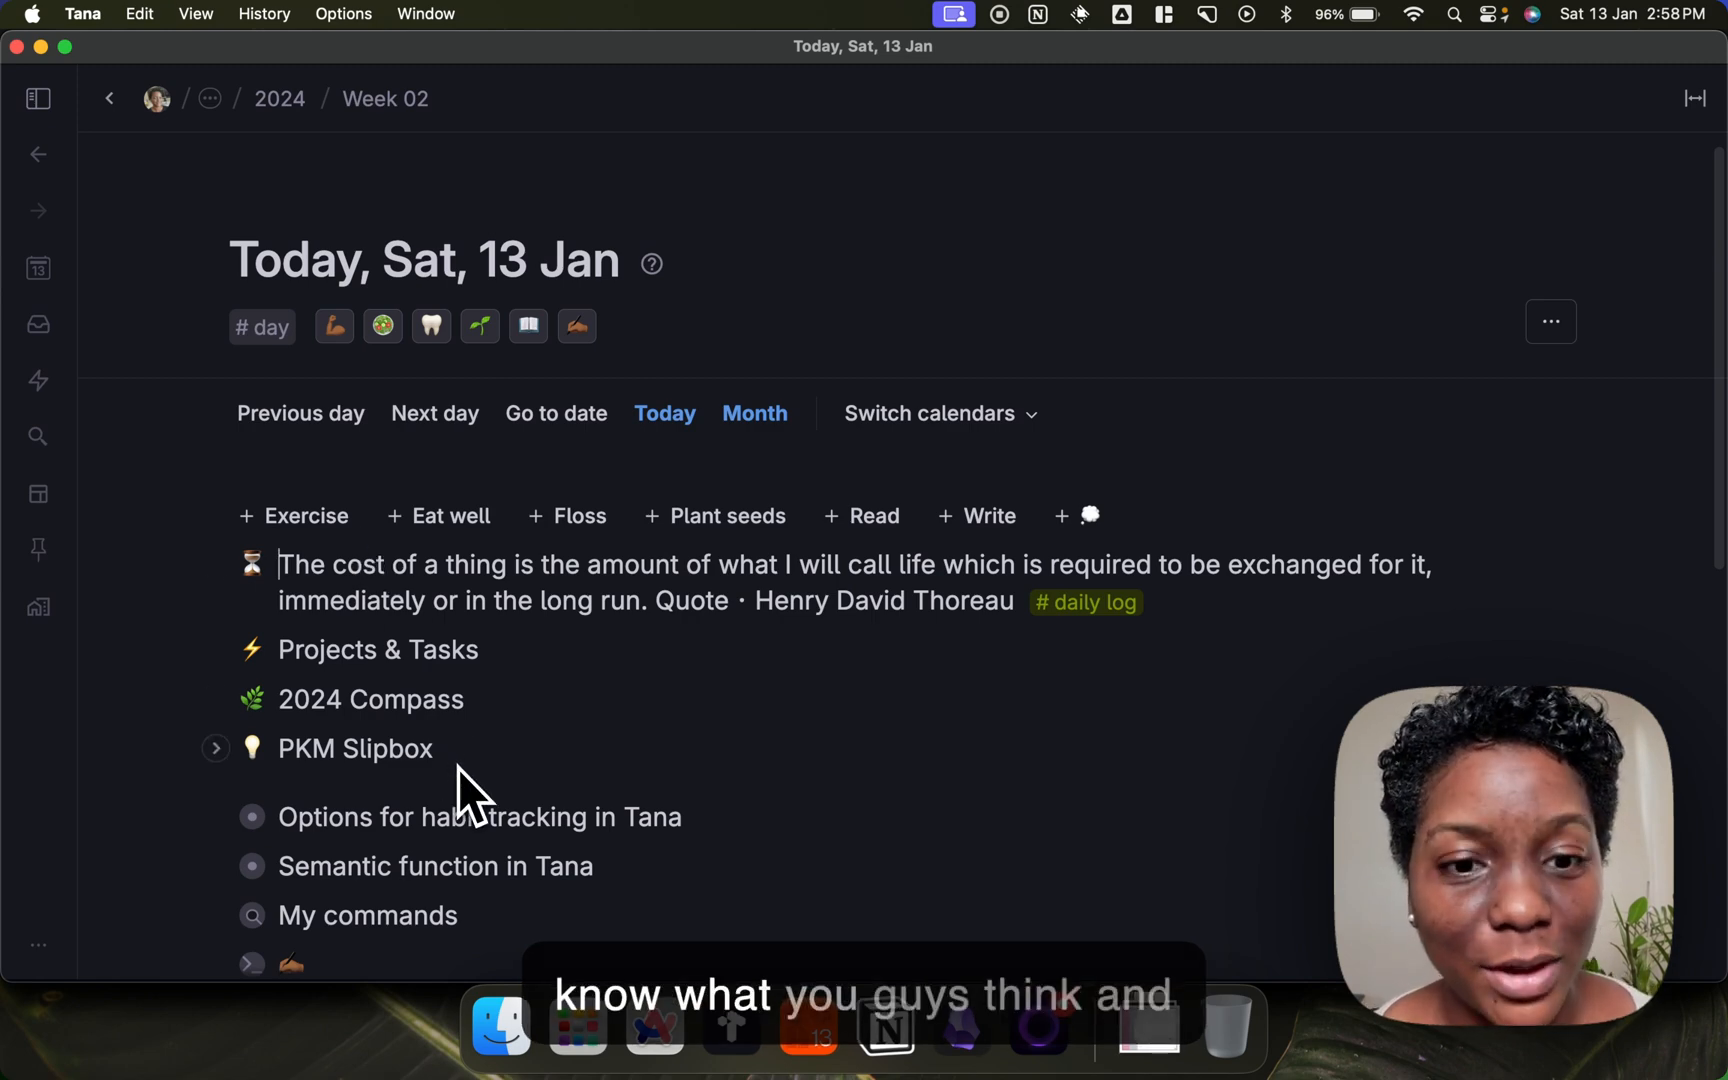